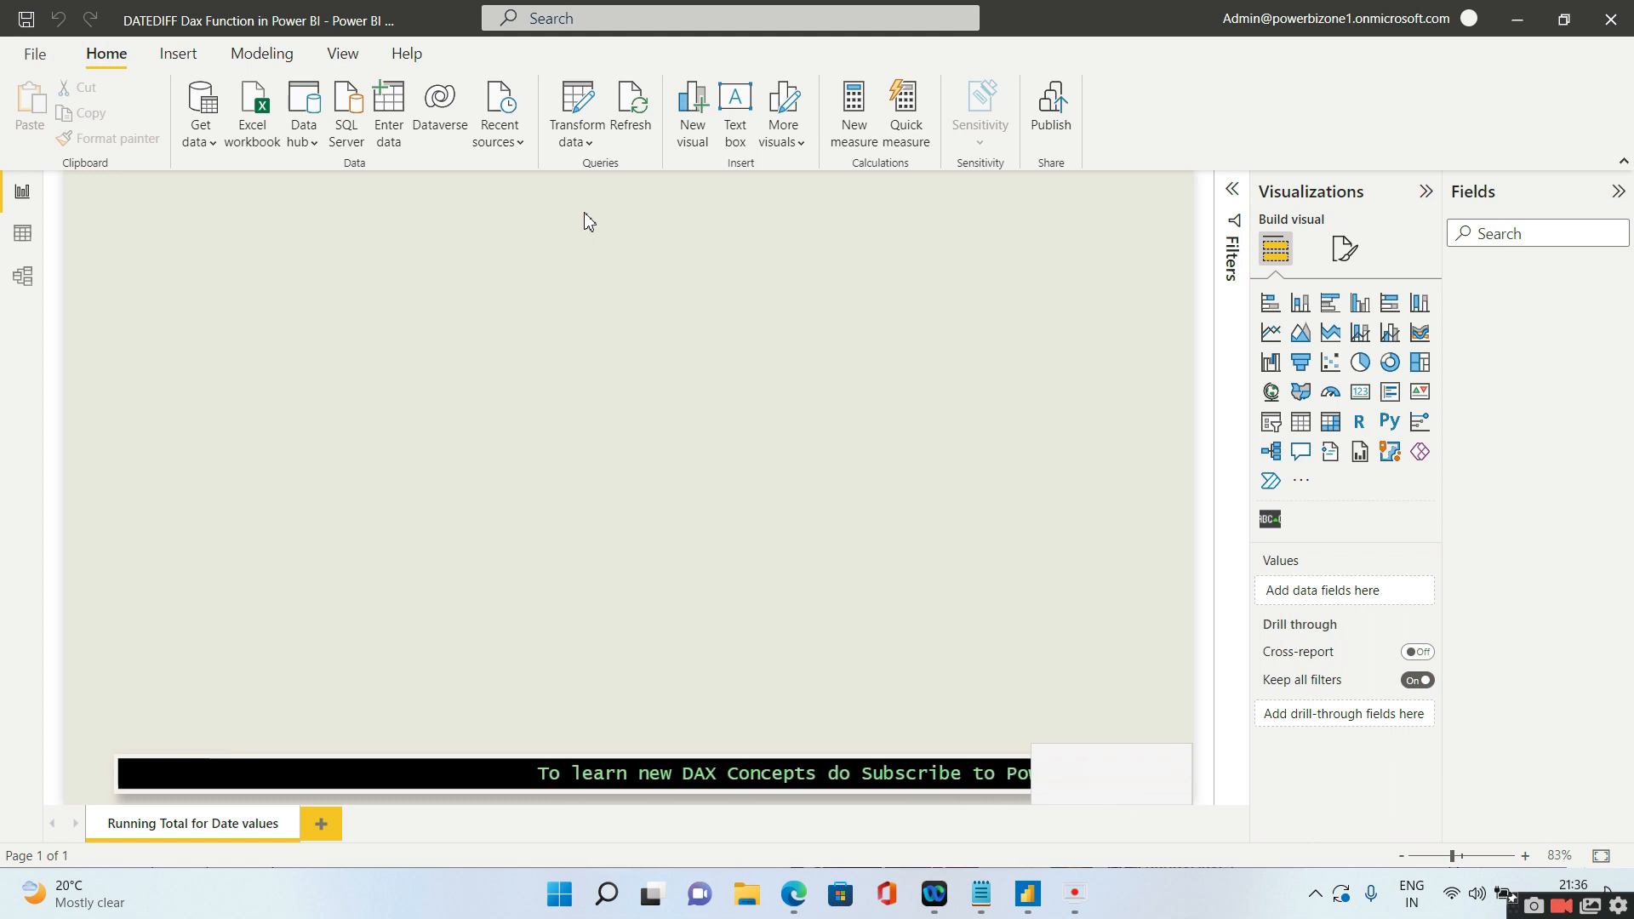
{"action": "mouse_move", "coordinate": [23, 191]}
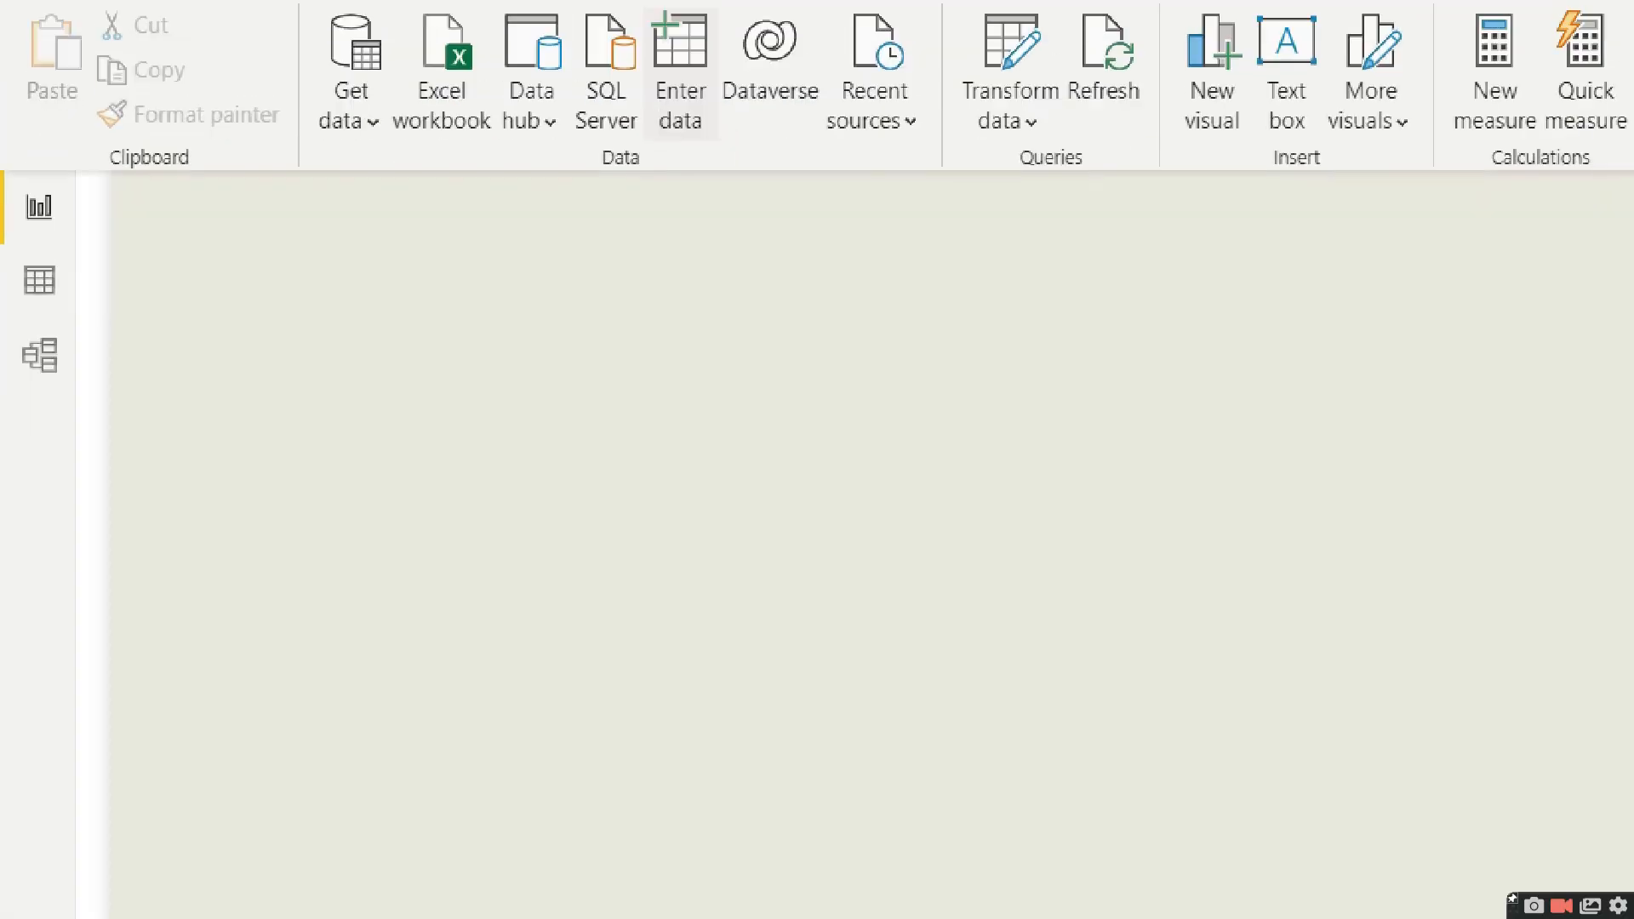
- Enter a Marks table of names with a Total Marks column, leaving Mary and Rose blank
{"action": "left_click", "coordinate": [678, 75]}
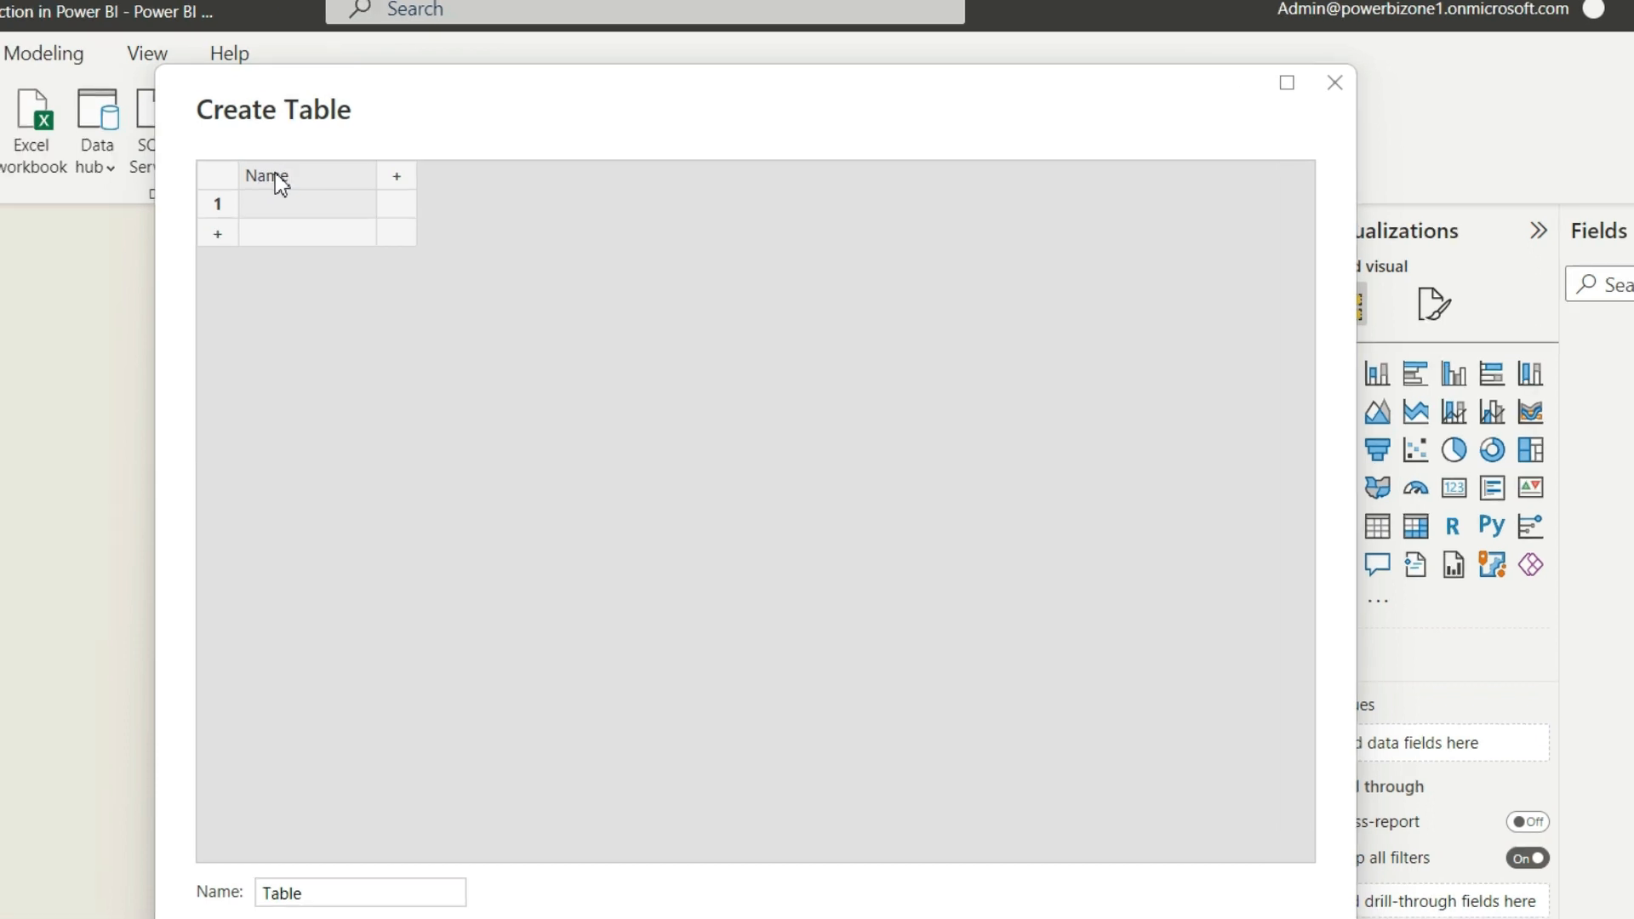
{"action": "mouse_move", "coordinate": [395, 176]}
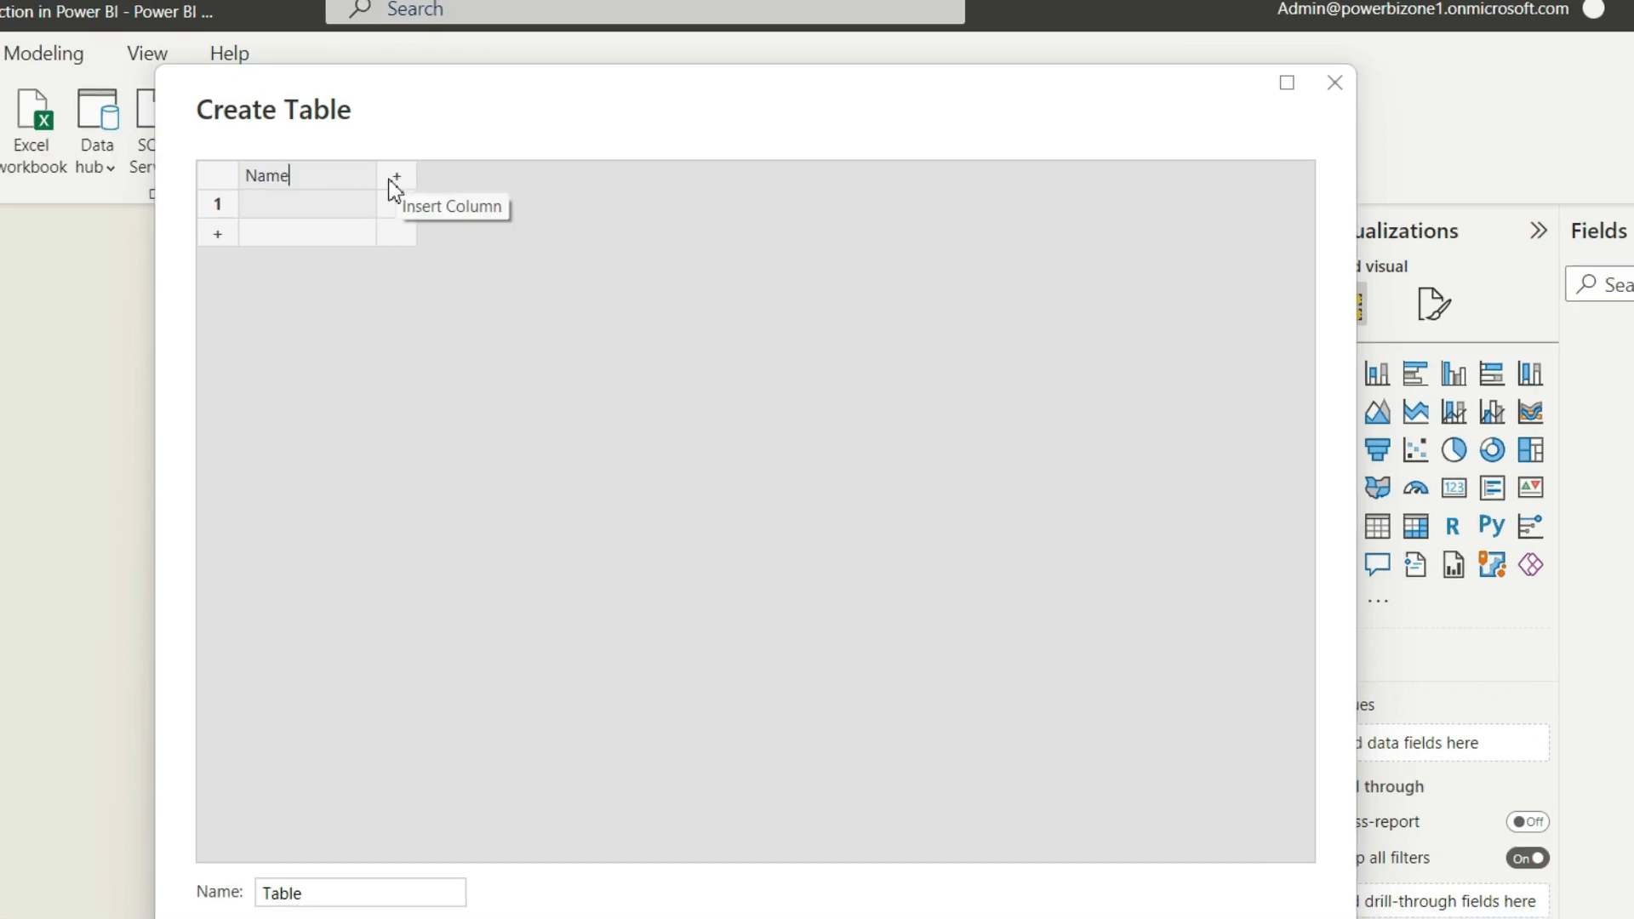
{"action": "mouse_move", "coordinate": [334, 219]}
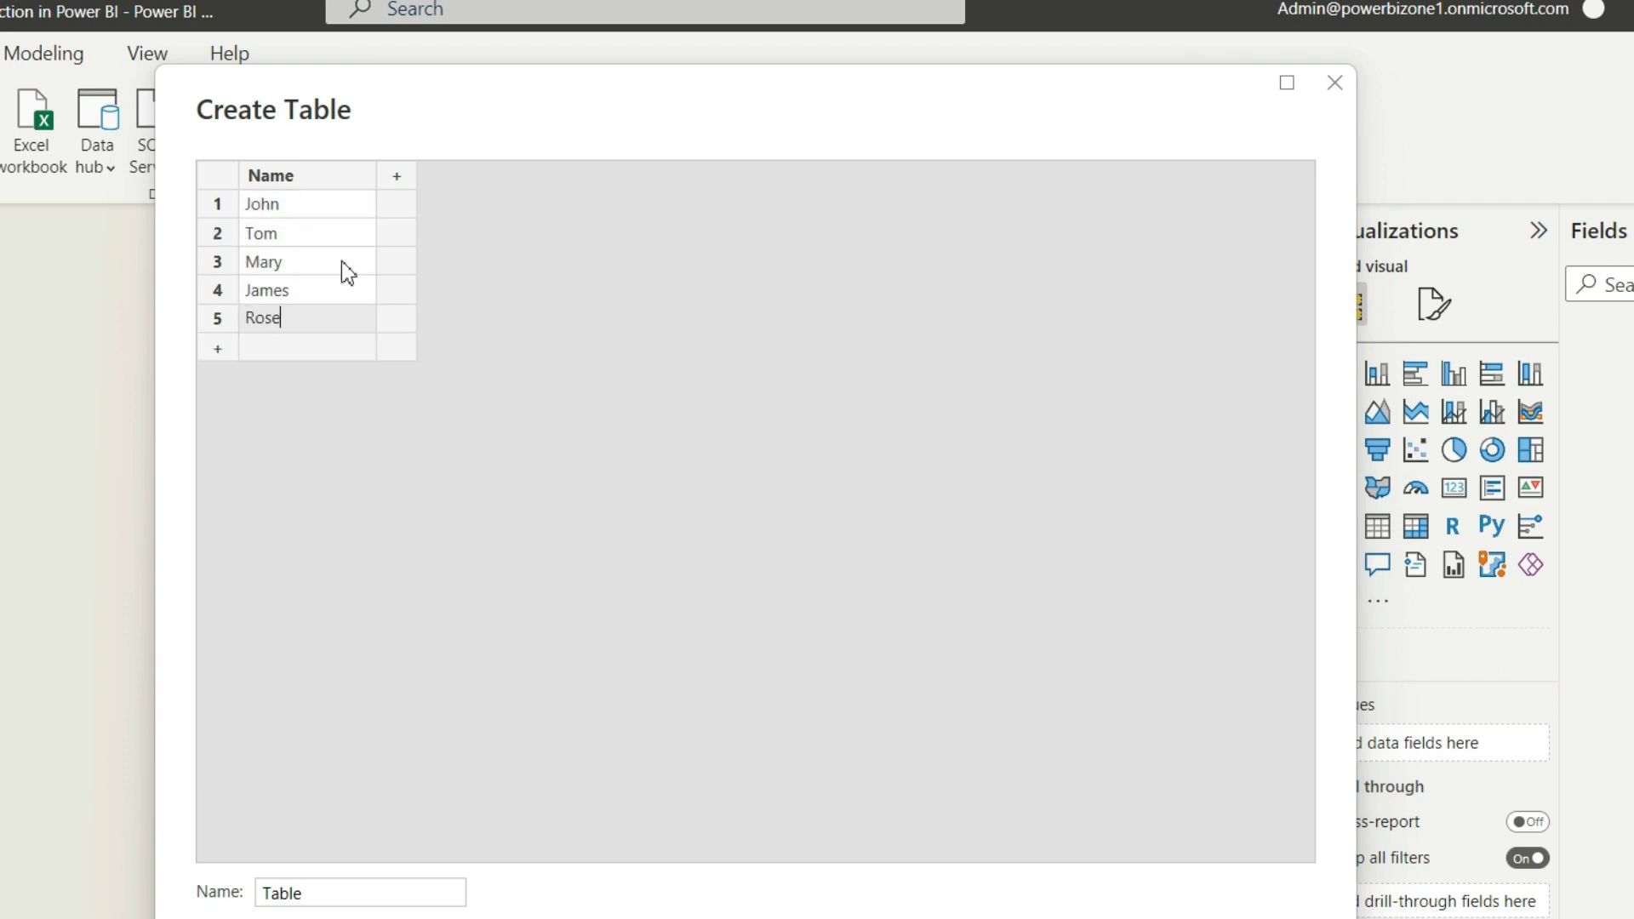
{"action": "left_click", "coordinate": [396, 175]}
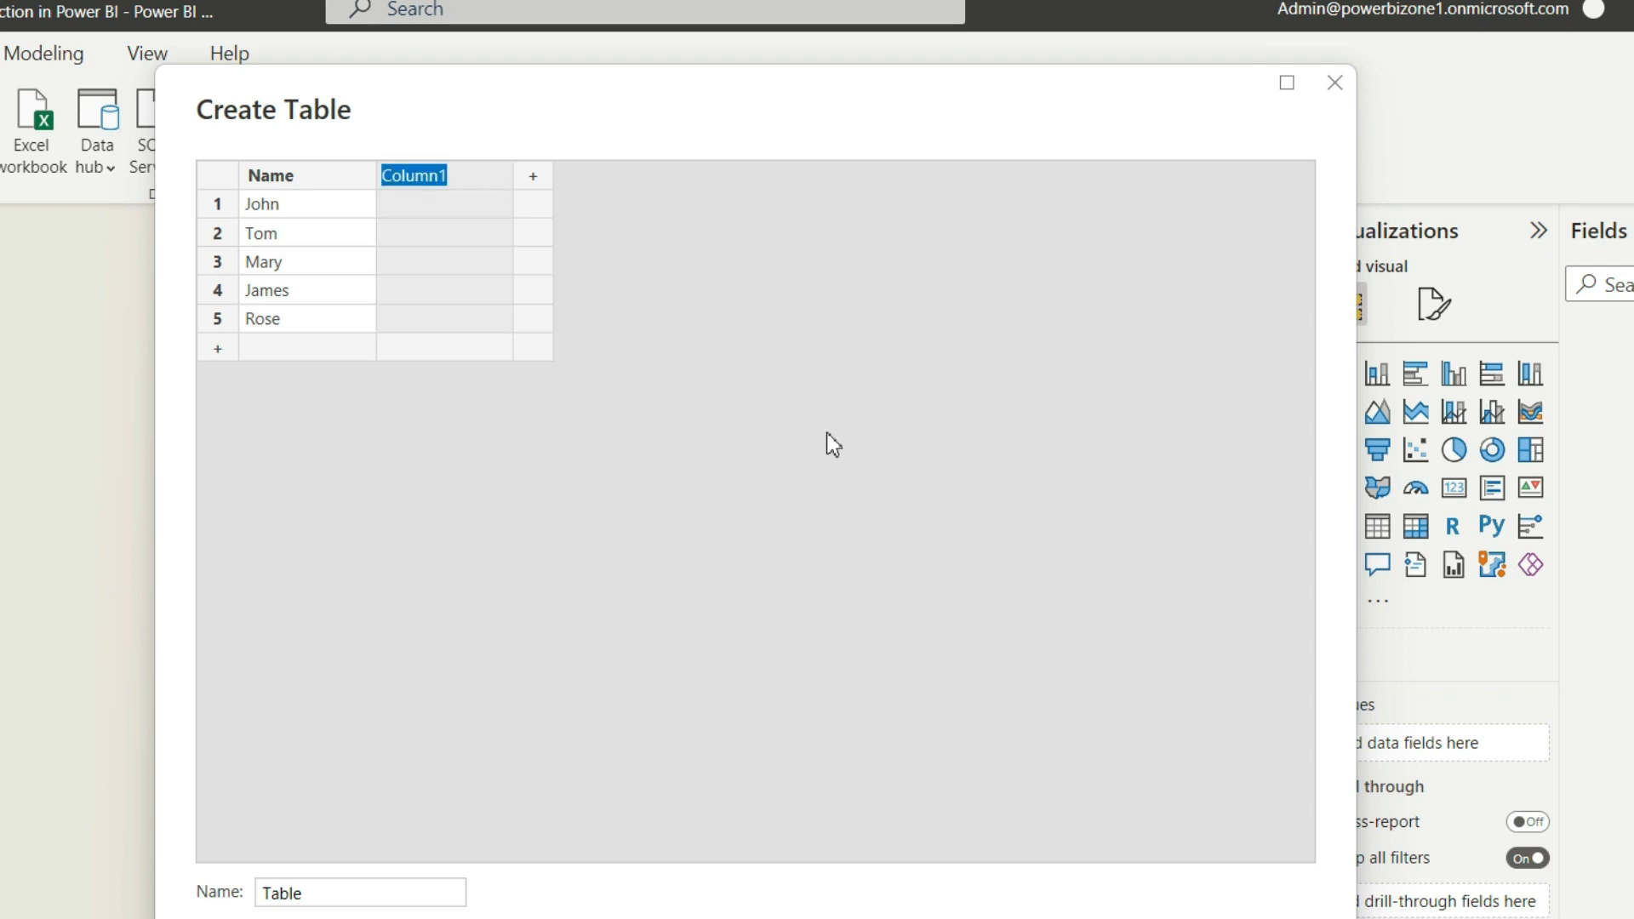
{"action": "type", "text": "T"}
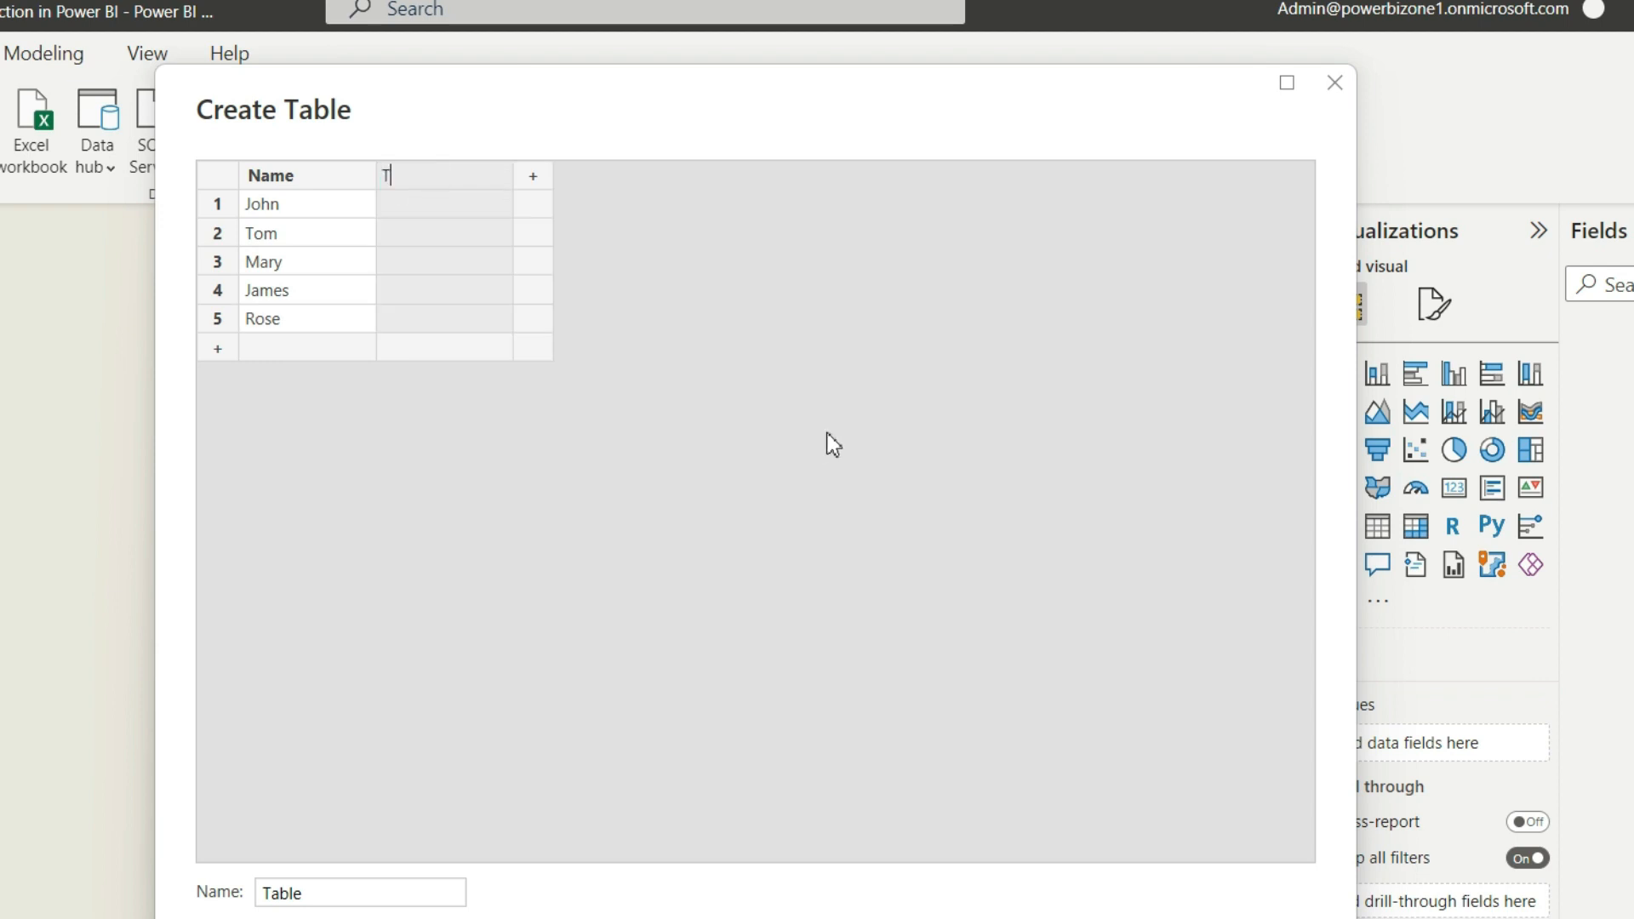
{"action": "type", "text": "Total Marks"}
{"action": "left_click", "coordinate": [444, 291]}
{"action": "type", "text": "78"}
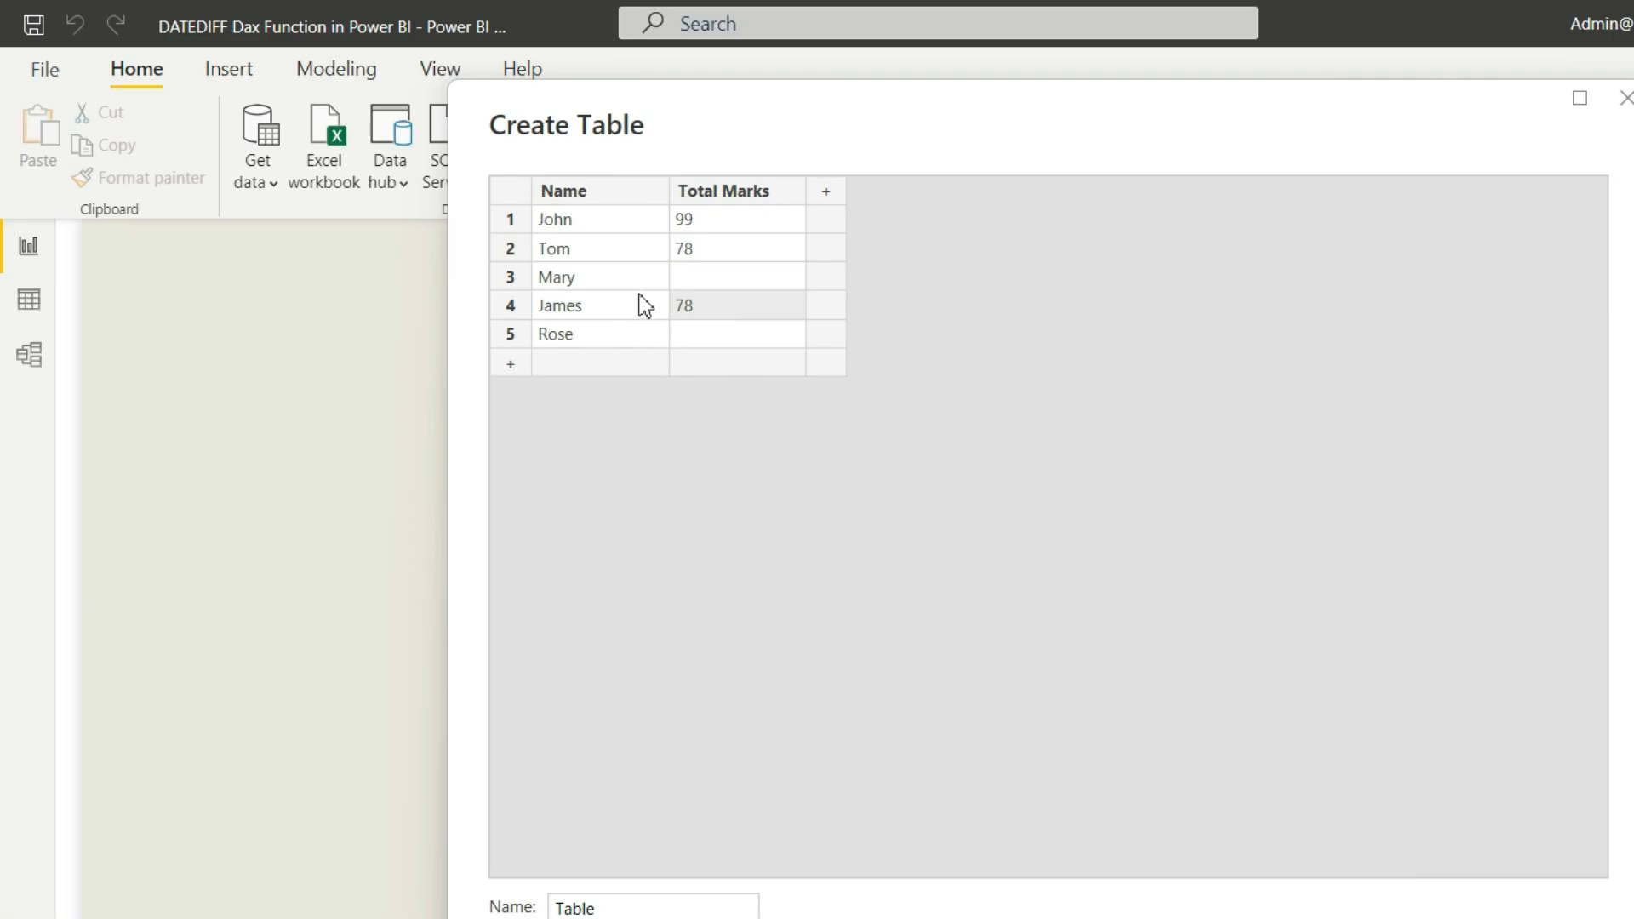
{"action": "mouse_move", "coordinate": [639, 357]}
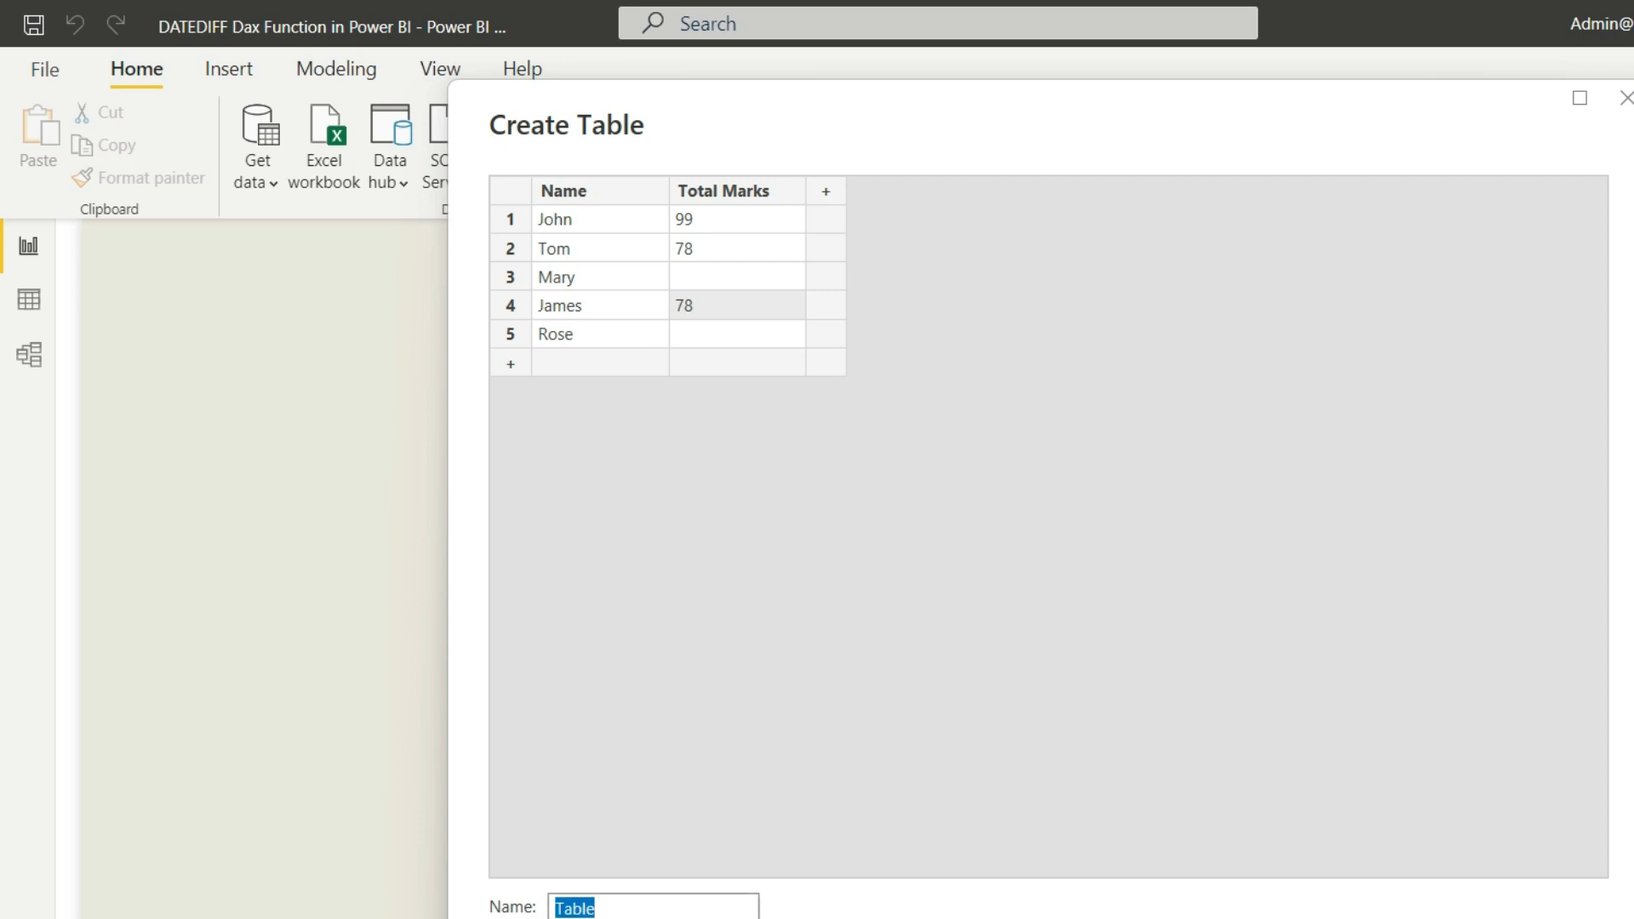
{"action": "type", "text": "Marks"}
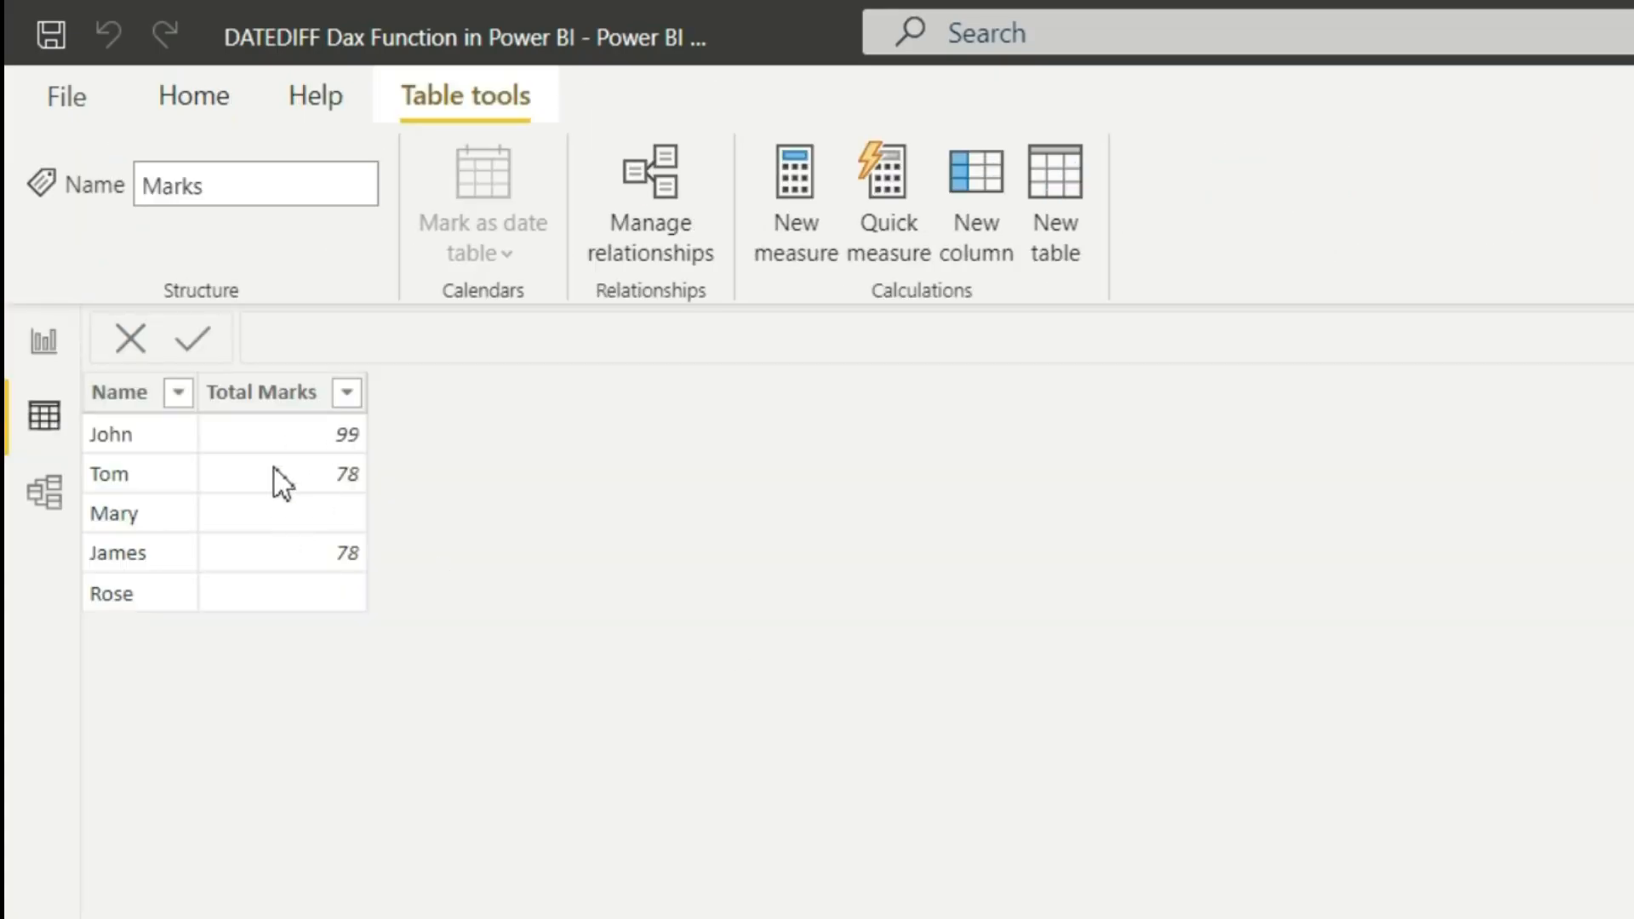
{"action": "mouse_move", "coordinate": [287, 656]}
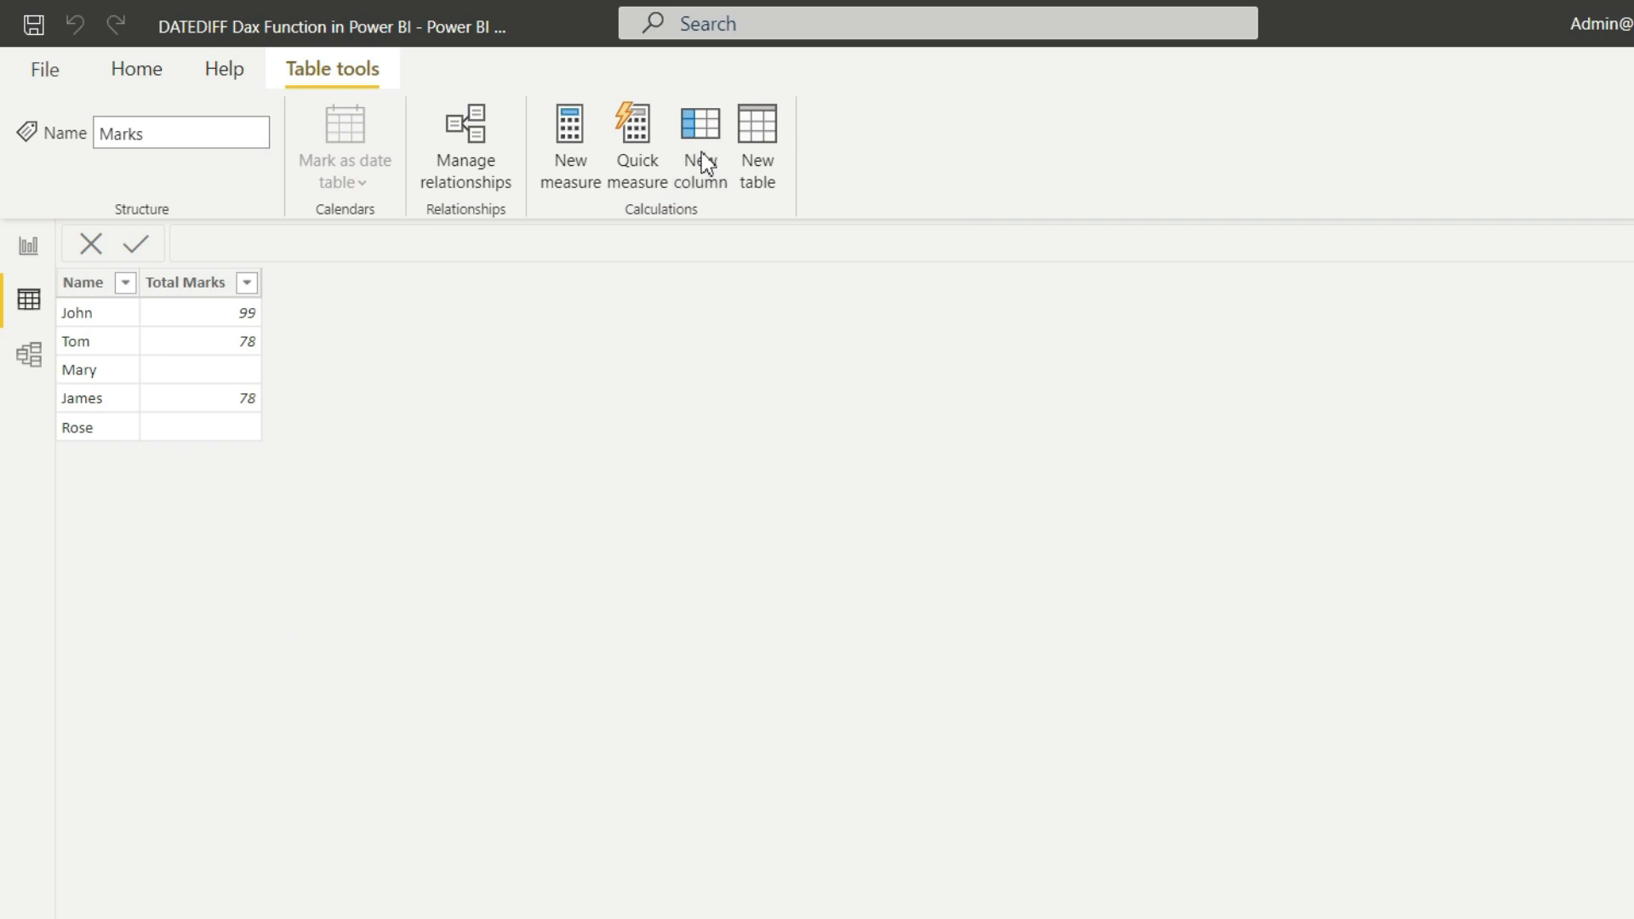
- Add a calculated column Test For IsBlank = ISBLANK(Marks[Total Marks])
{"action": "left_click", "coordinate": [699, 146]}
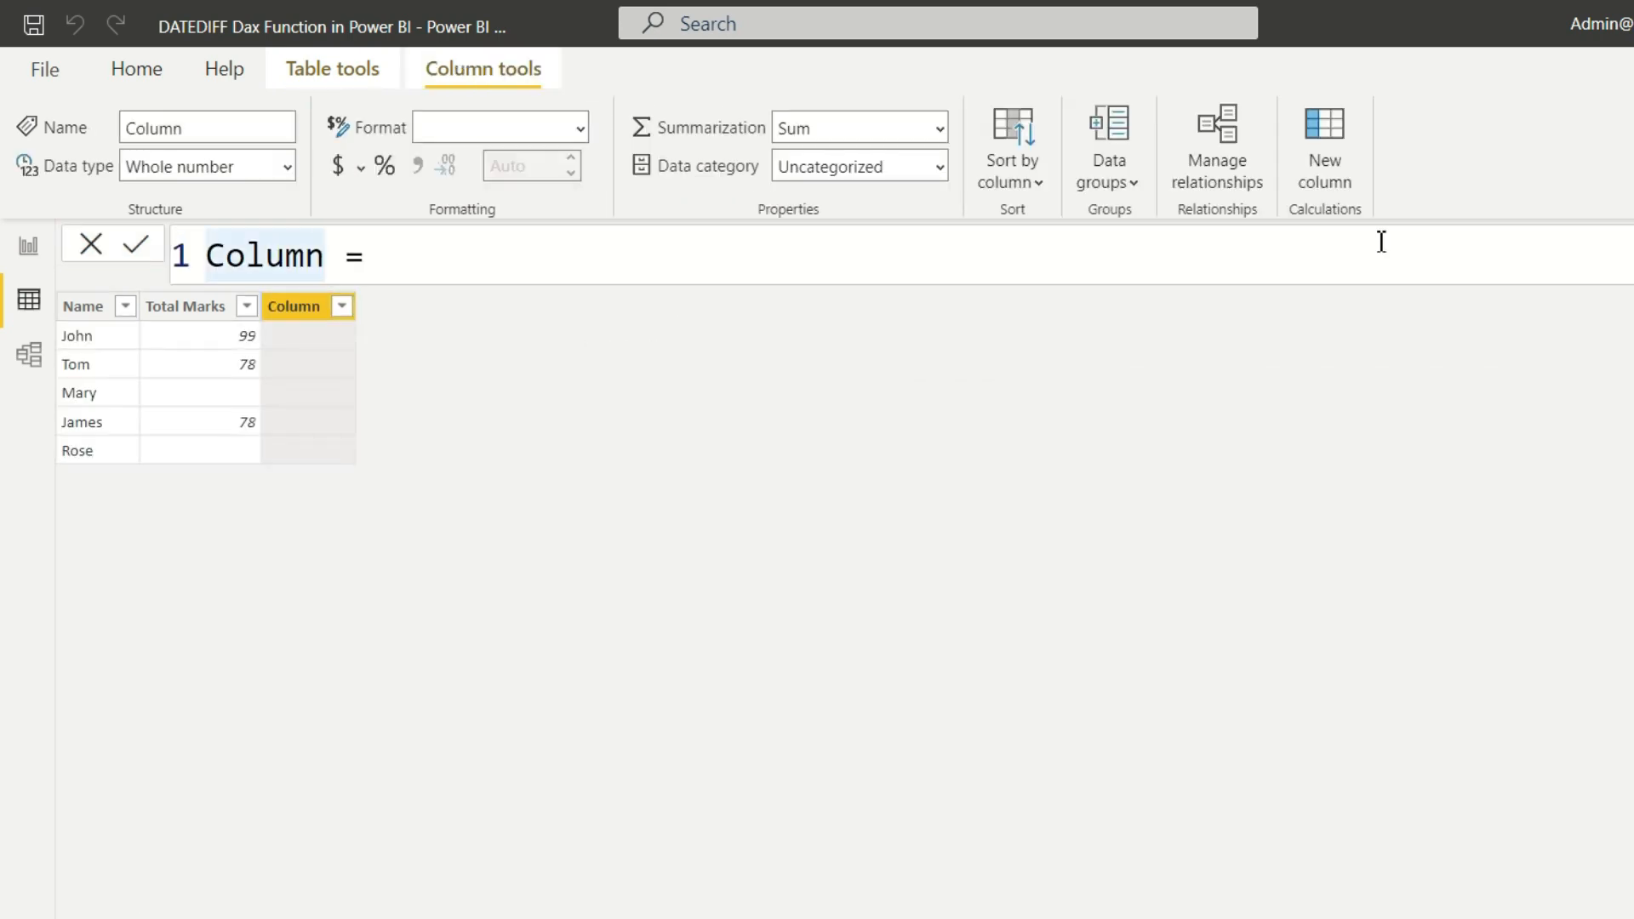
{"action": "type", "text": "Test For IsB ="}
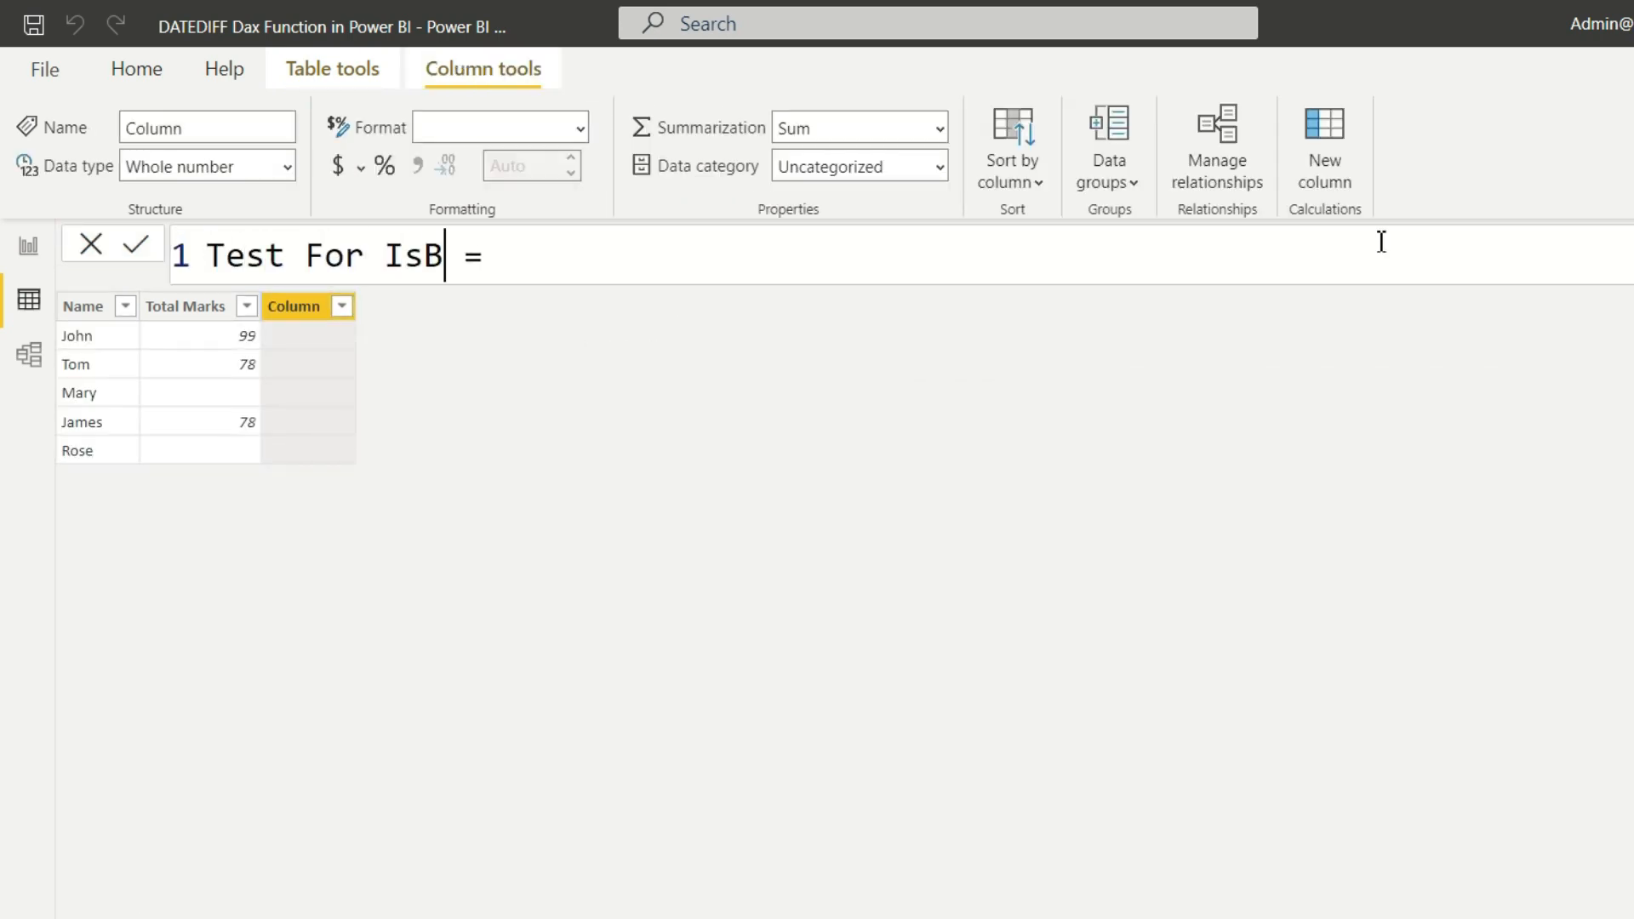
{"action": "type", "text": "lank"}
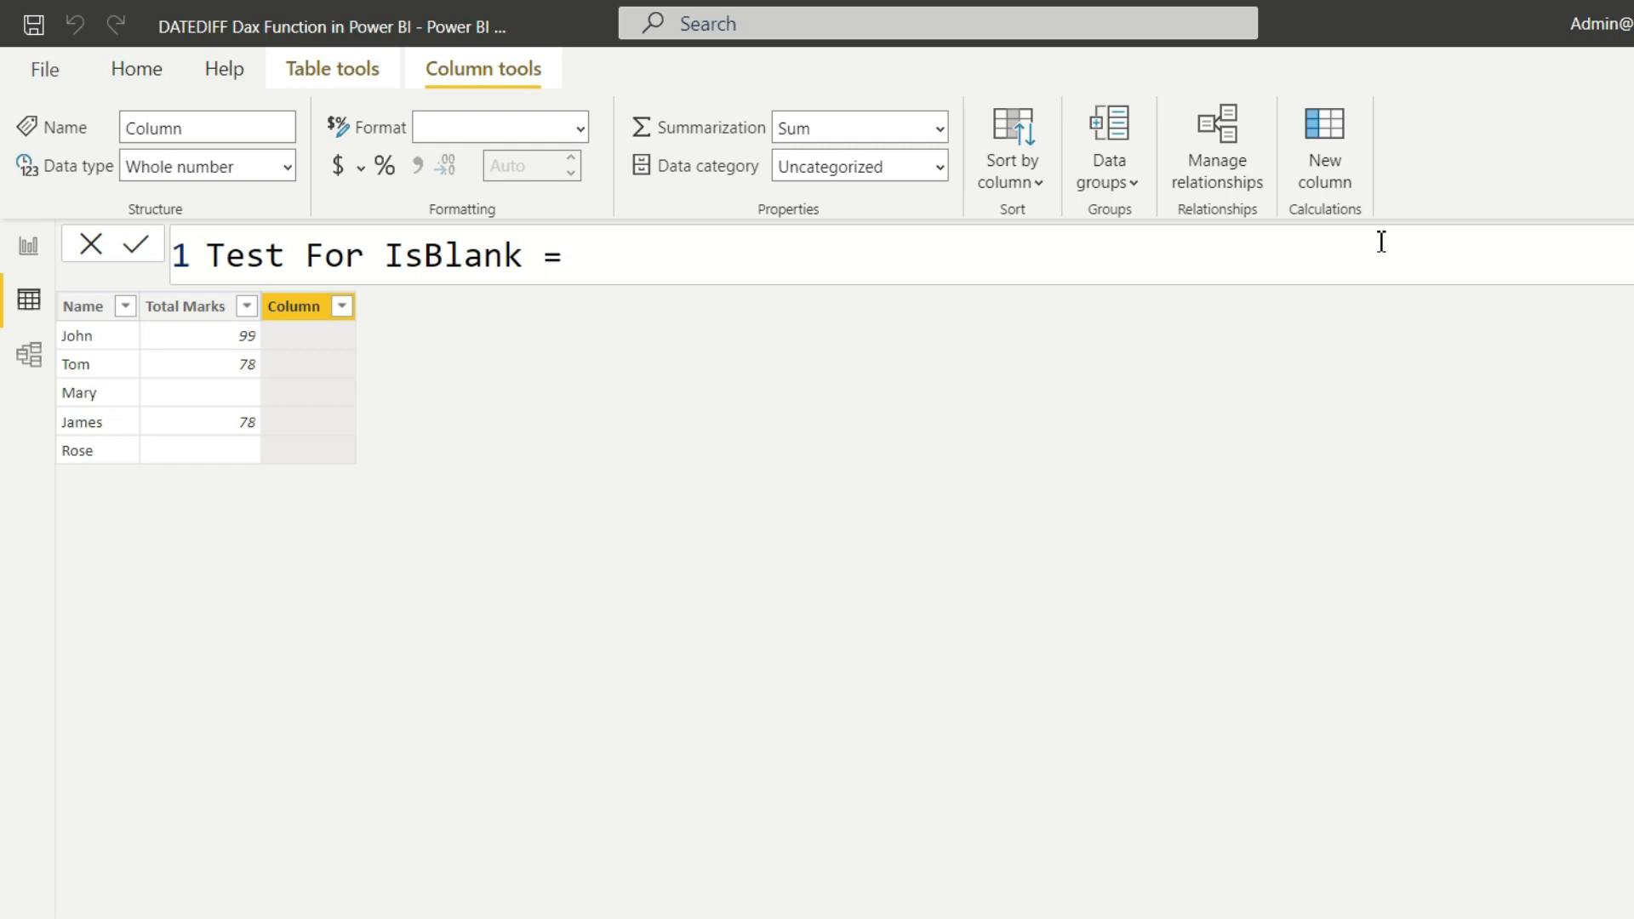
{"action": "type", "text": "isb"}
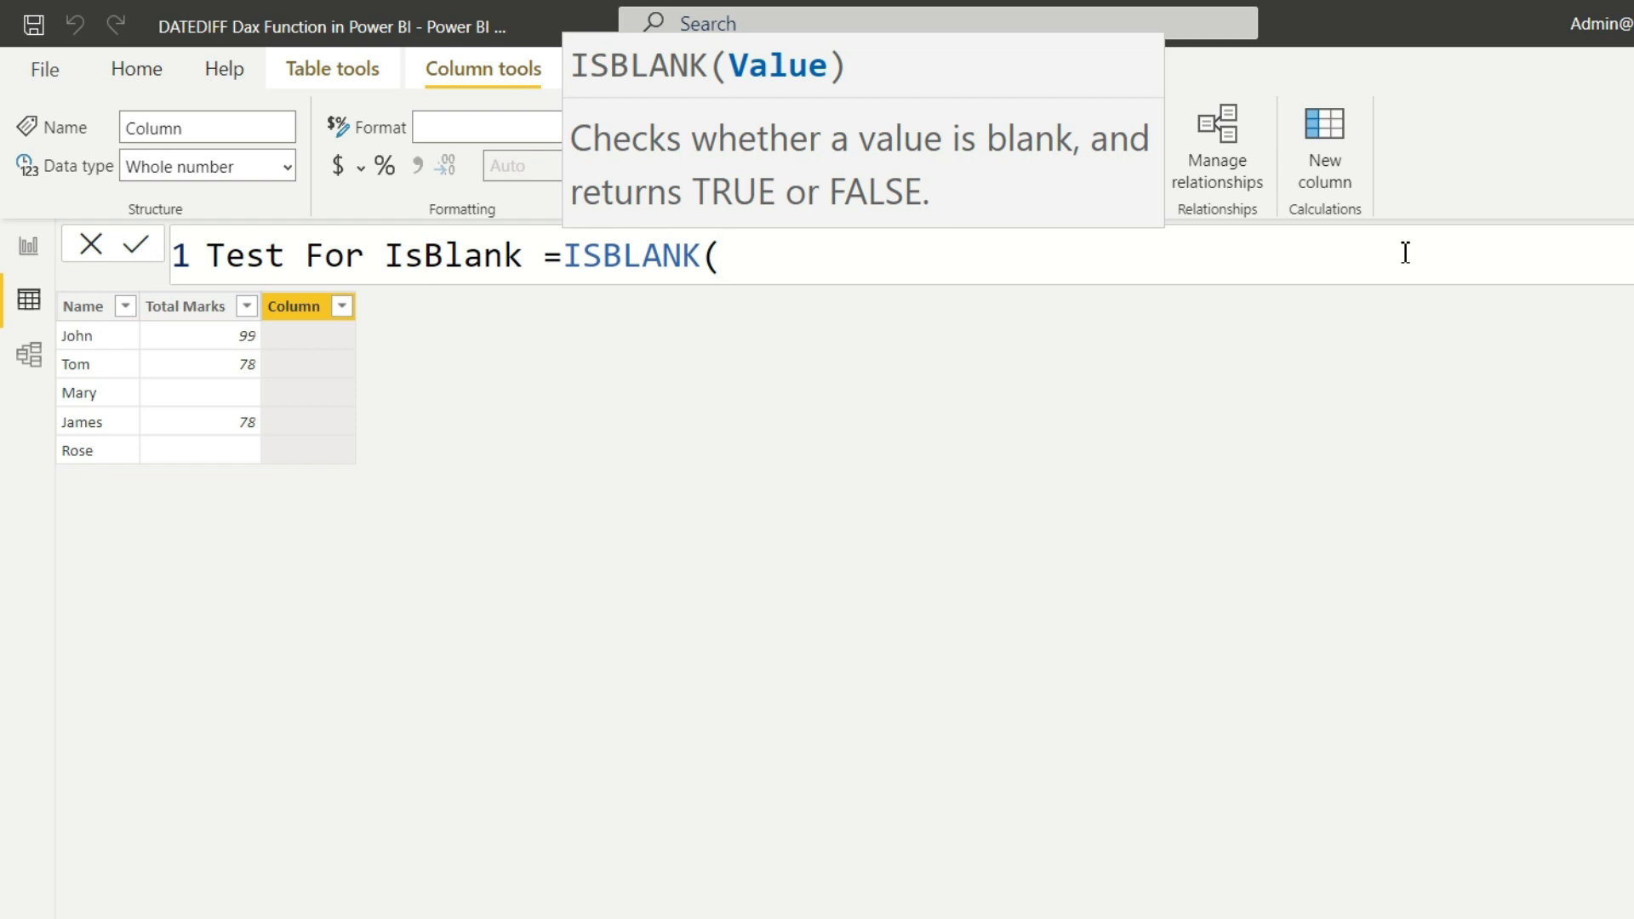
{"action": "type", "text": "Total Marks])"}
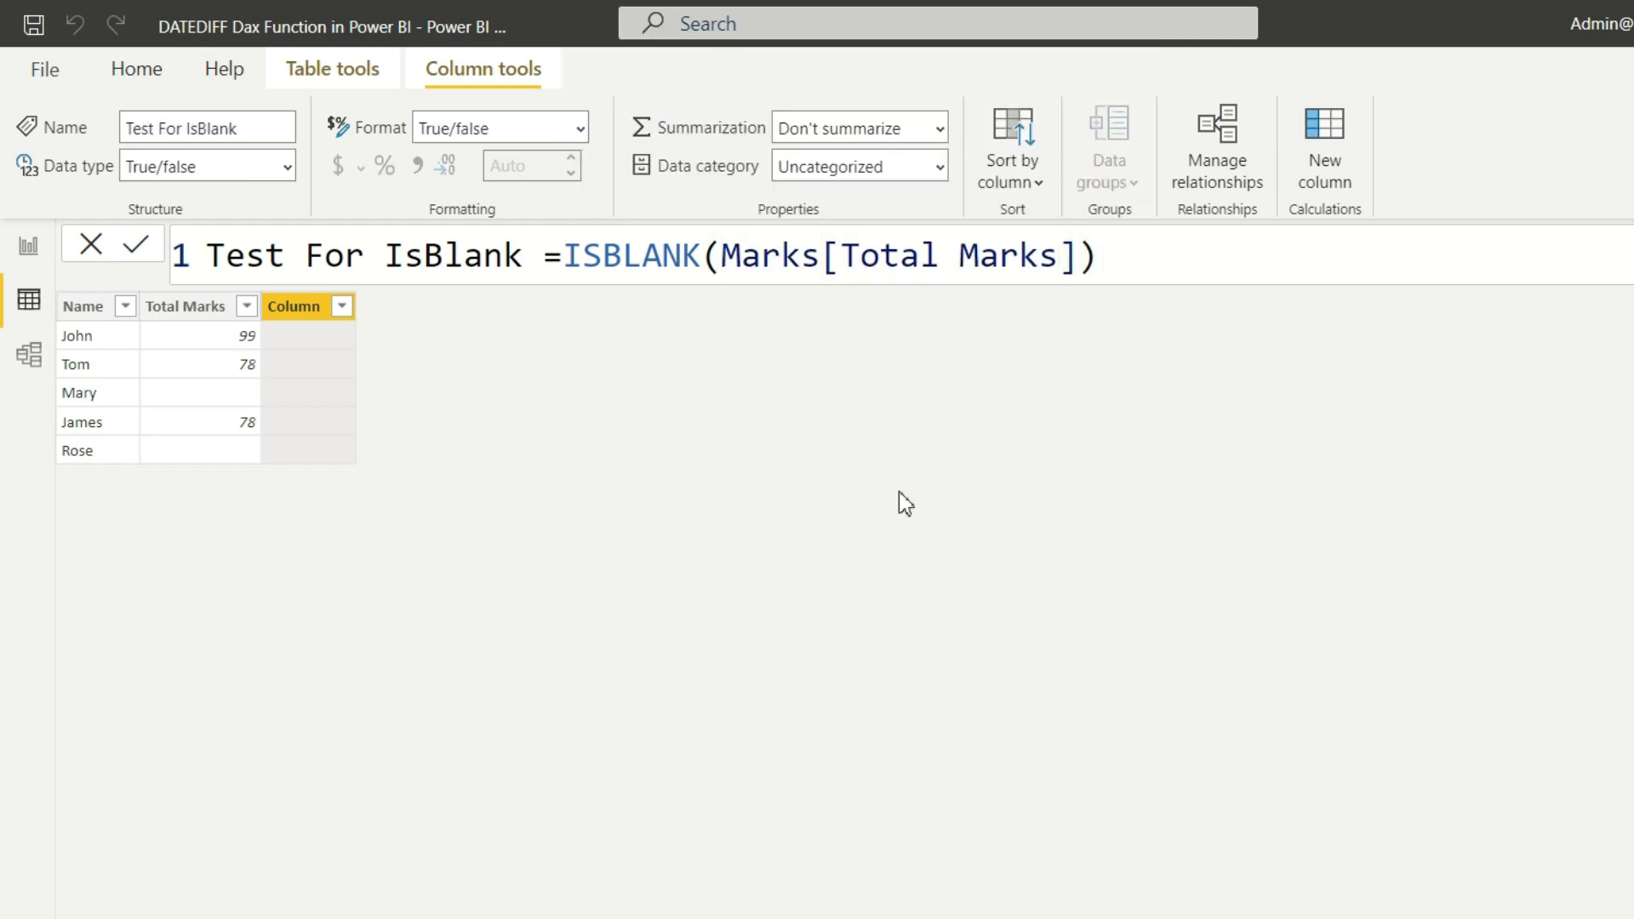
{"action": "left_click", "coordinate": [132, 244]}
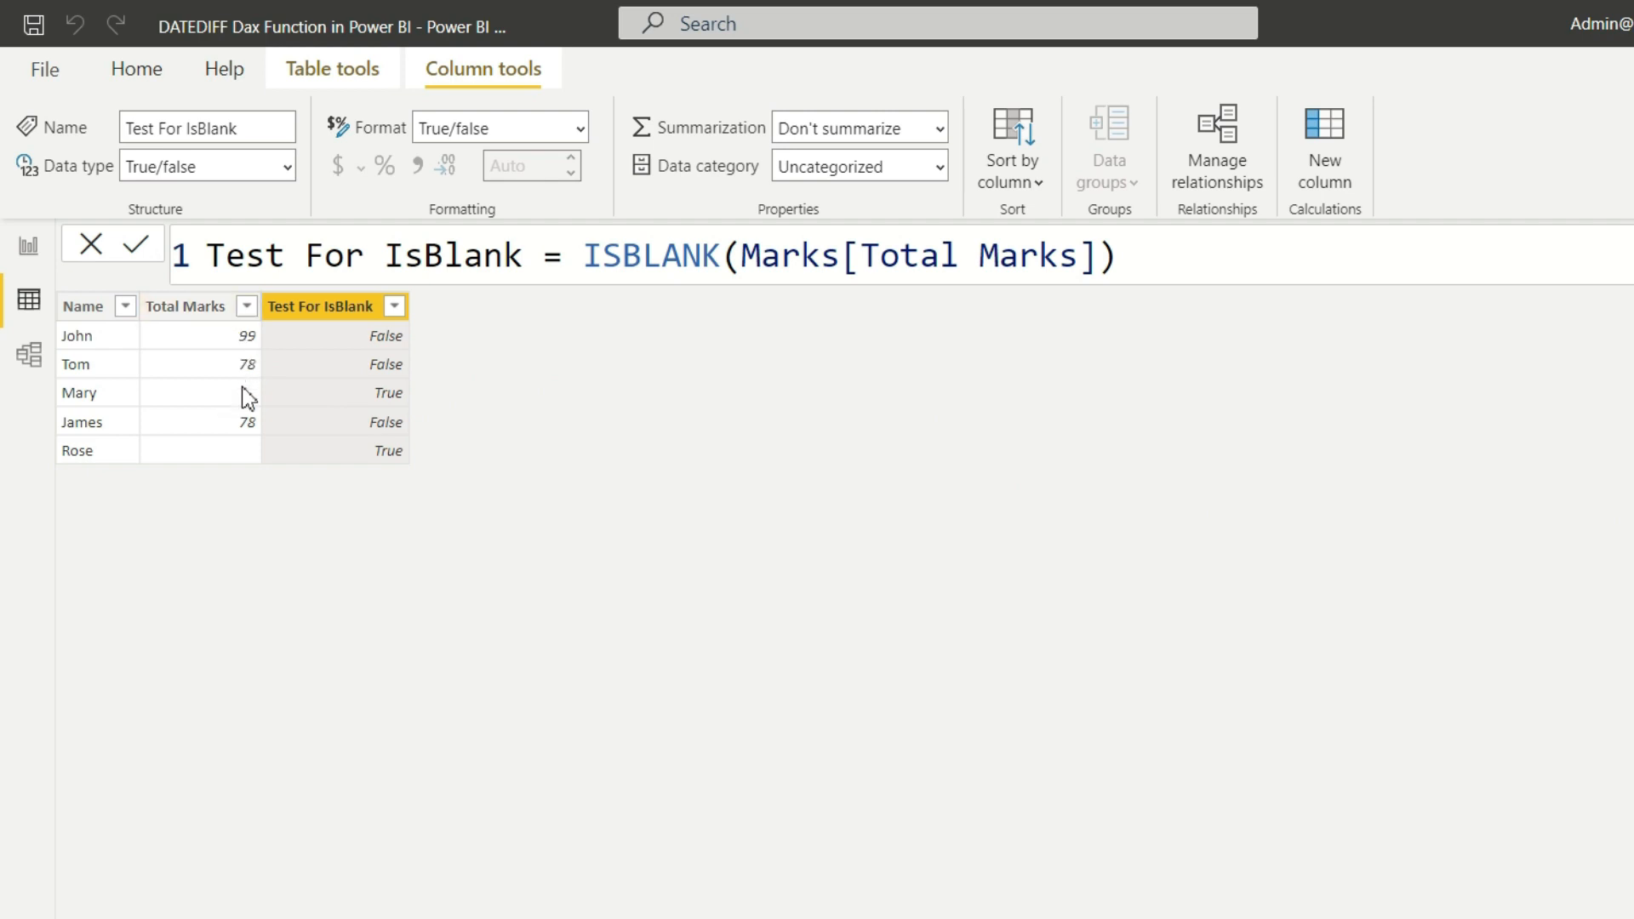
{"action": "mouse_move", "coordinate": [112, 415]}
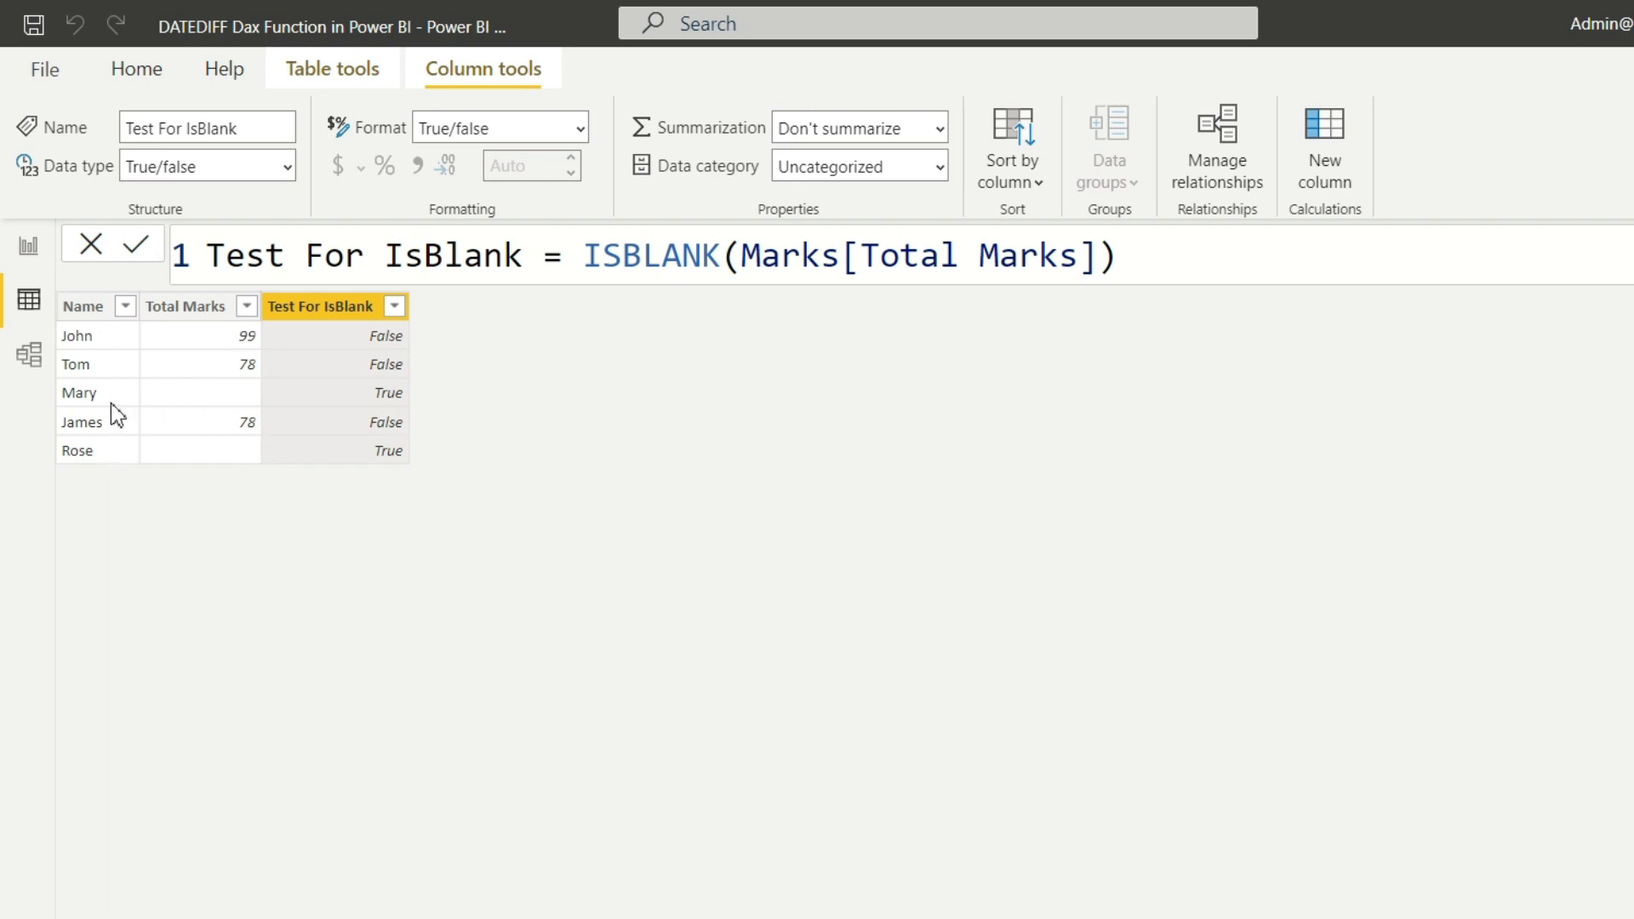
{"action": "mouse_move", "coordinate": [209, 420]}
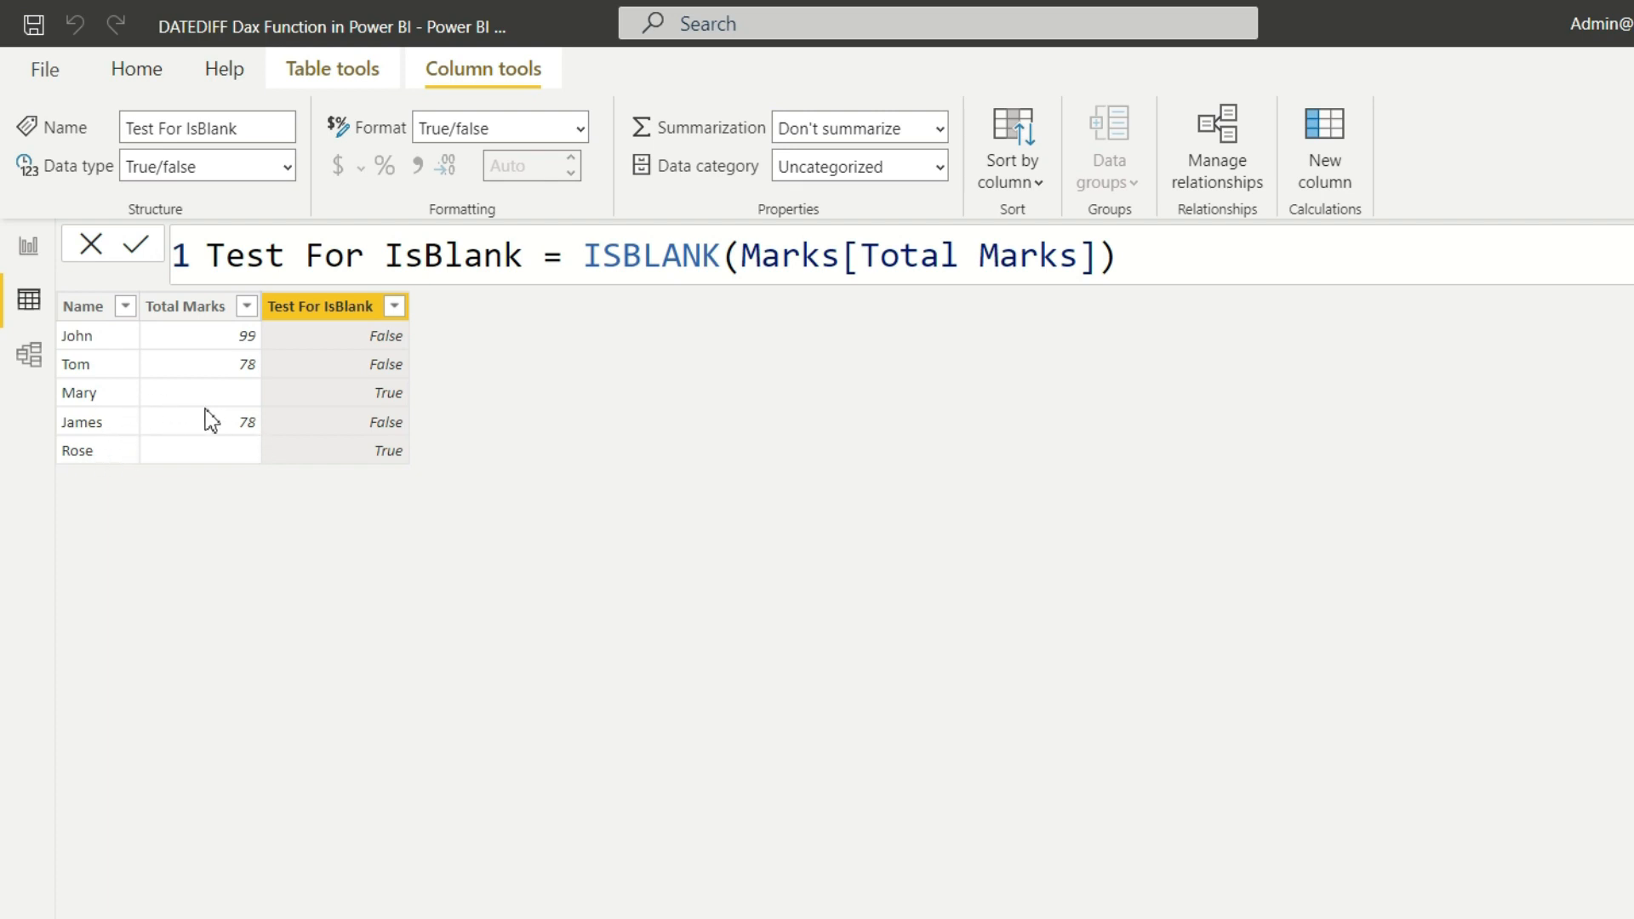
{"action": "mouse_move", "coordinate": [219, 467]}
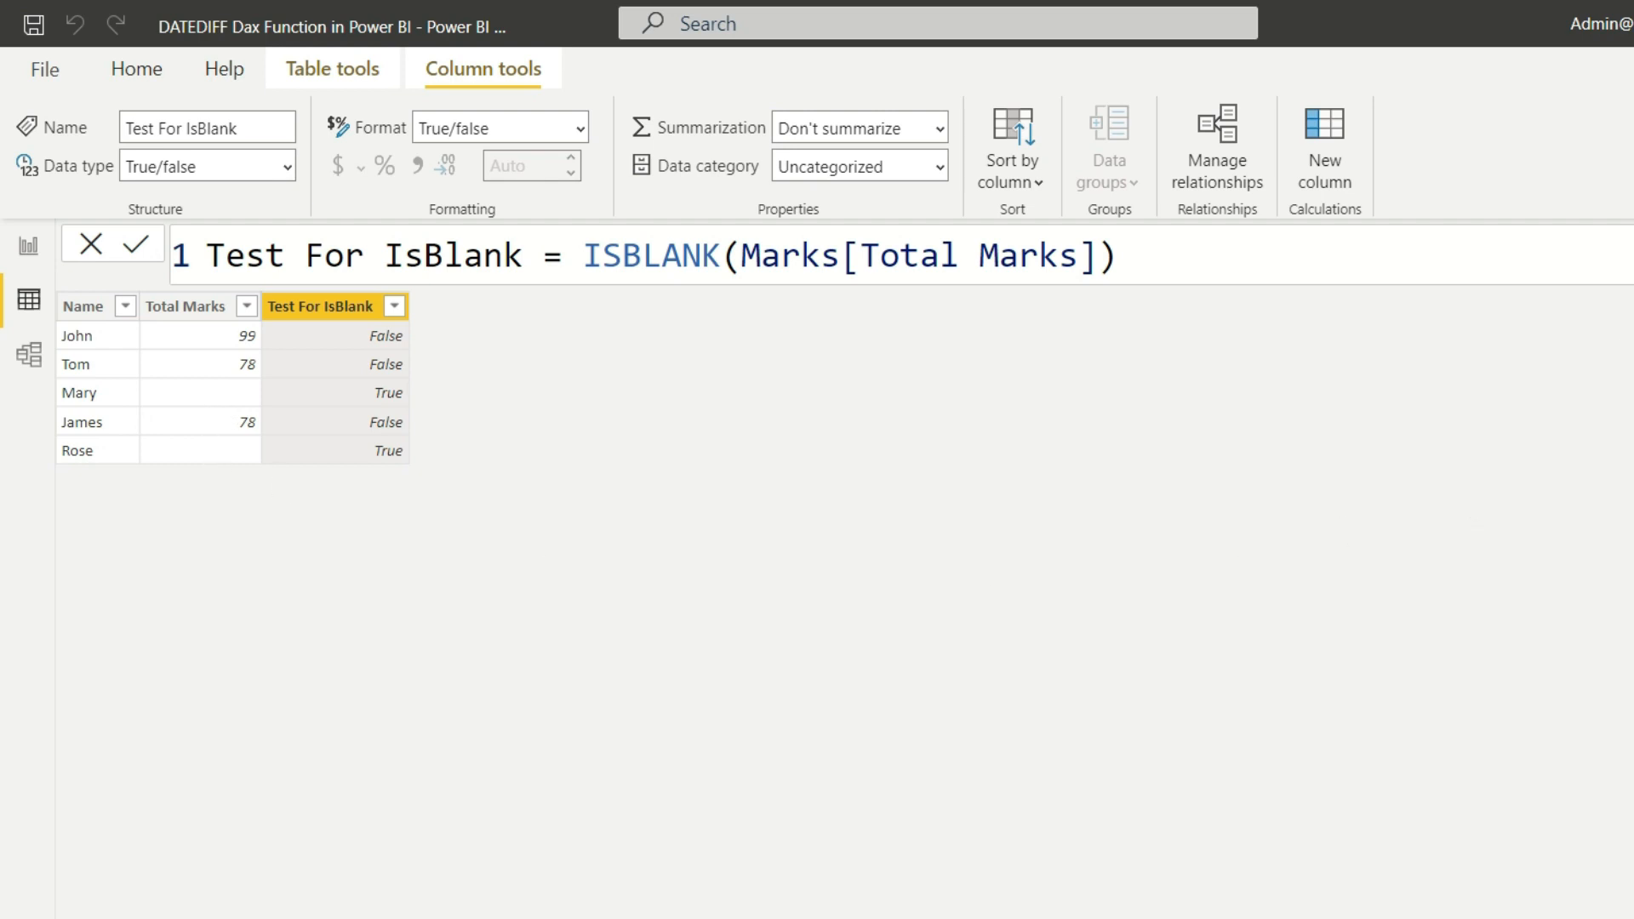
- Start a new calculated column in Marks named New_Total
{"action": "right_click", "coordinate": [1480, 275]}
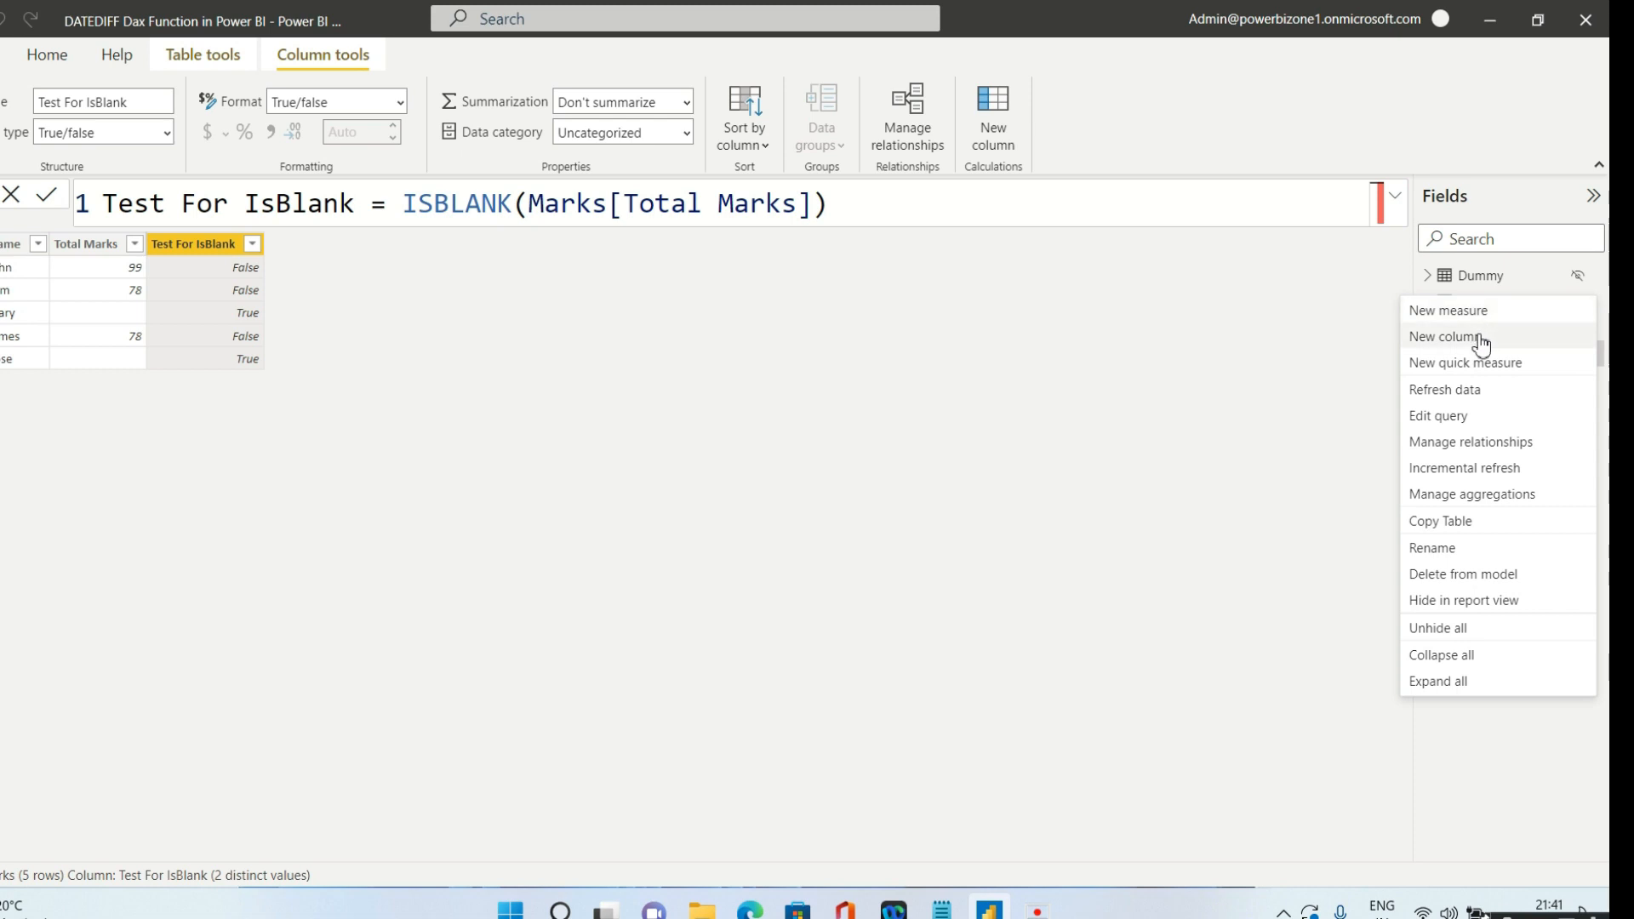
{"action": "left_click", "coordinate": [1443, 337]}
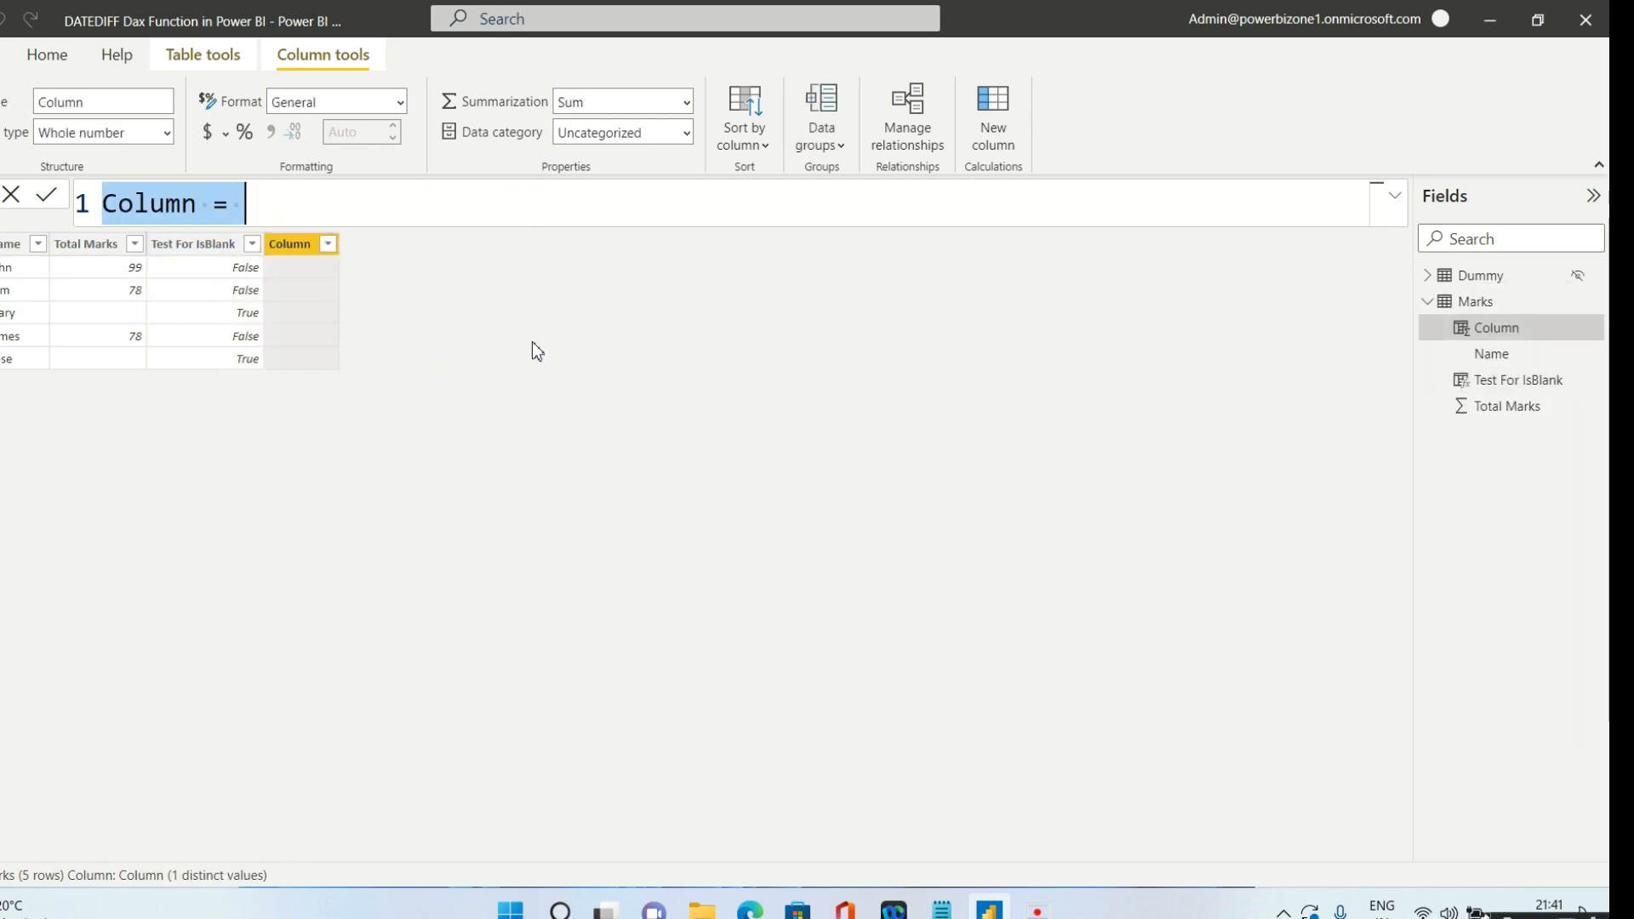
{"action": "type", "text": "New"}
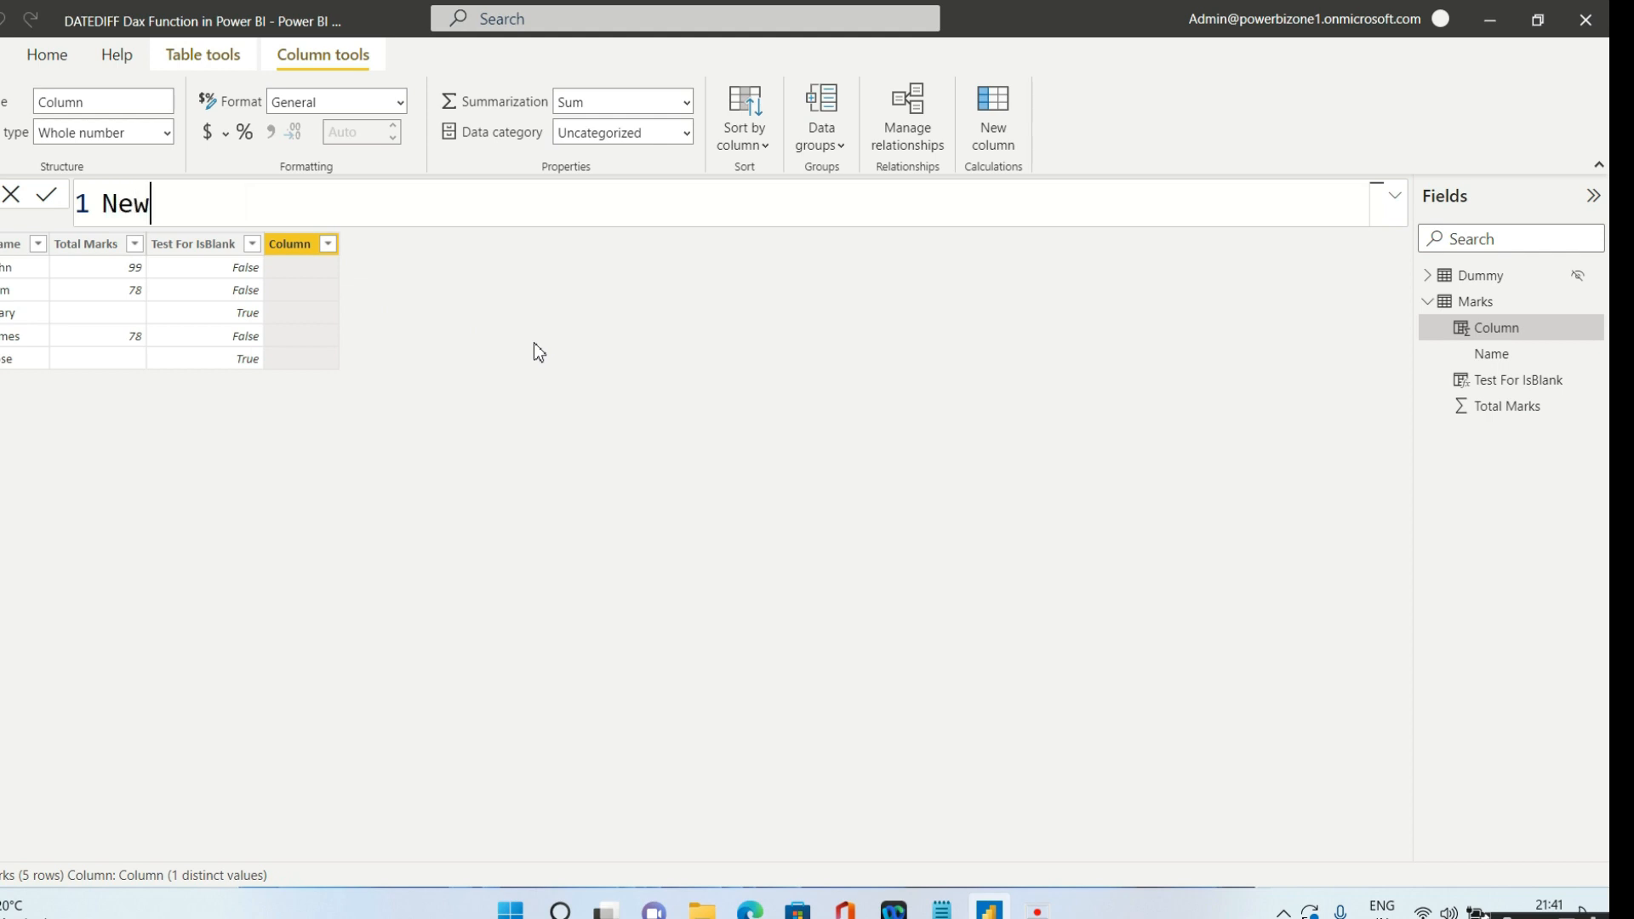
{"action": "type", "text": "_T"}
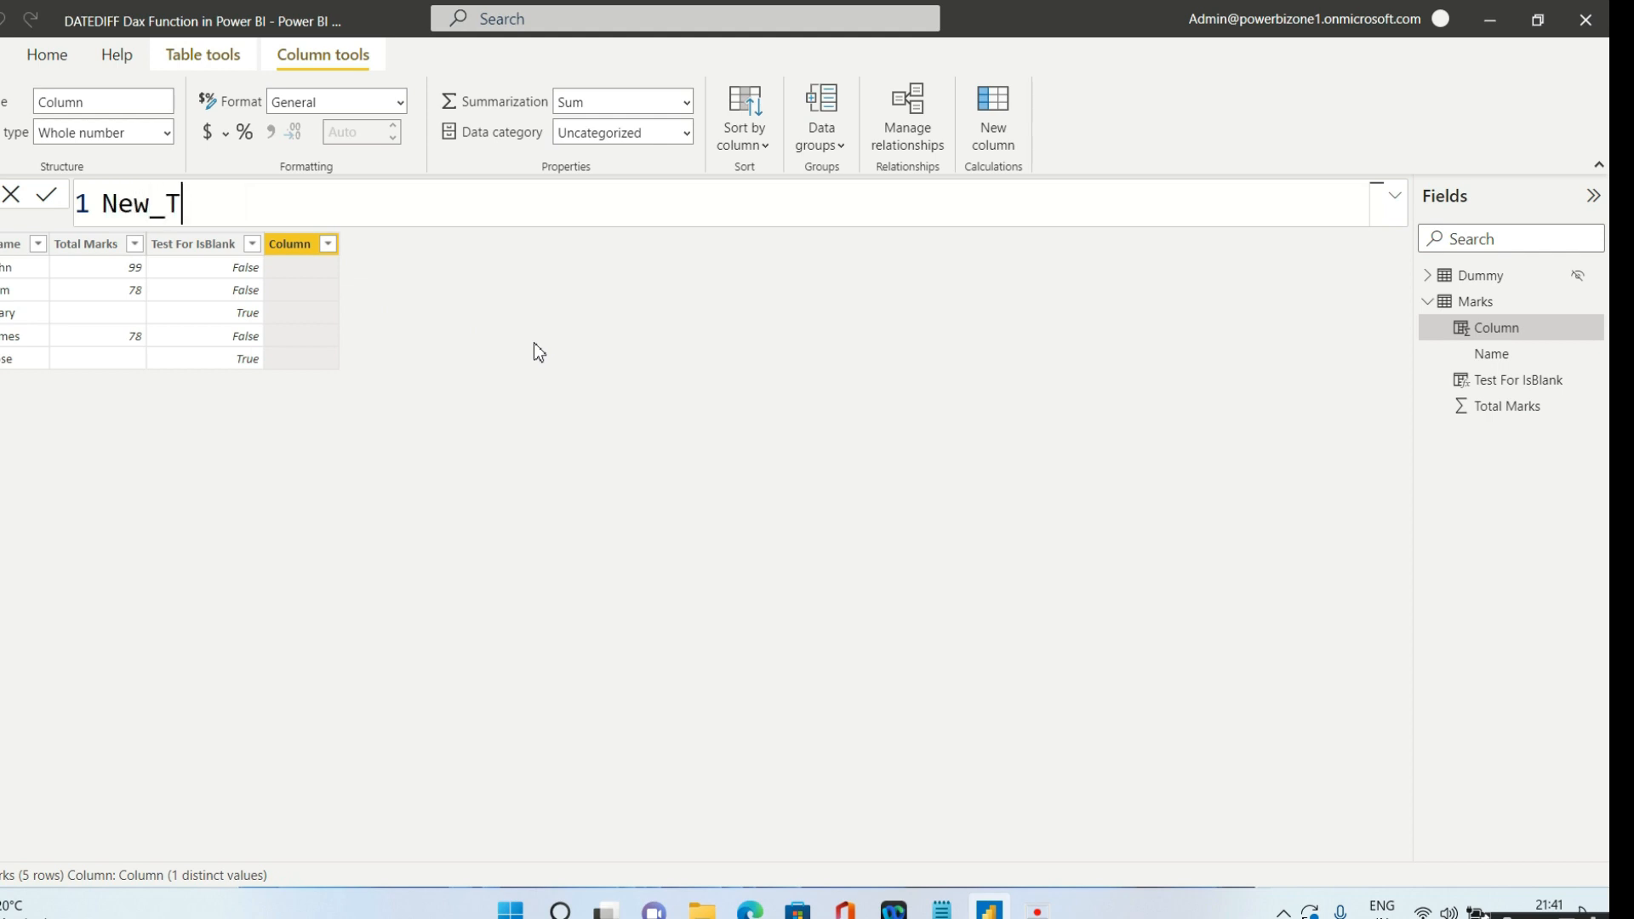
{"action": "type", "text": "otal="}
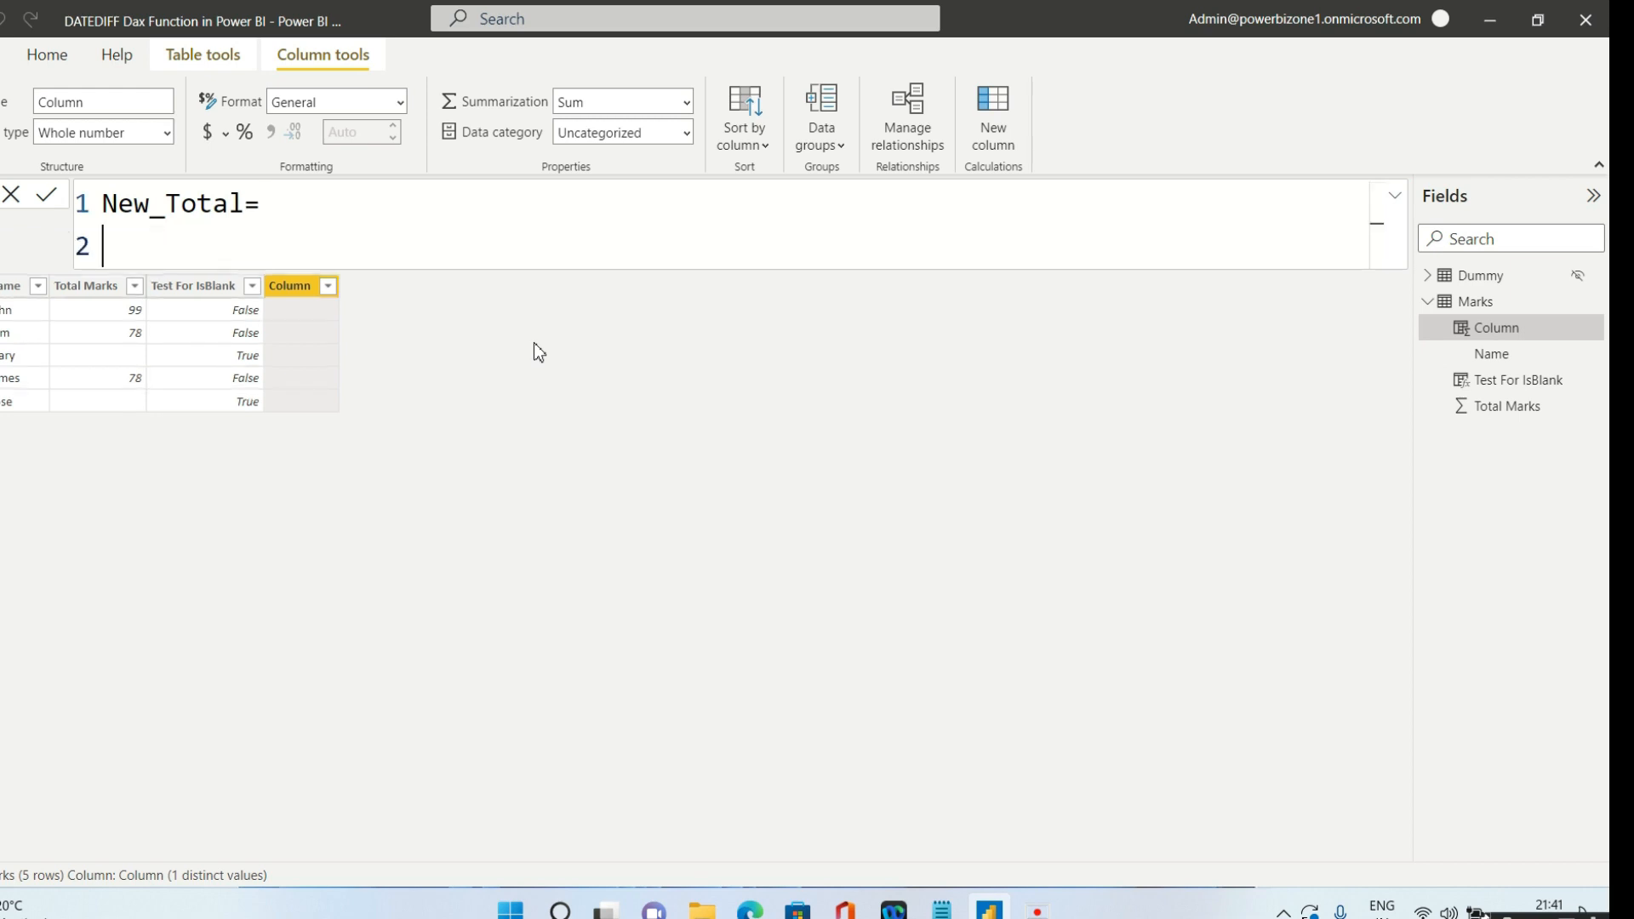
- Complete New_Total as IF(ISBLANK(Marks[Total Marks]),0,Marks[Total Marks]) and commit it
{"action": "type", "text": "if("}
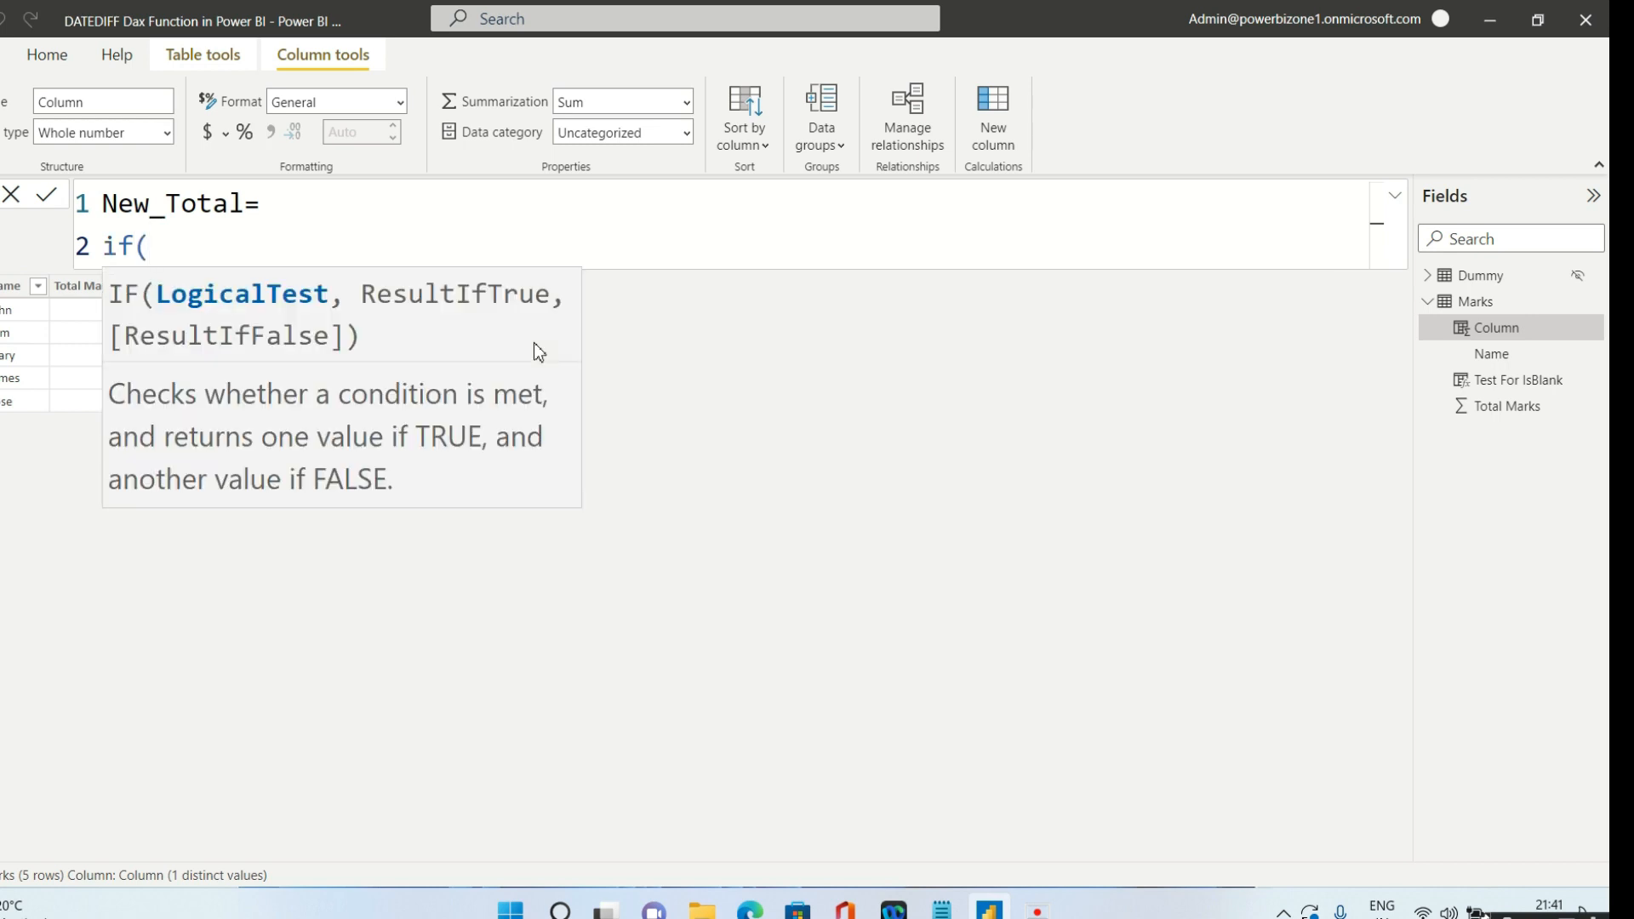
{"action": "type", "text": "isbl"}
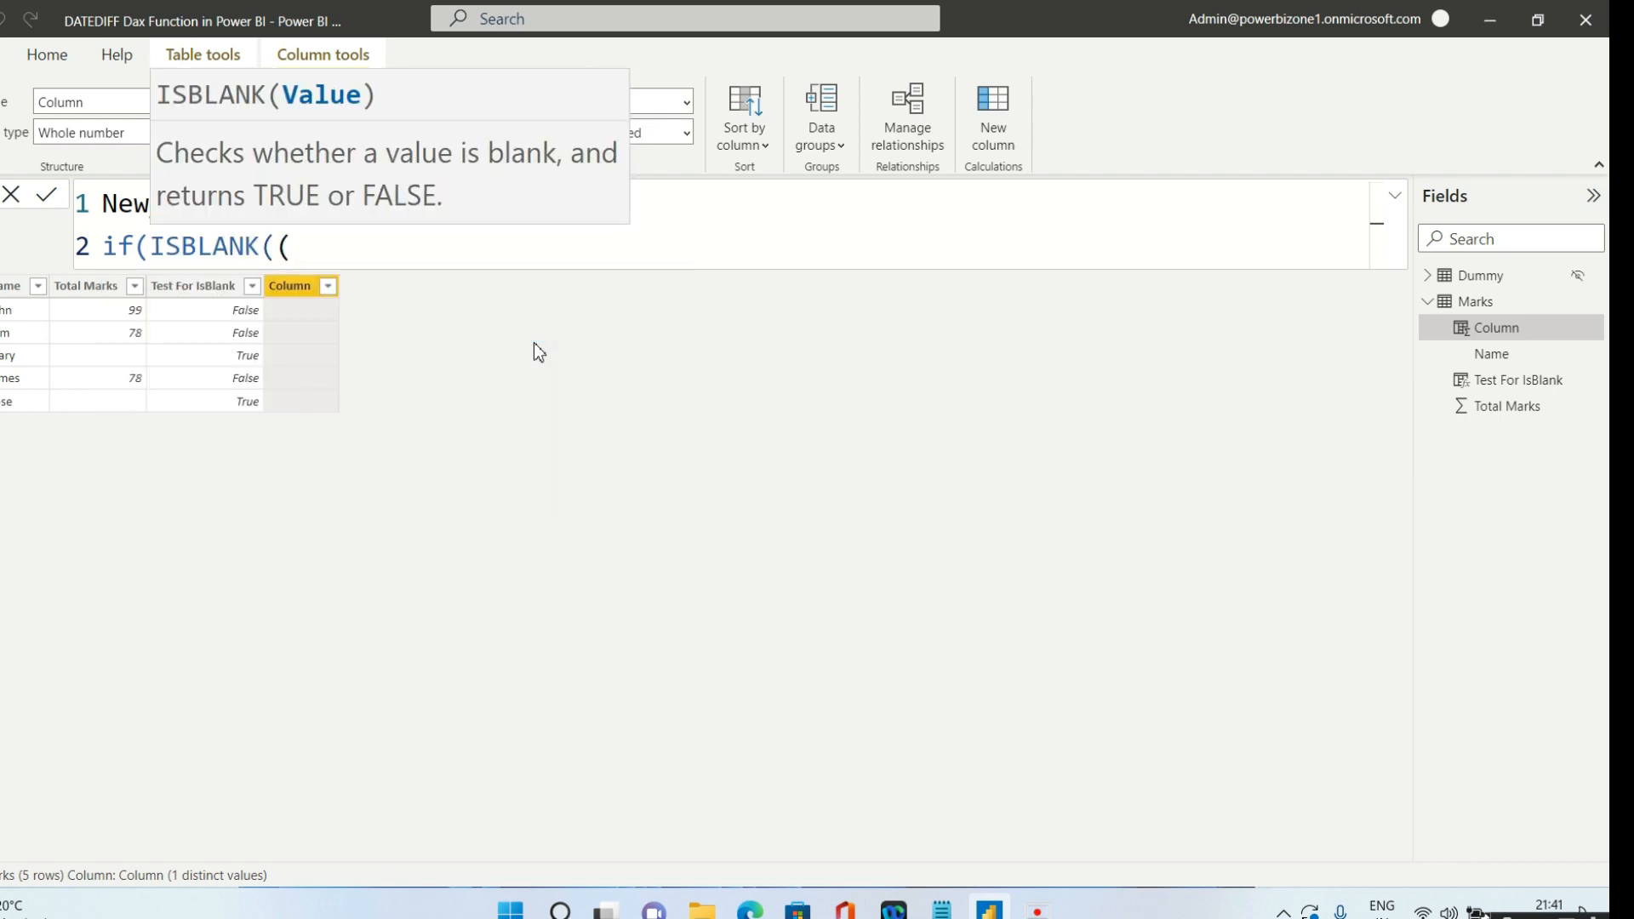
{"action": "key", "text": "Backspace"}
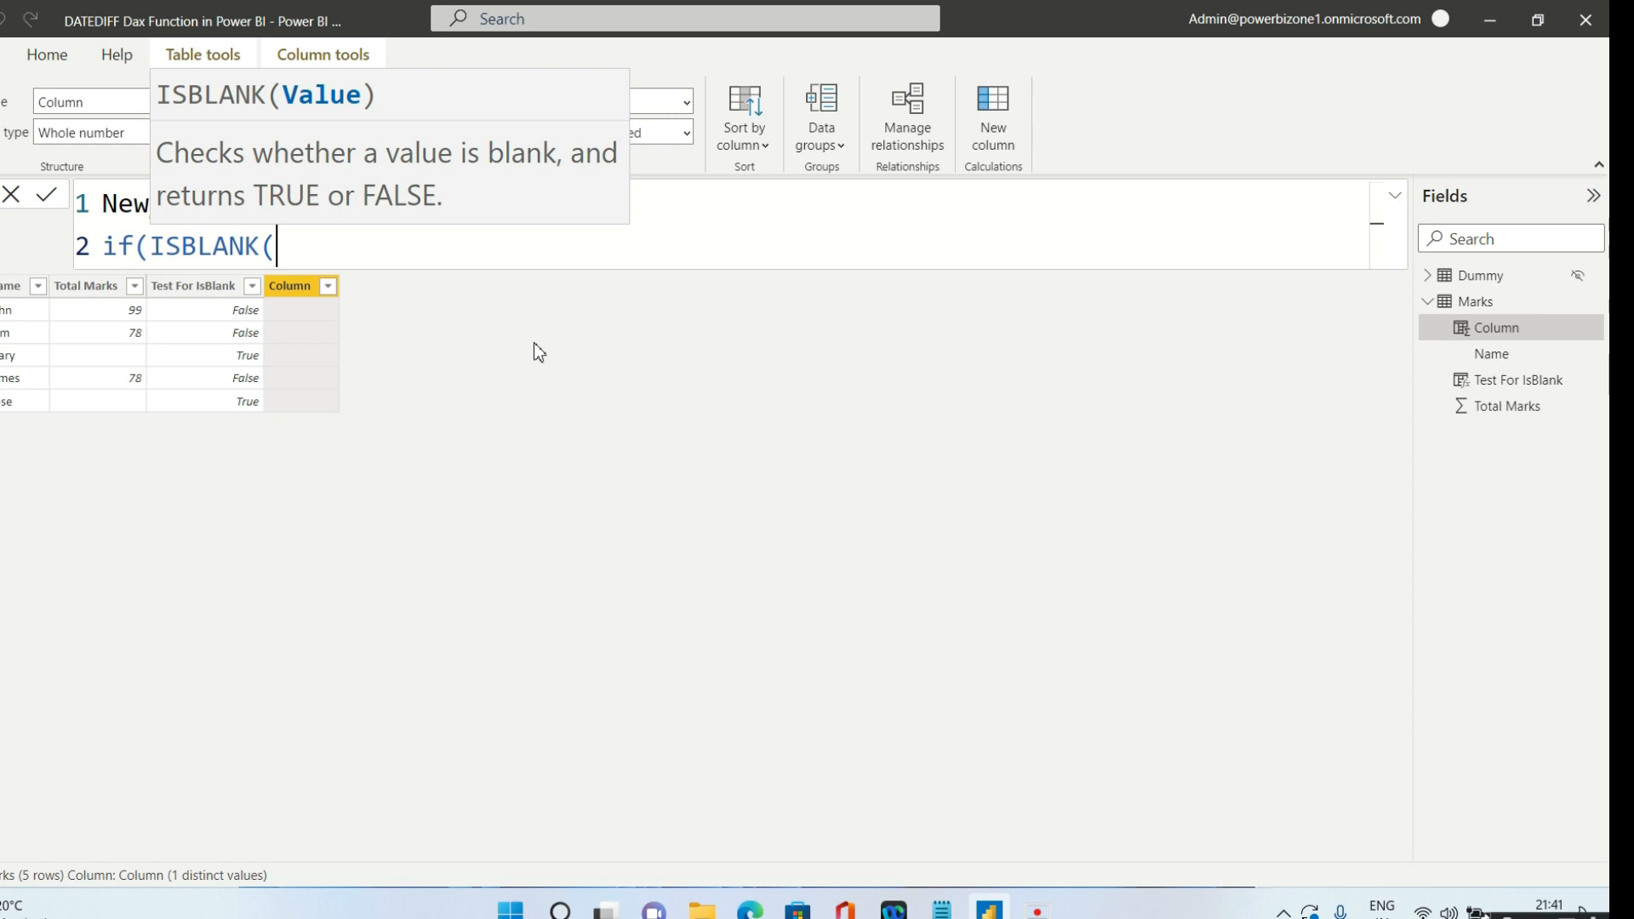
{"action": "type", "text": "tot"}
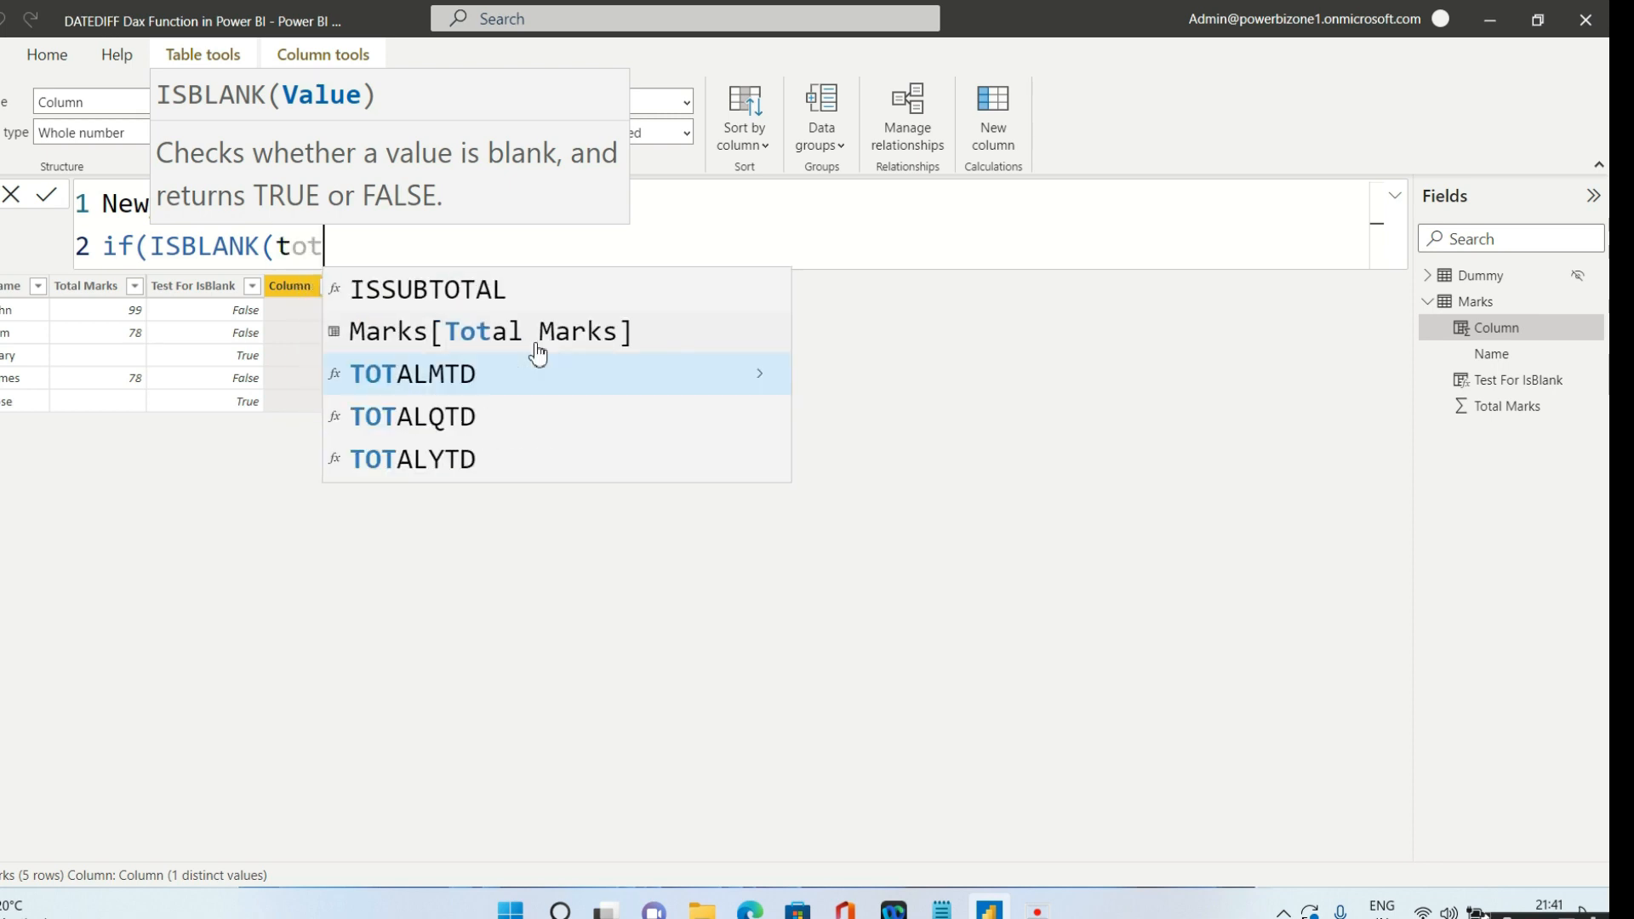
{"action": "left_click", "coordinate": [490, 331]}
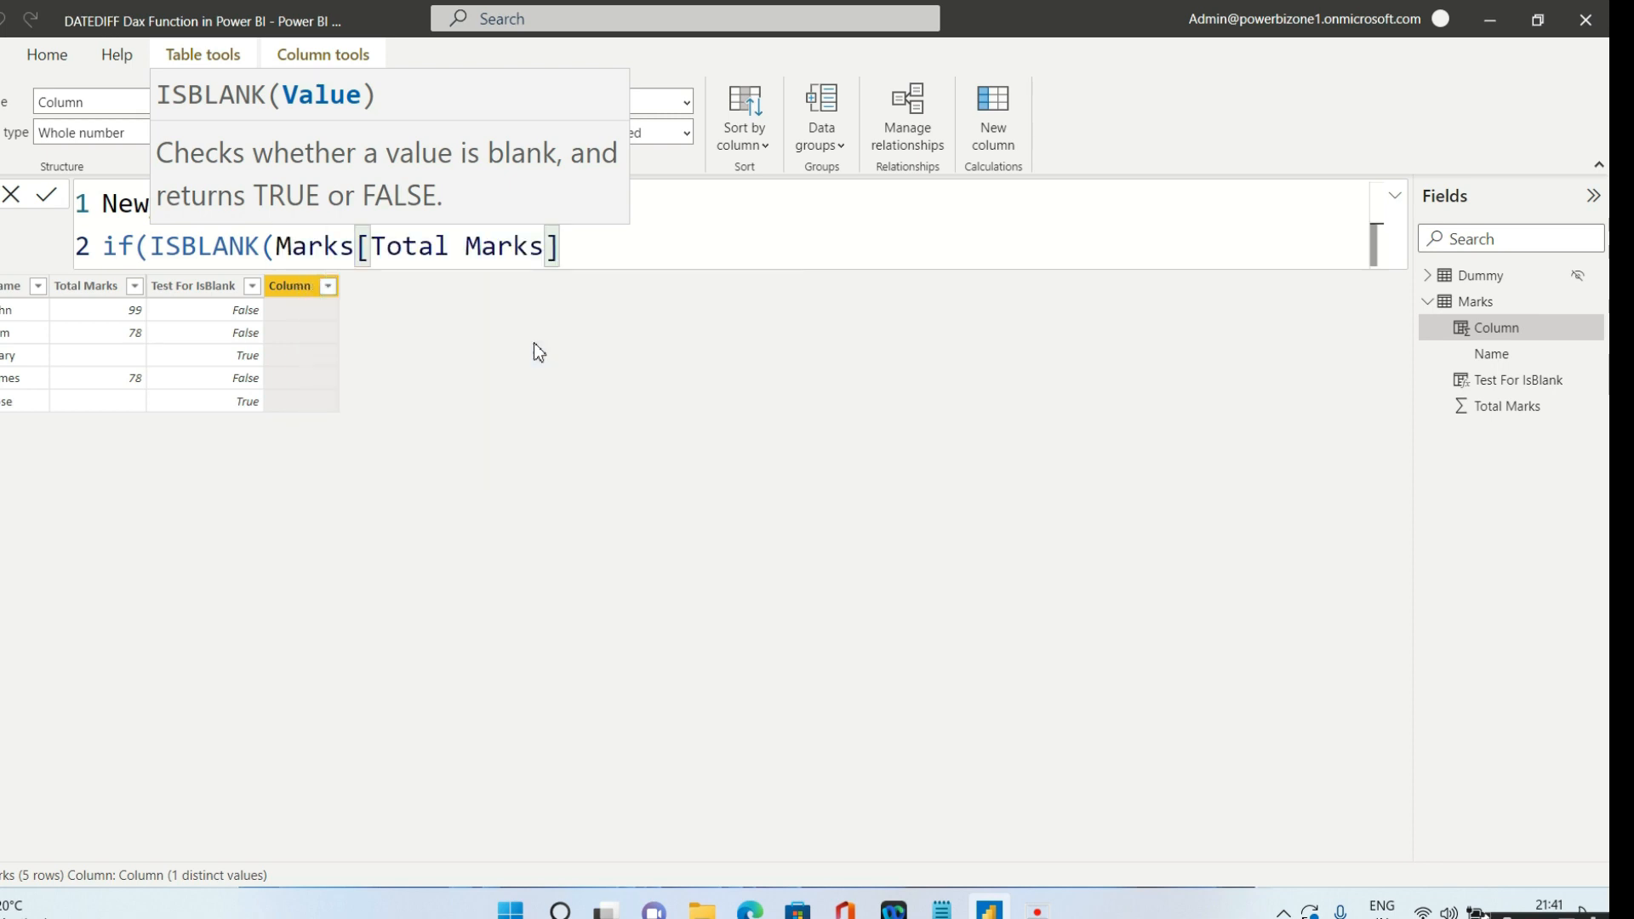
{"action": "mouse_move", "coordinate": [607, 288]}
{"action": "type", "text": ")"}
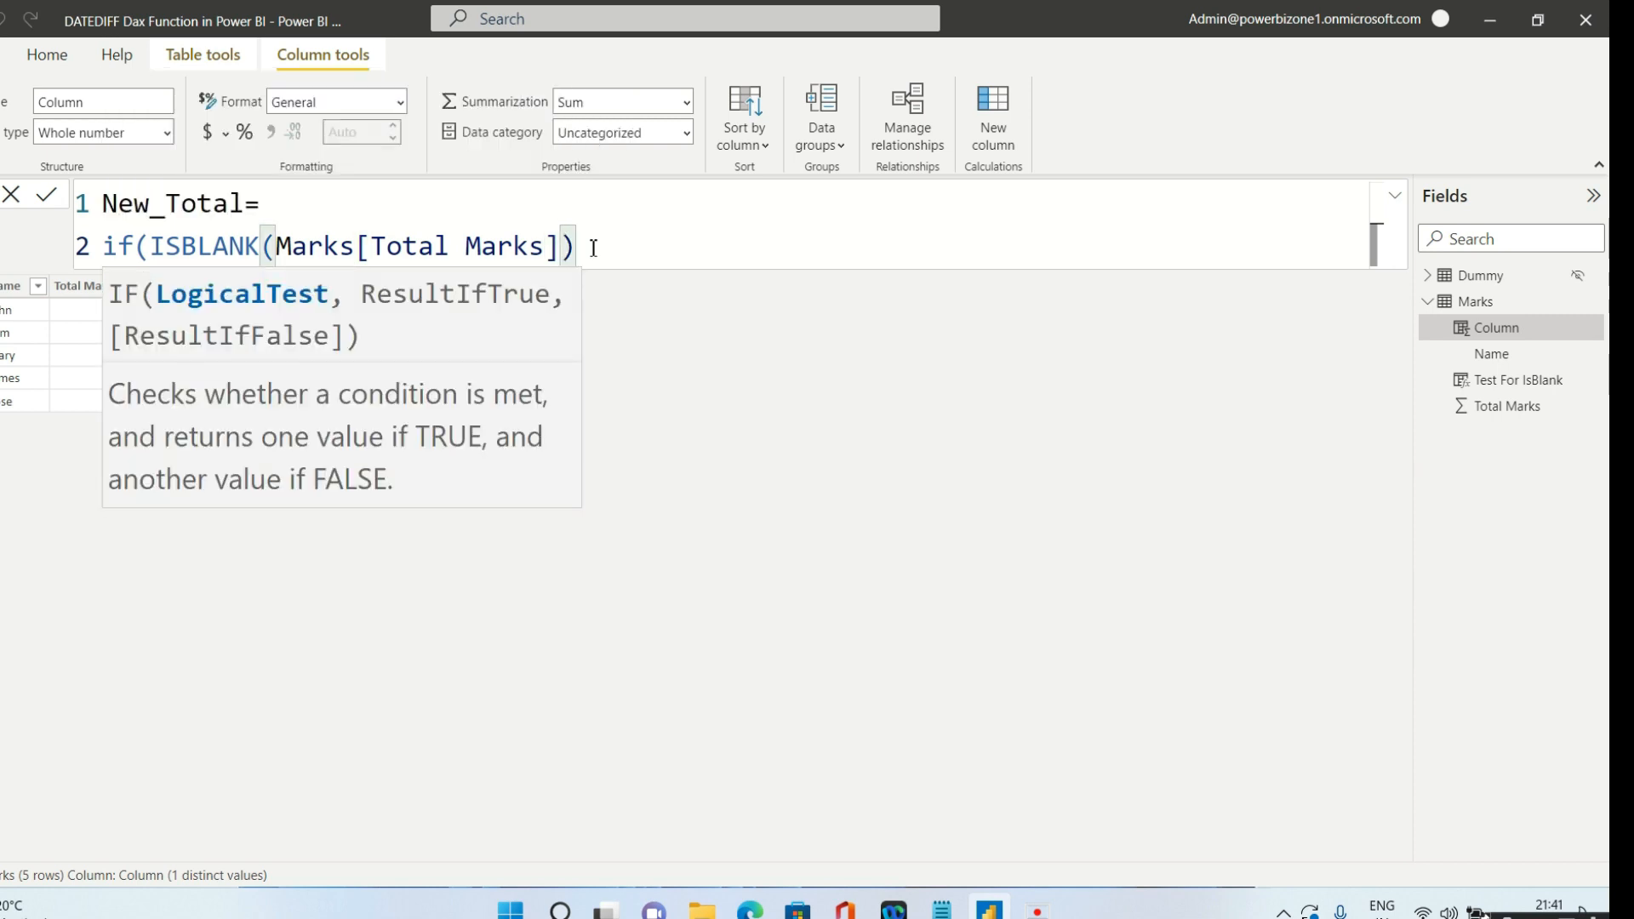
{"action": "type", "text": ","}
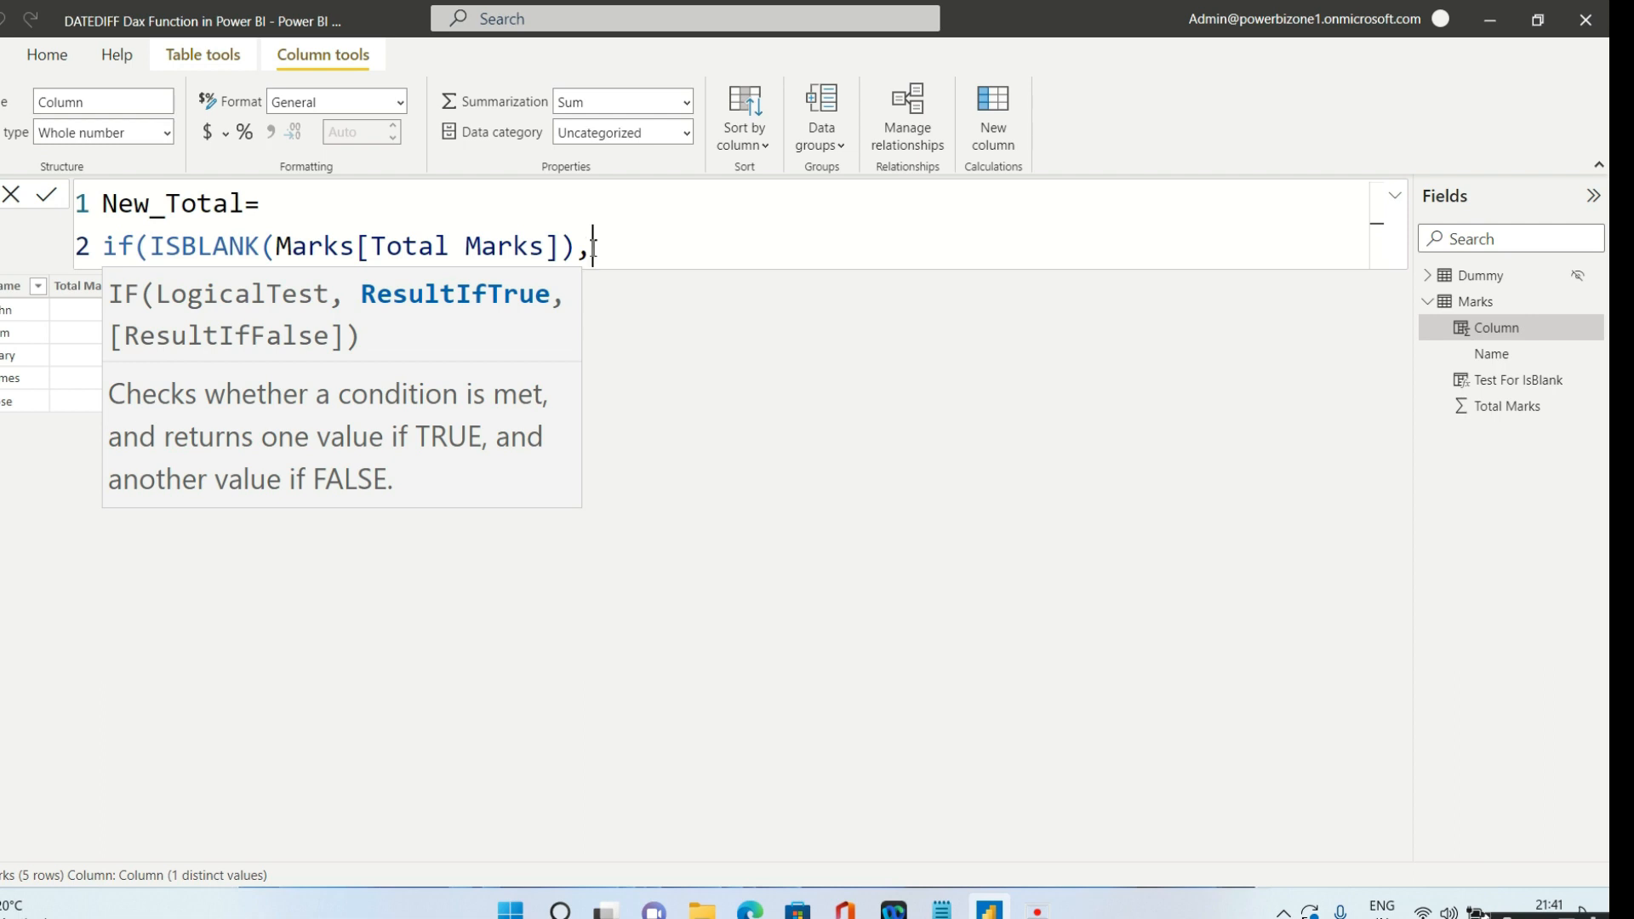
{"action": "type", "text": "0,"}
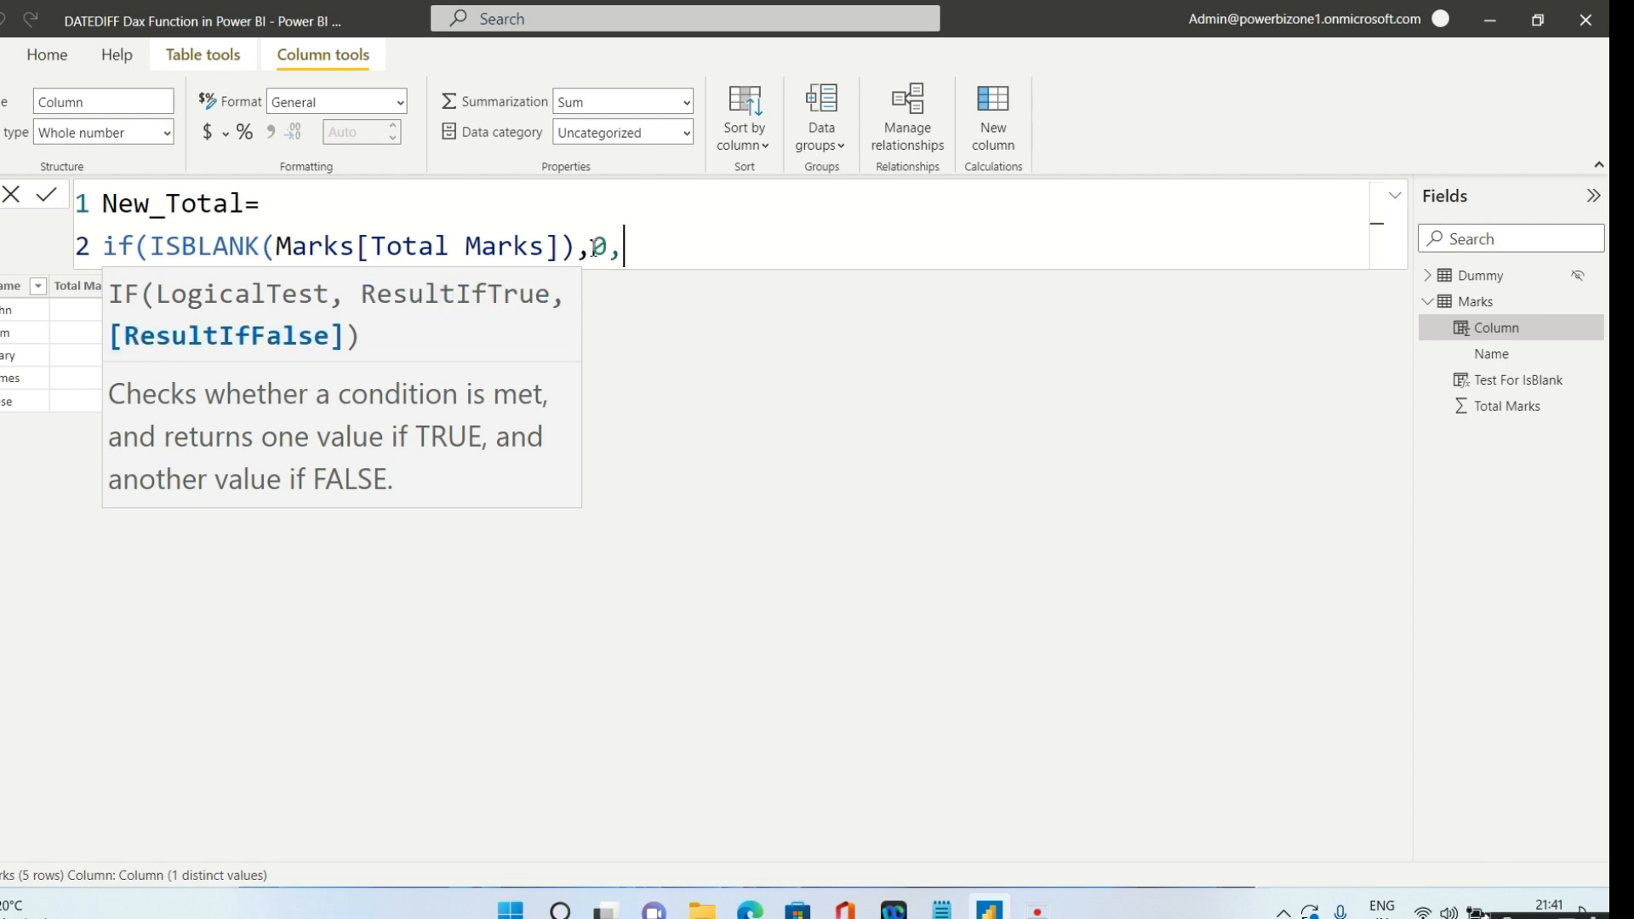
{"action": "type", "text": "to"}
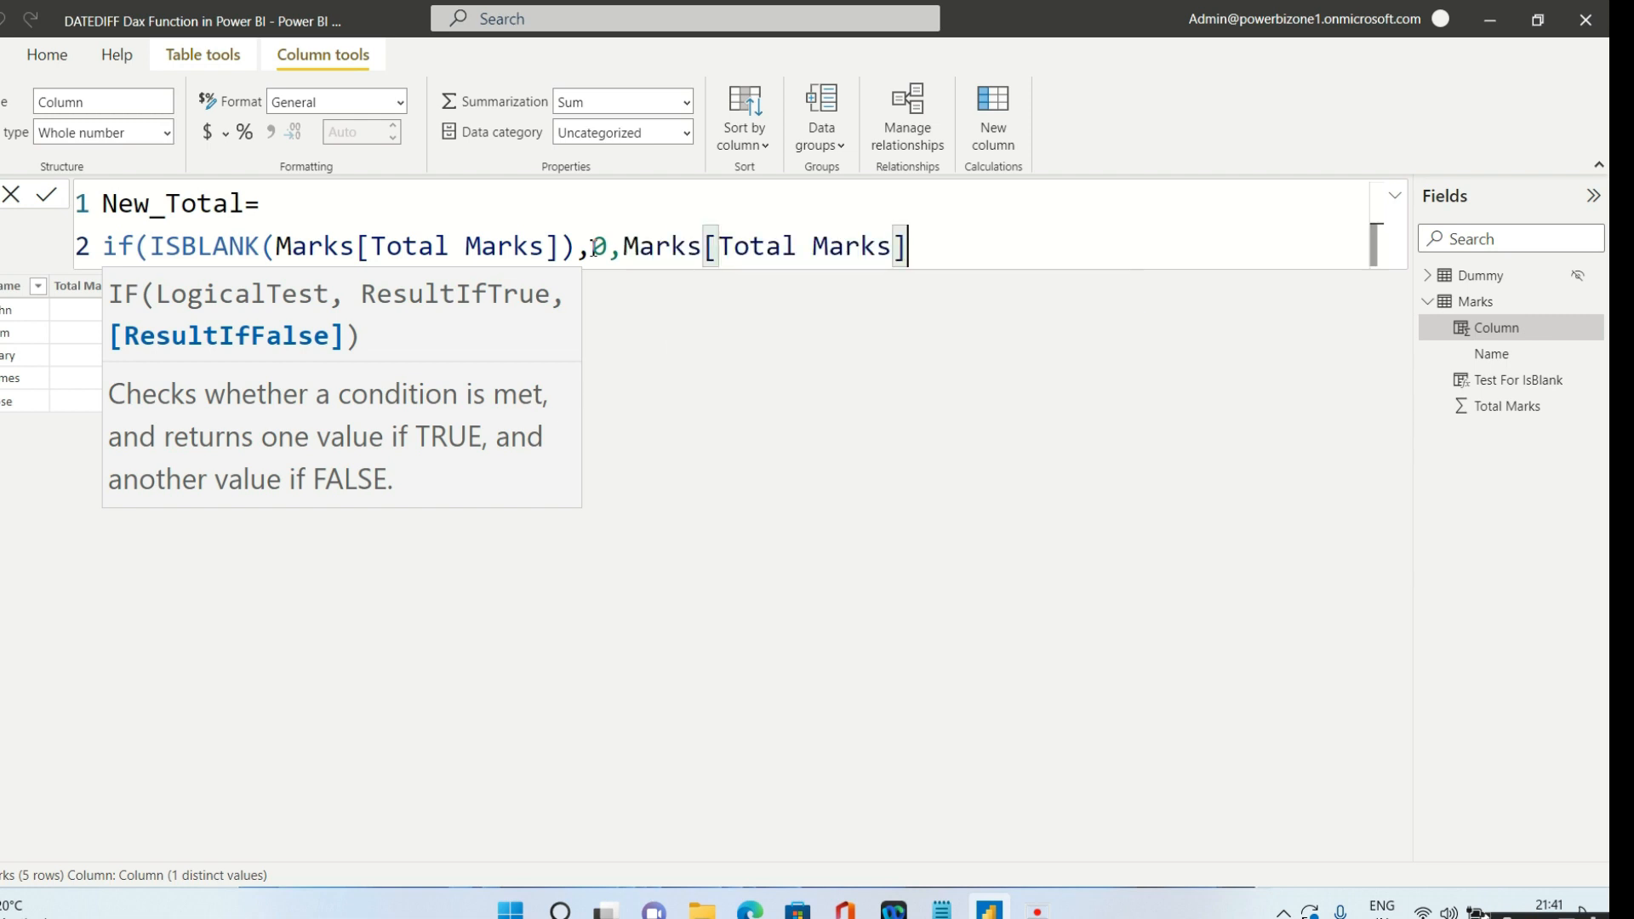
{"action": "key", "text": "Return"}
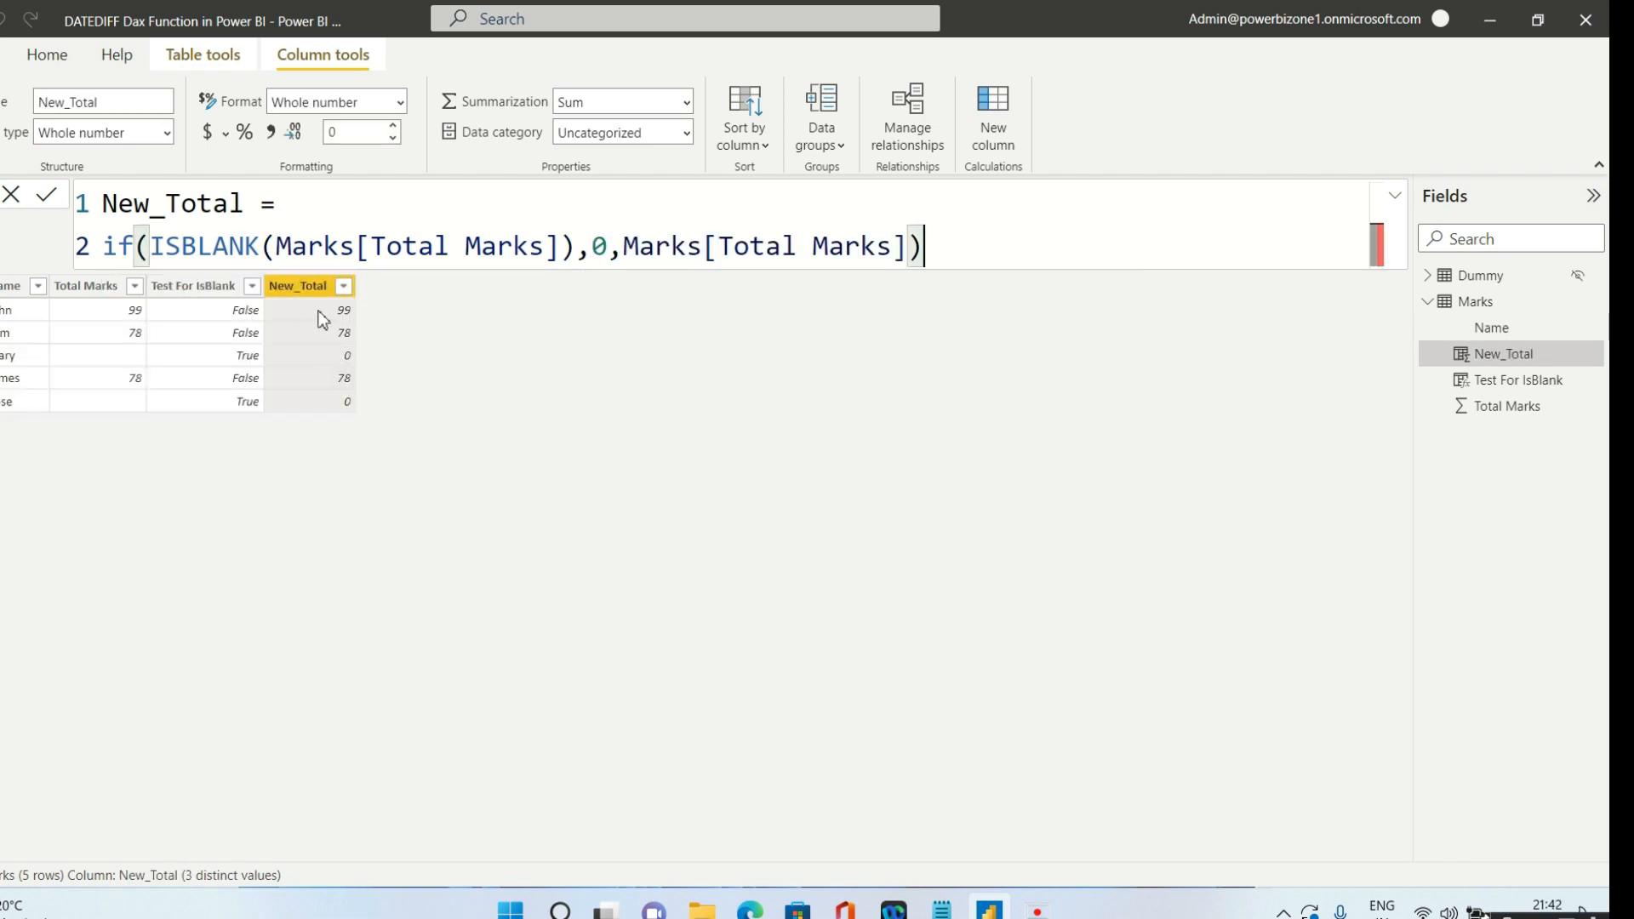
{"action": "mouse_move", "coordinate": [320, 413]}
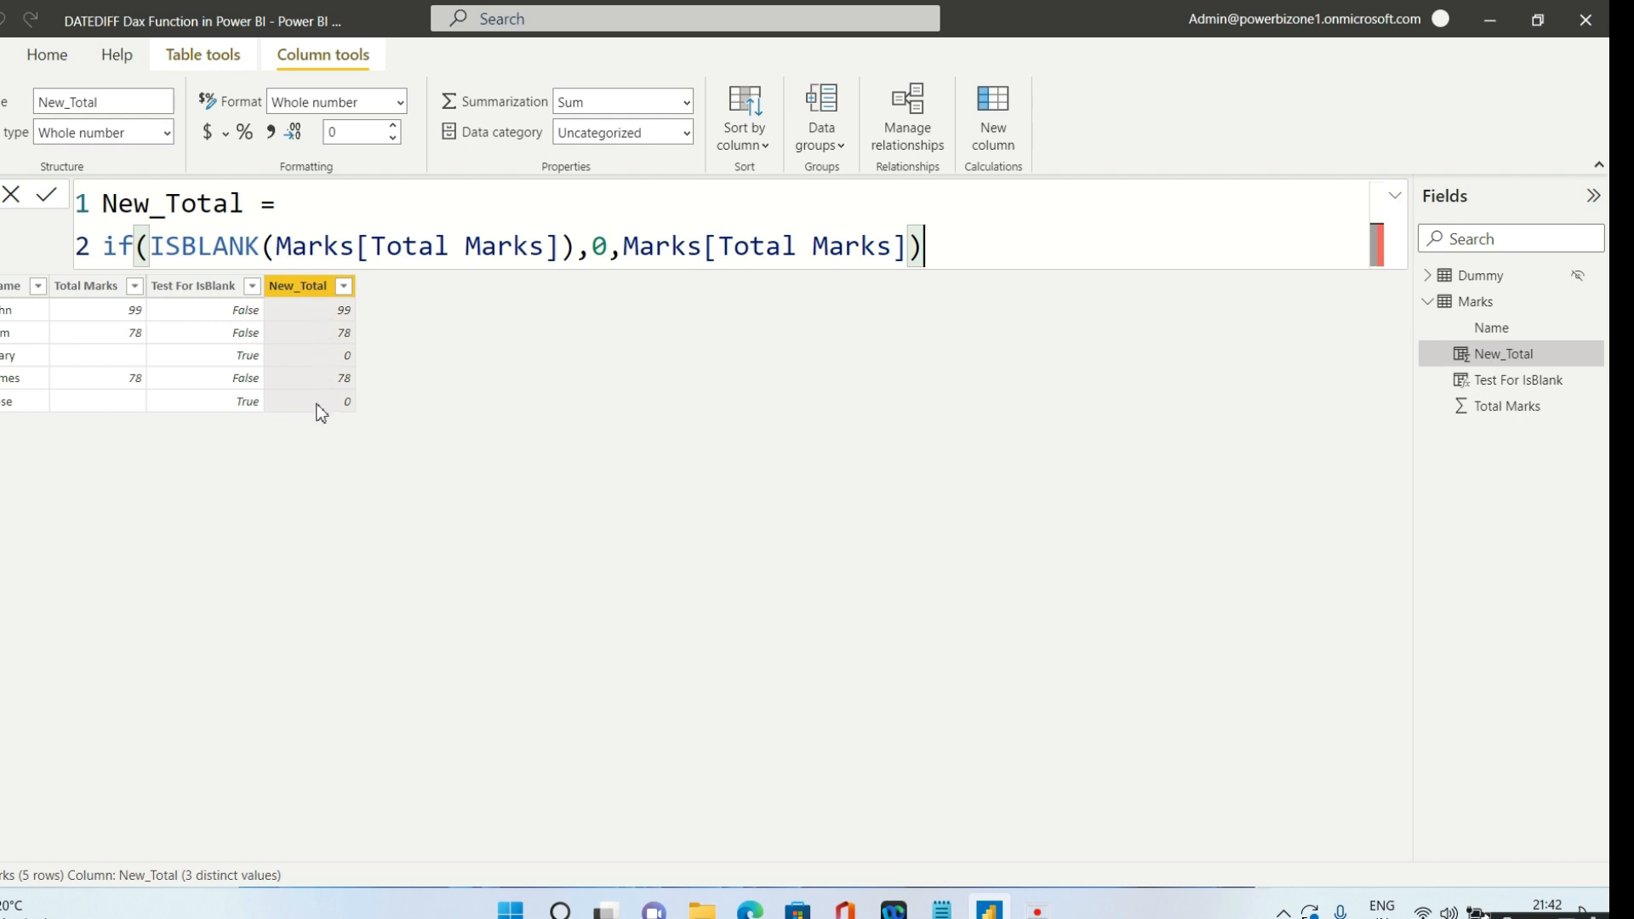
{"action": "mouse_move", "coordinate": [102, 307]}
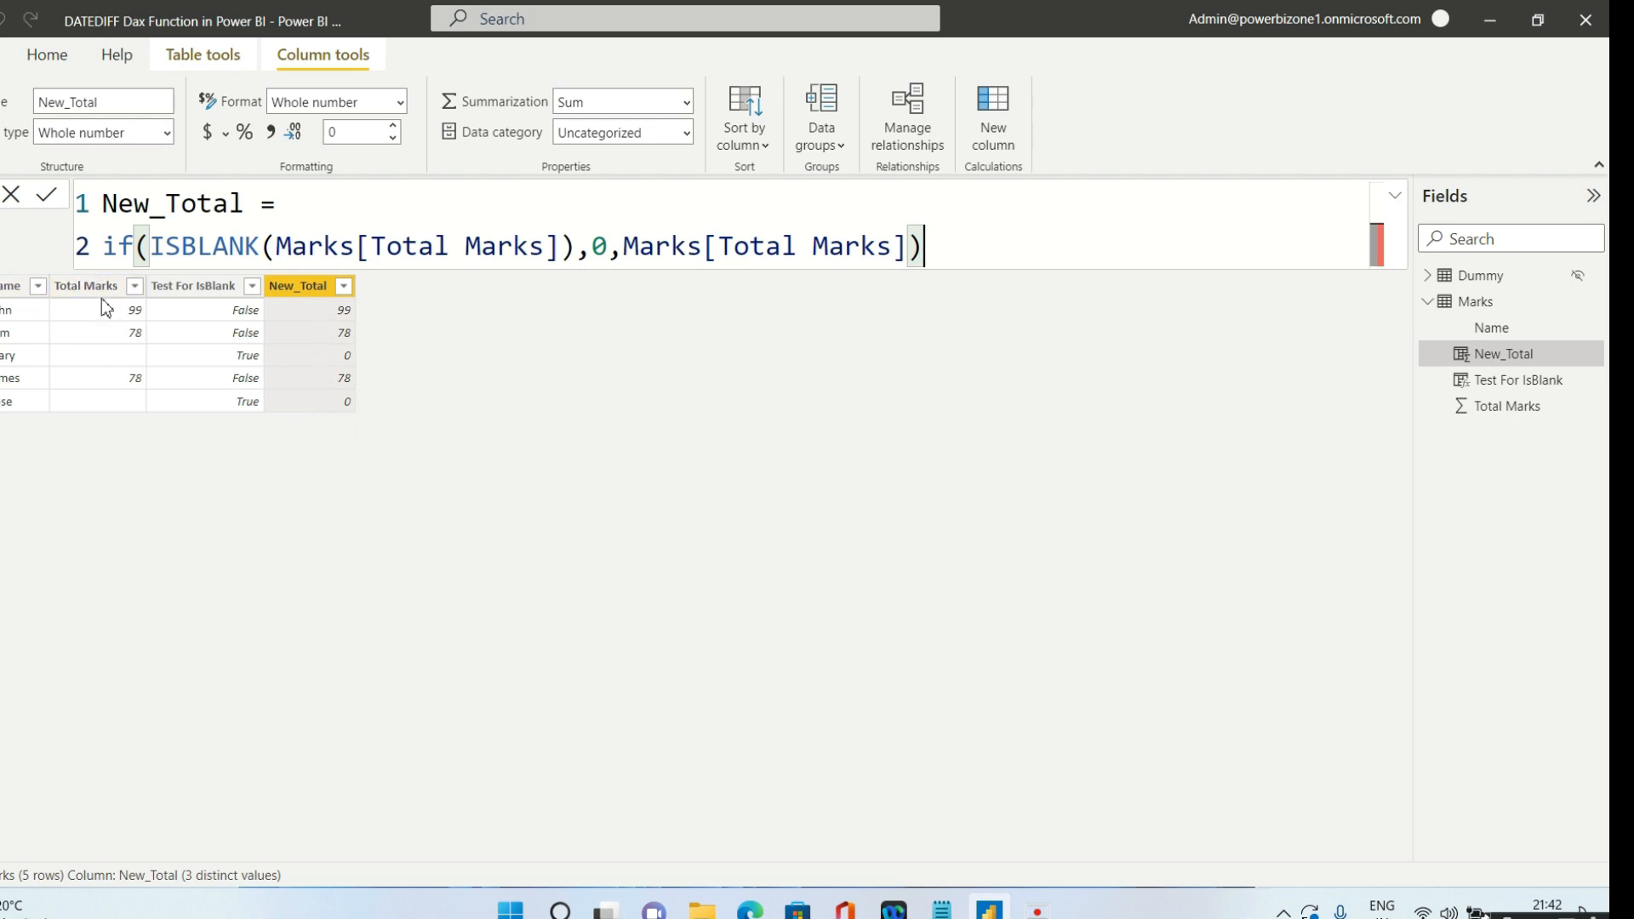
{"action": "mouse_move", "coordinate": [117, 417]}
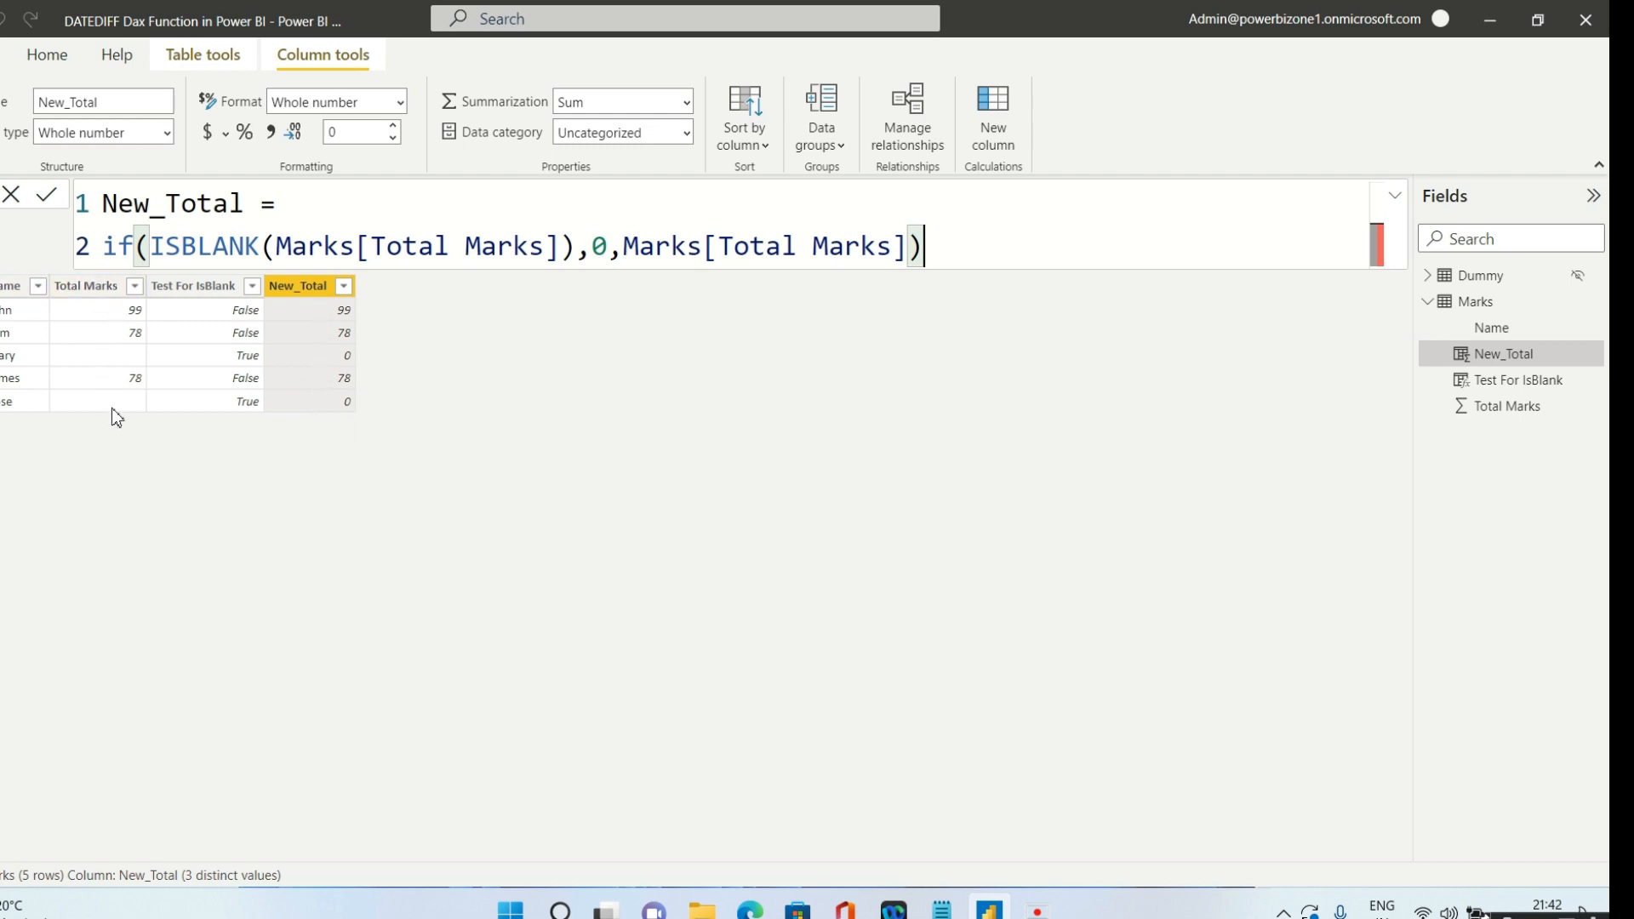
{"action": "mouse_move", "coordinate": [422, 455]}
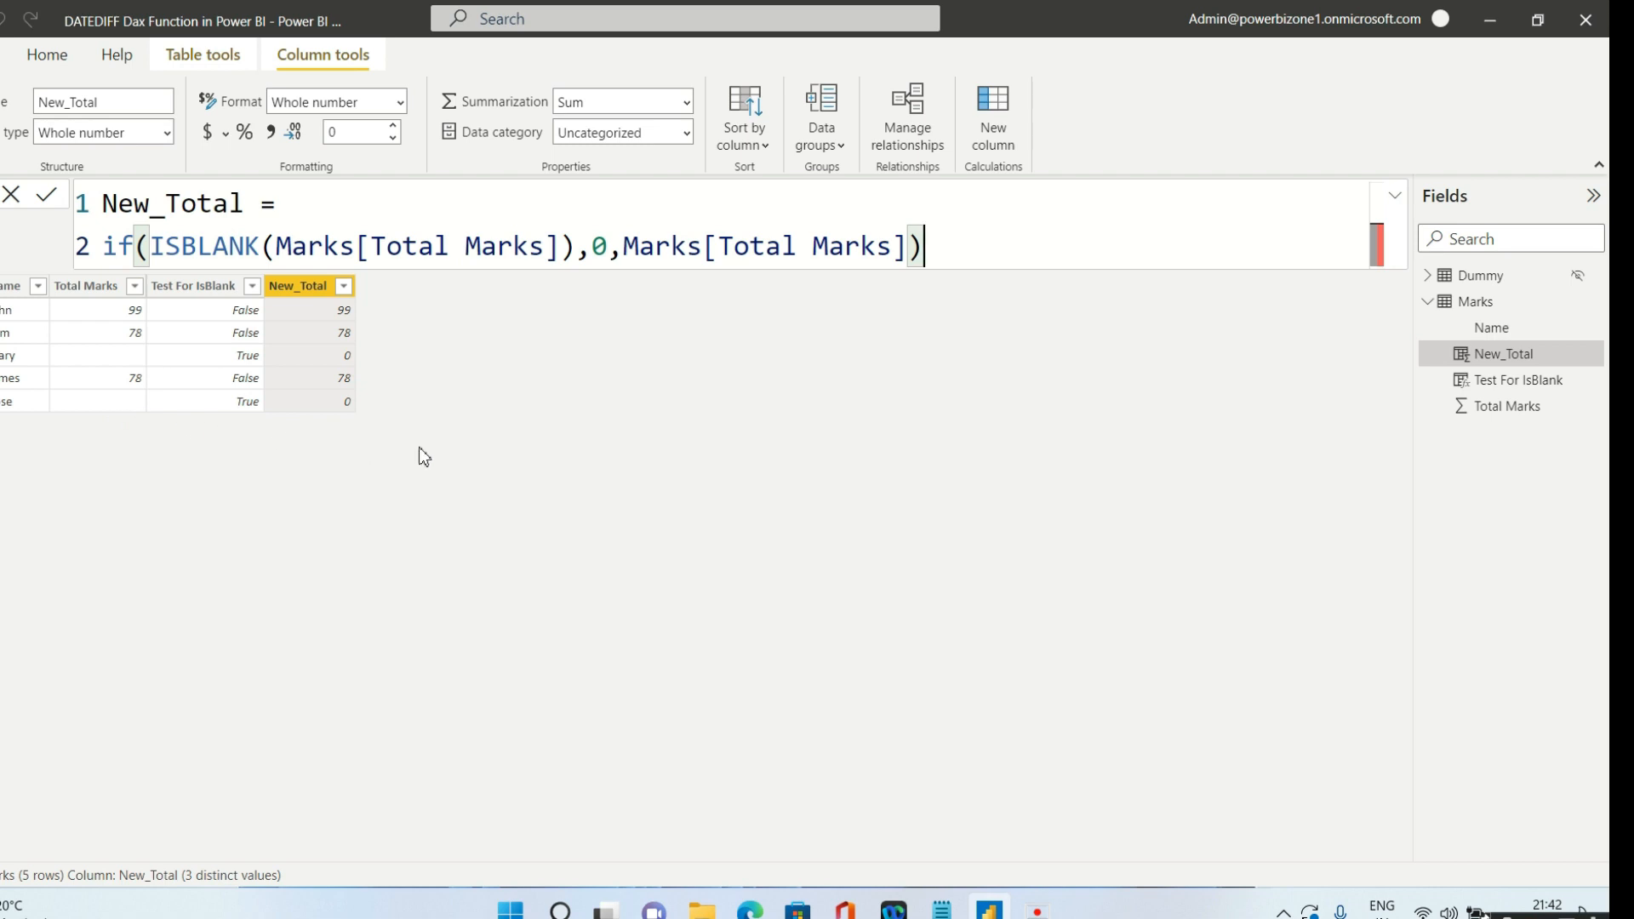
{"action": "mouse_move", "coordinate": [213, 174]}
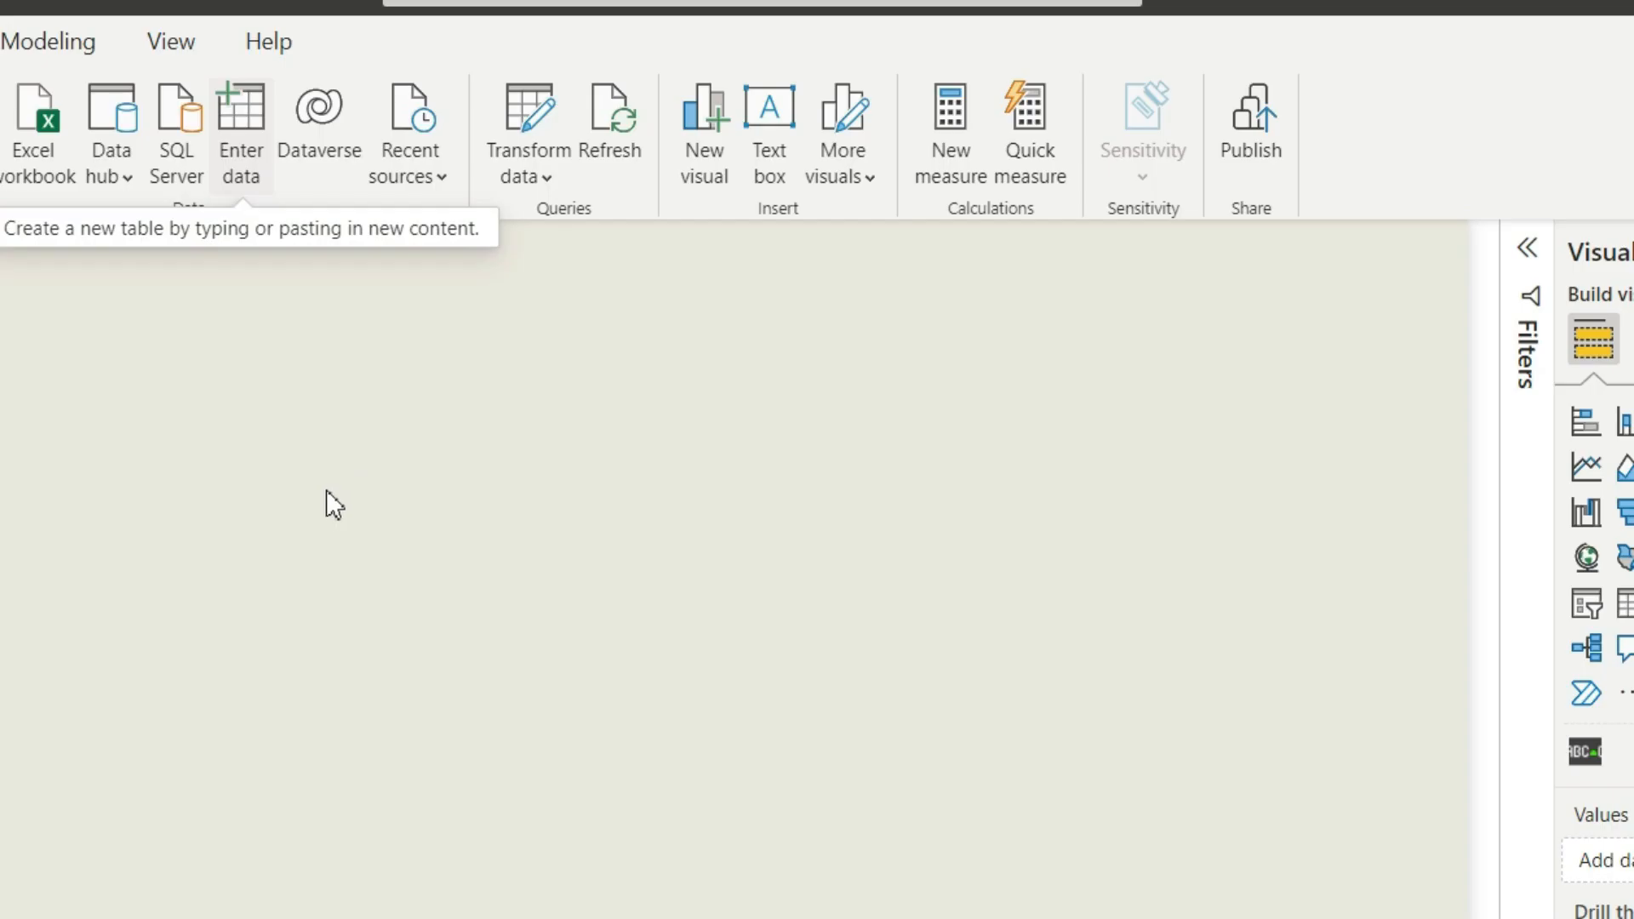
- Enter a new table with Names A–D and Marital_status values Y and N
{"action": "left_click", "coordinate": [240, 125]}
{"action": "type", "text": "N"}
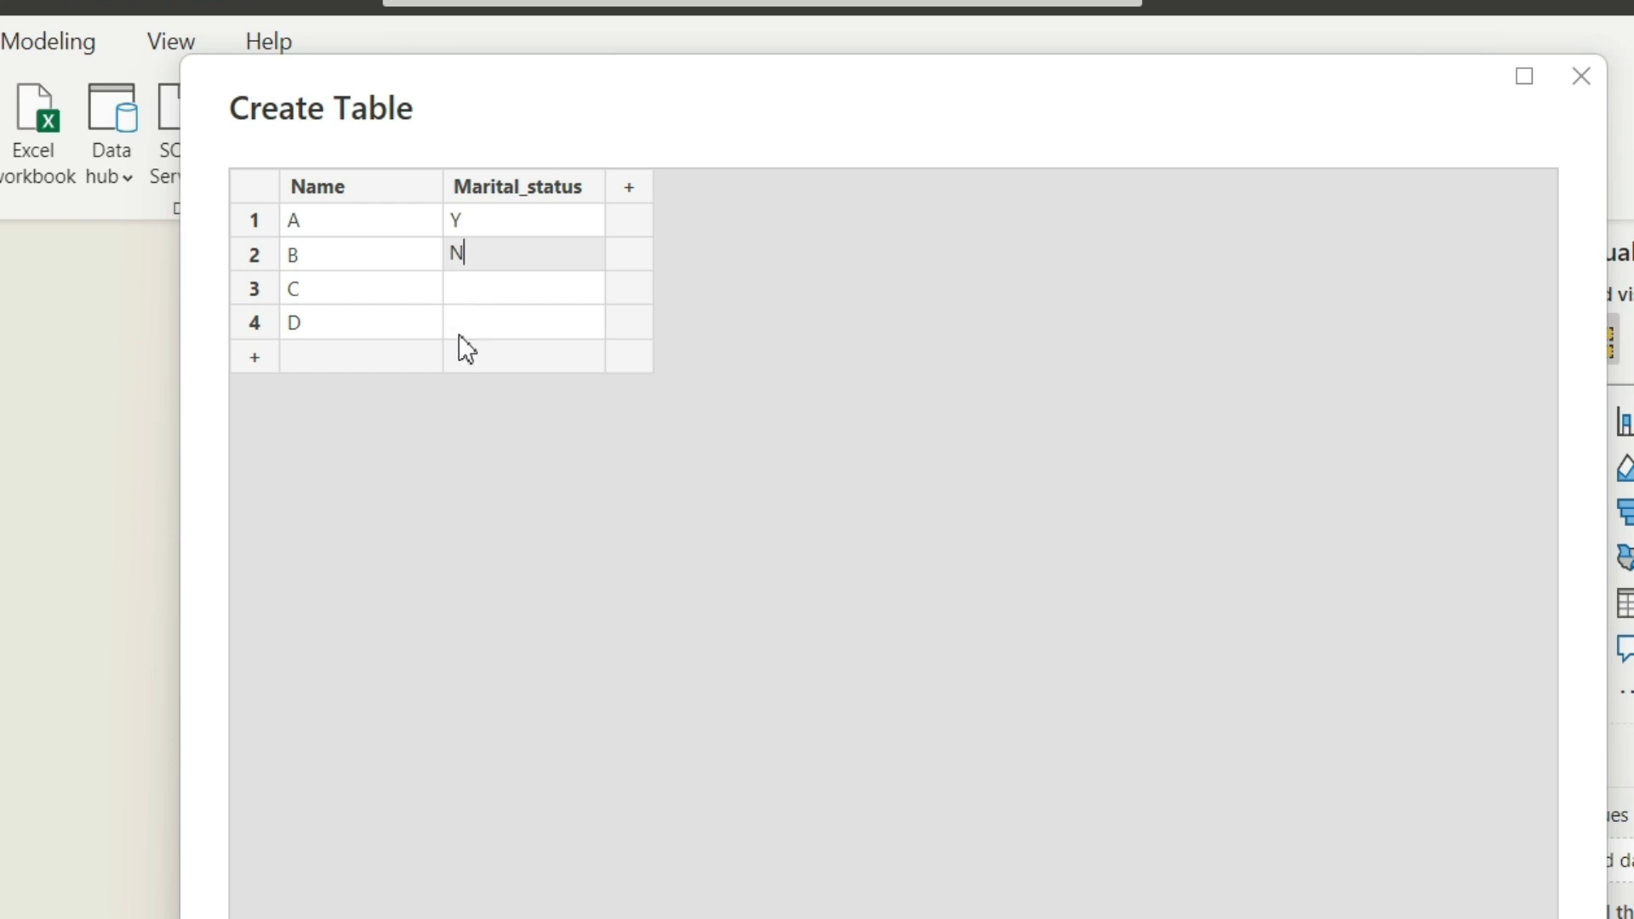
{"action": "mouse_move", "coordinate": [464, 362]}
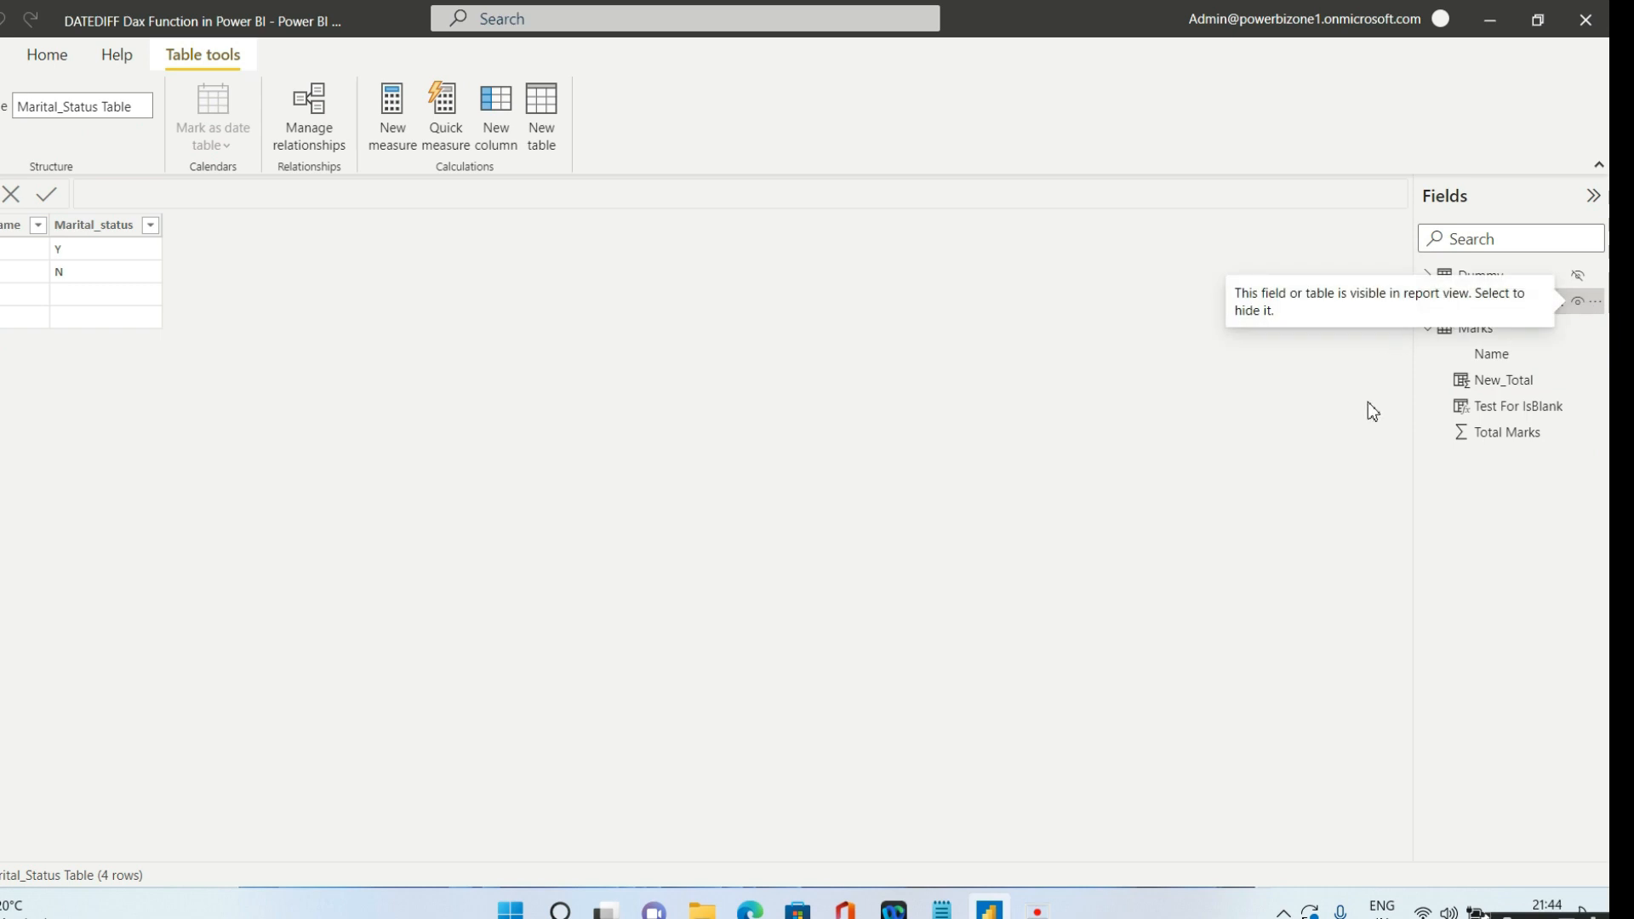
{"action": "mouse_move", "coordinate": [589, 316]}
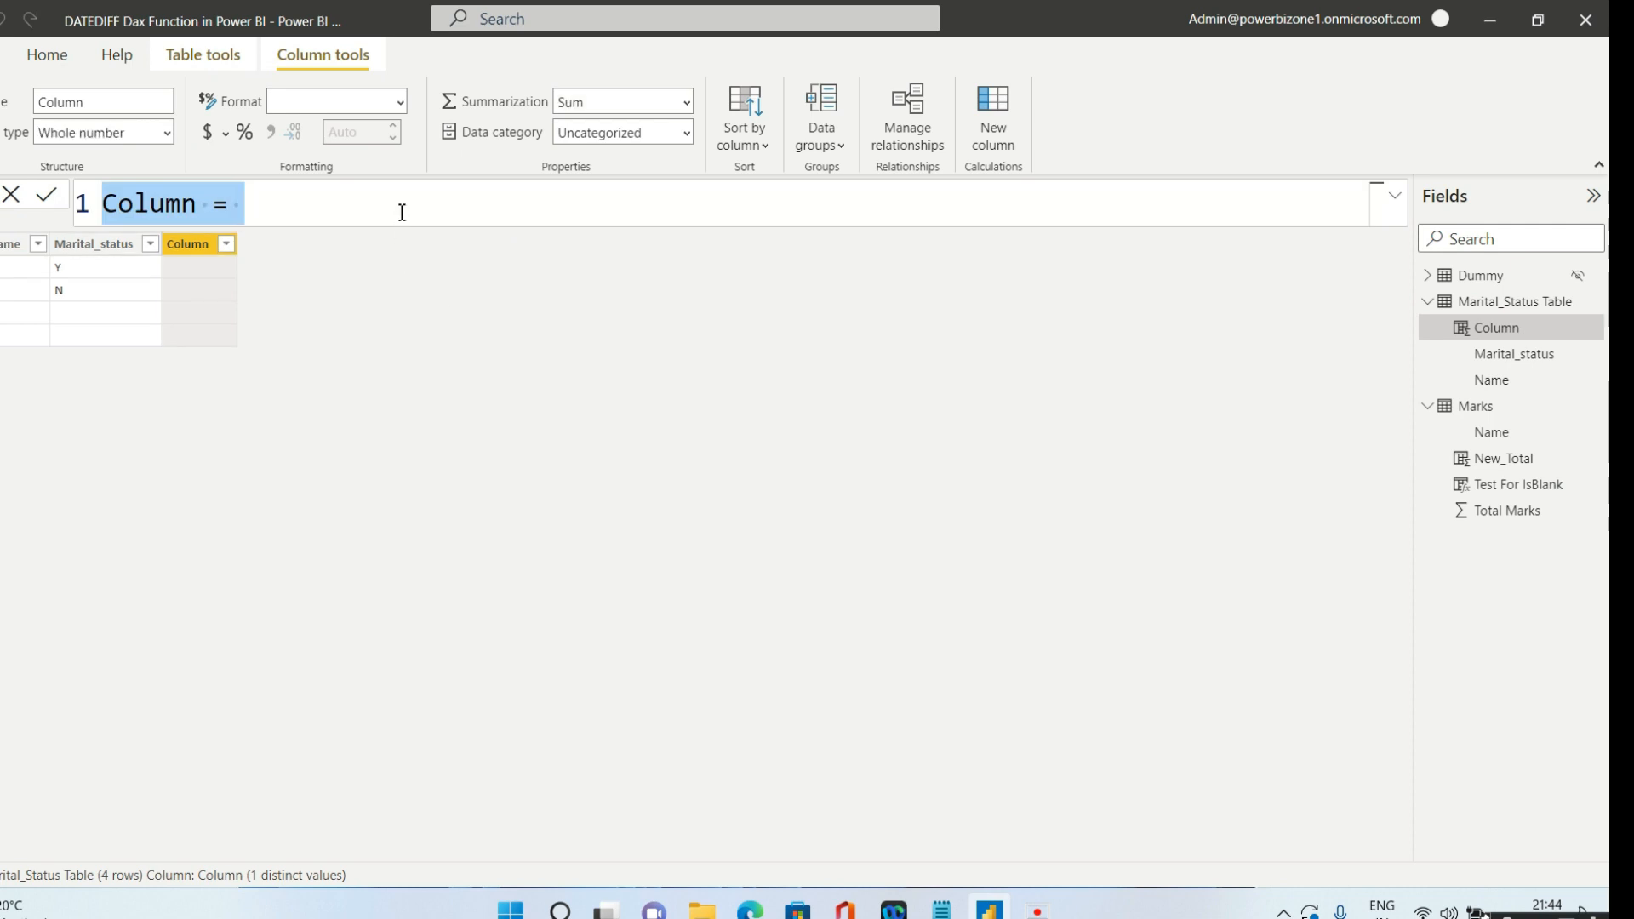
- Add IB Test = ISBLANK('Marital_Status Table'[Marital_status]), then start another column
{"action": "type", "text": "IB T"}
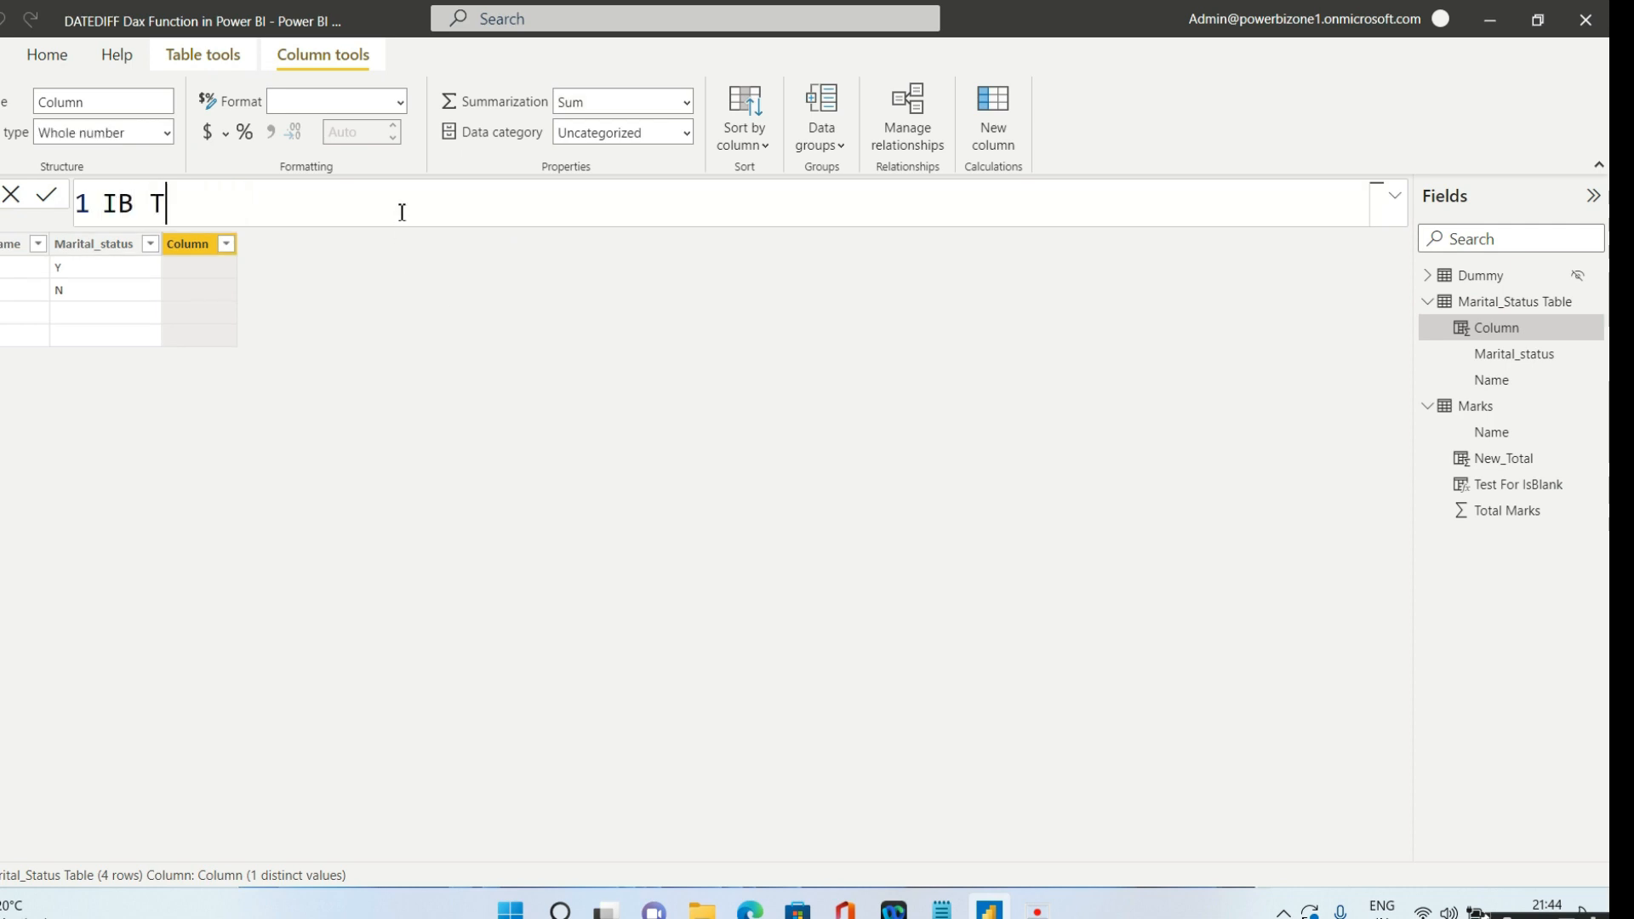
{"action": "type", "text": "est=i"}
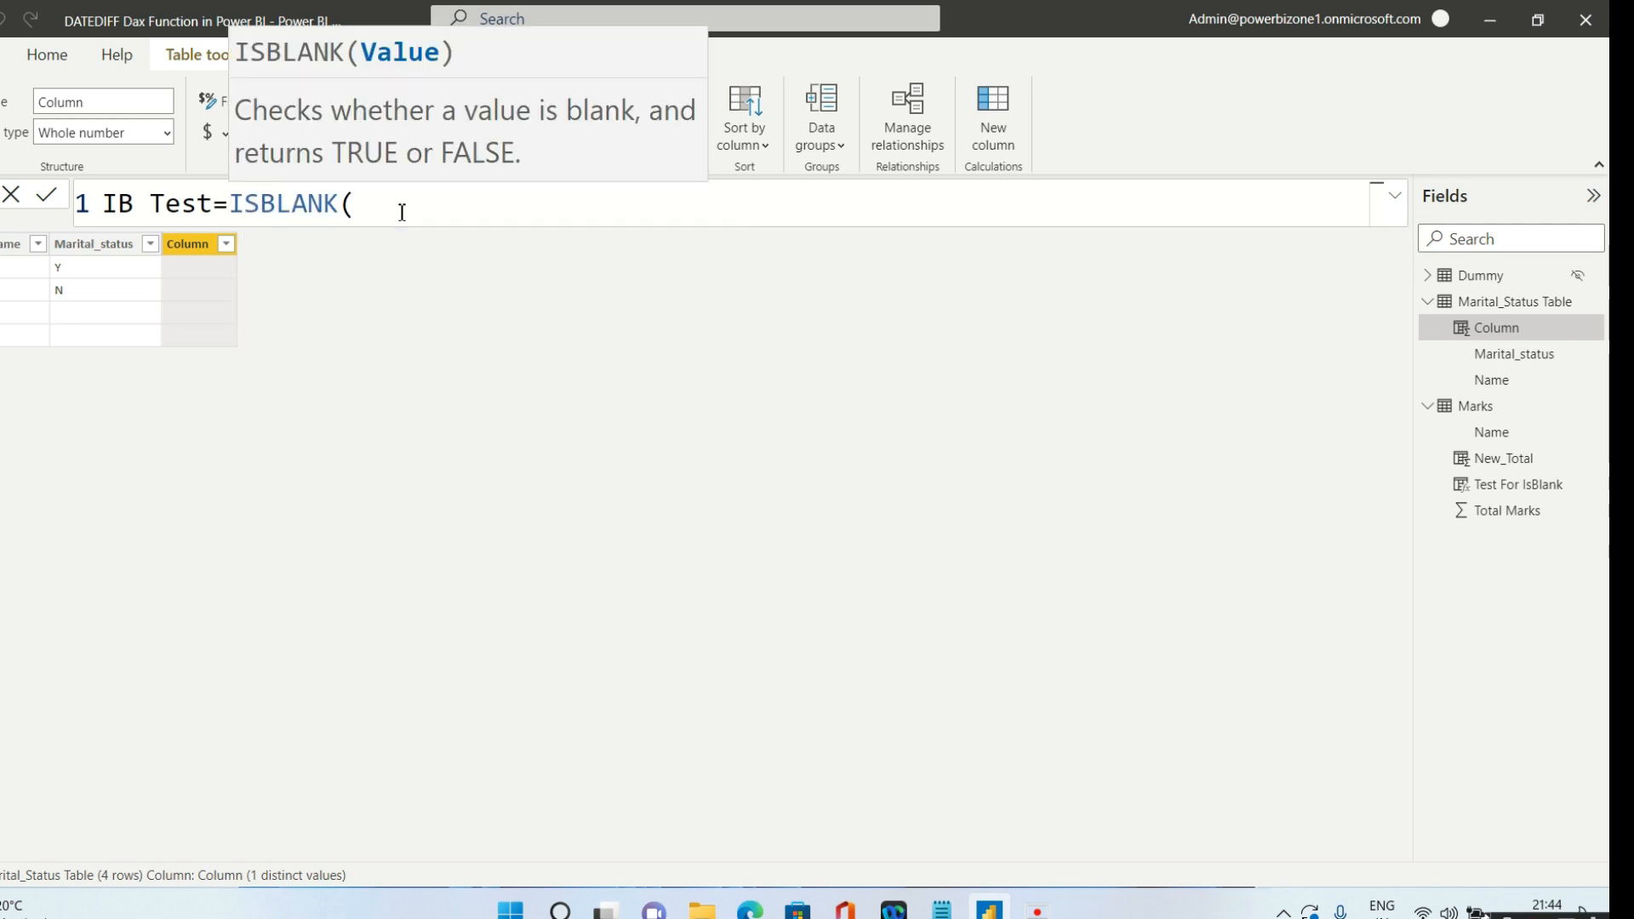
{"action": "type", "text": "mar"}
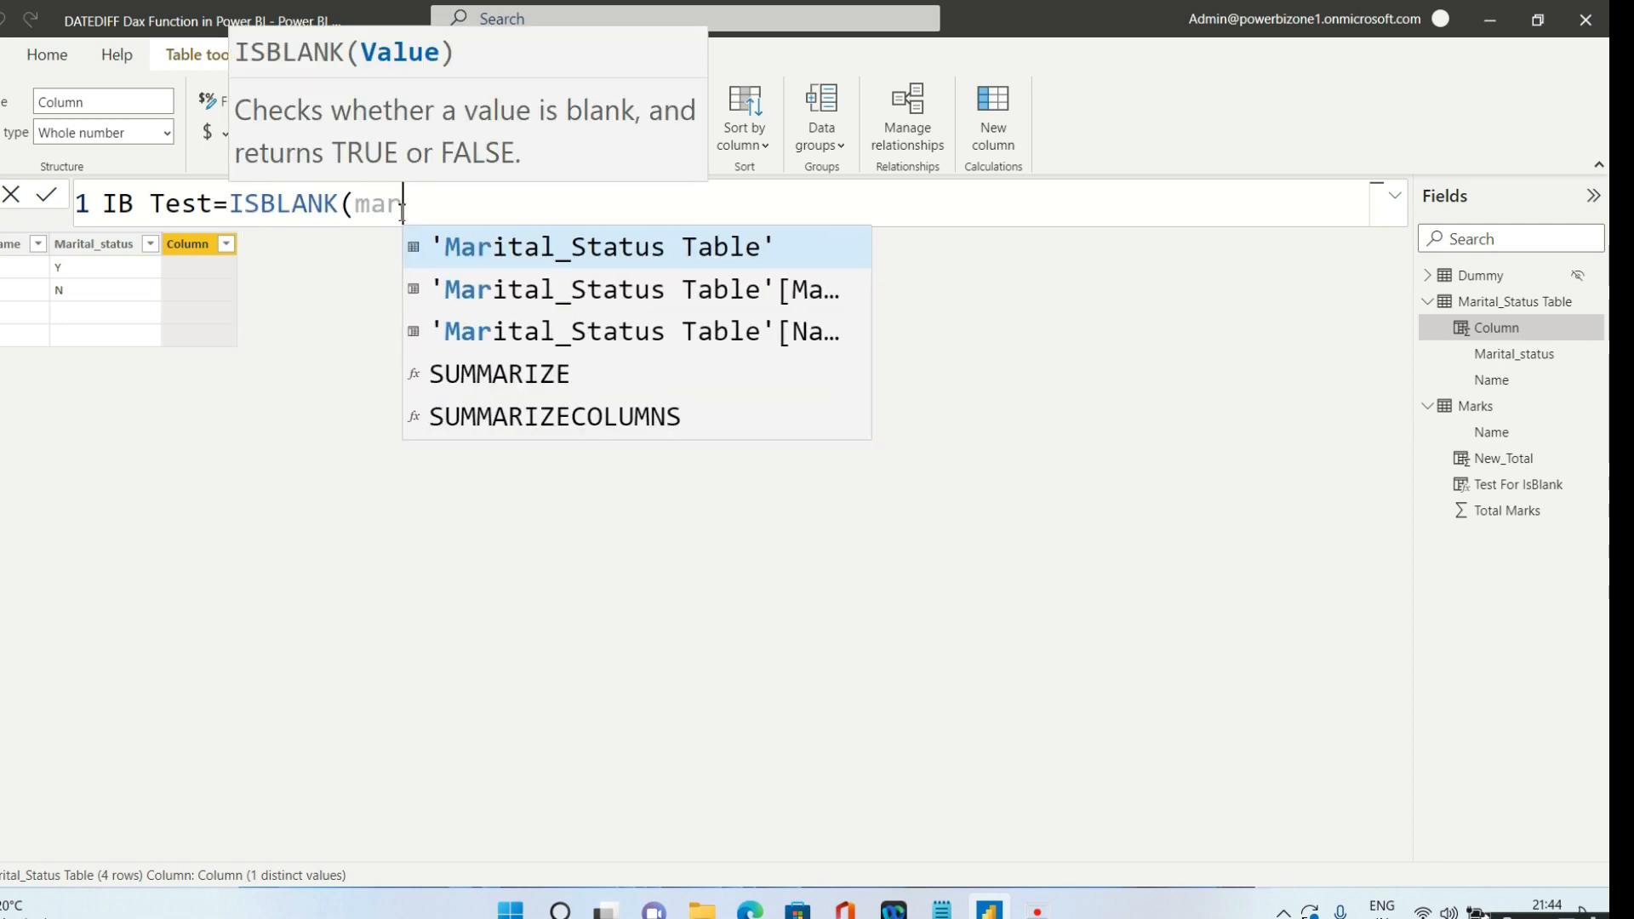
{"action": "left_click", "coordinate": [645, 289]}
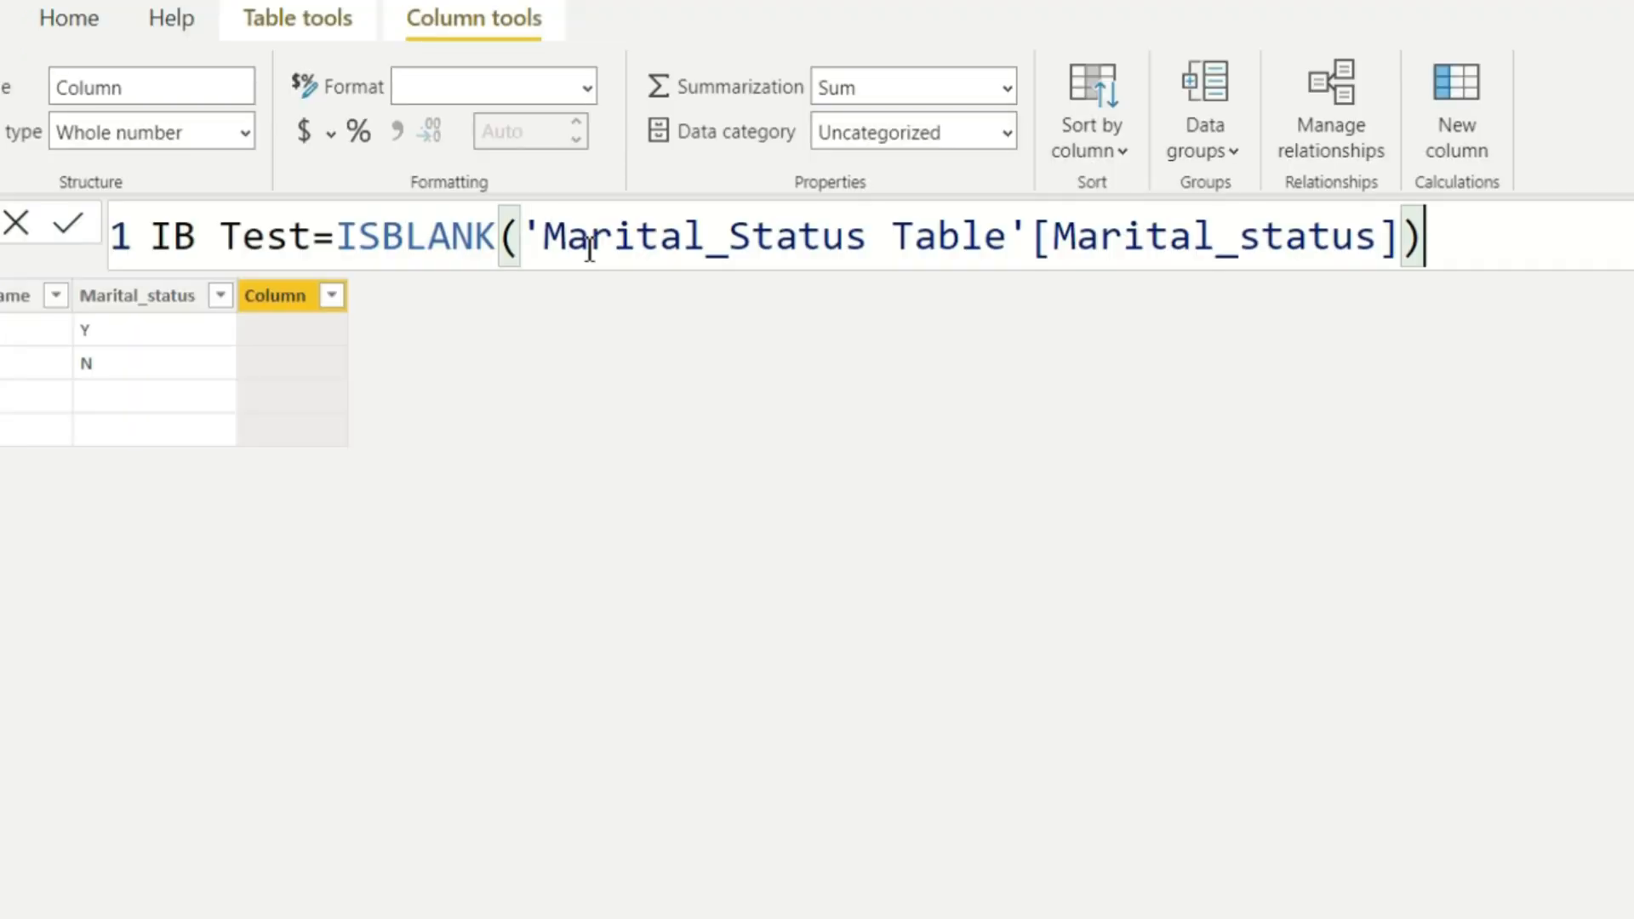
{"action": "left_click", "coordinate": [70, 222]}
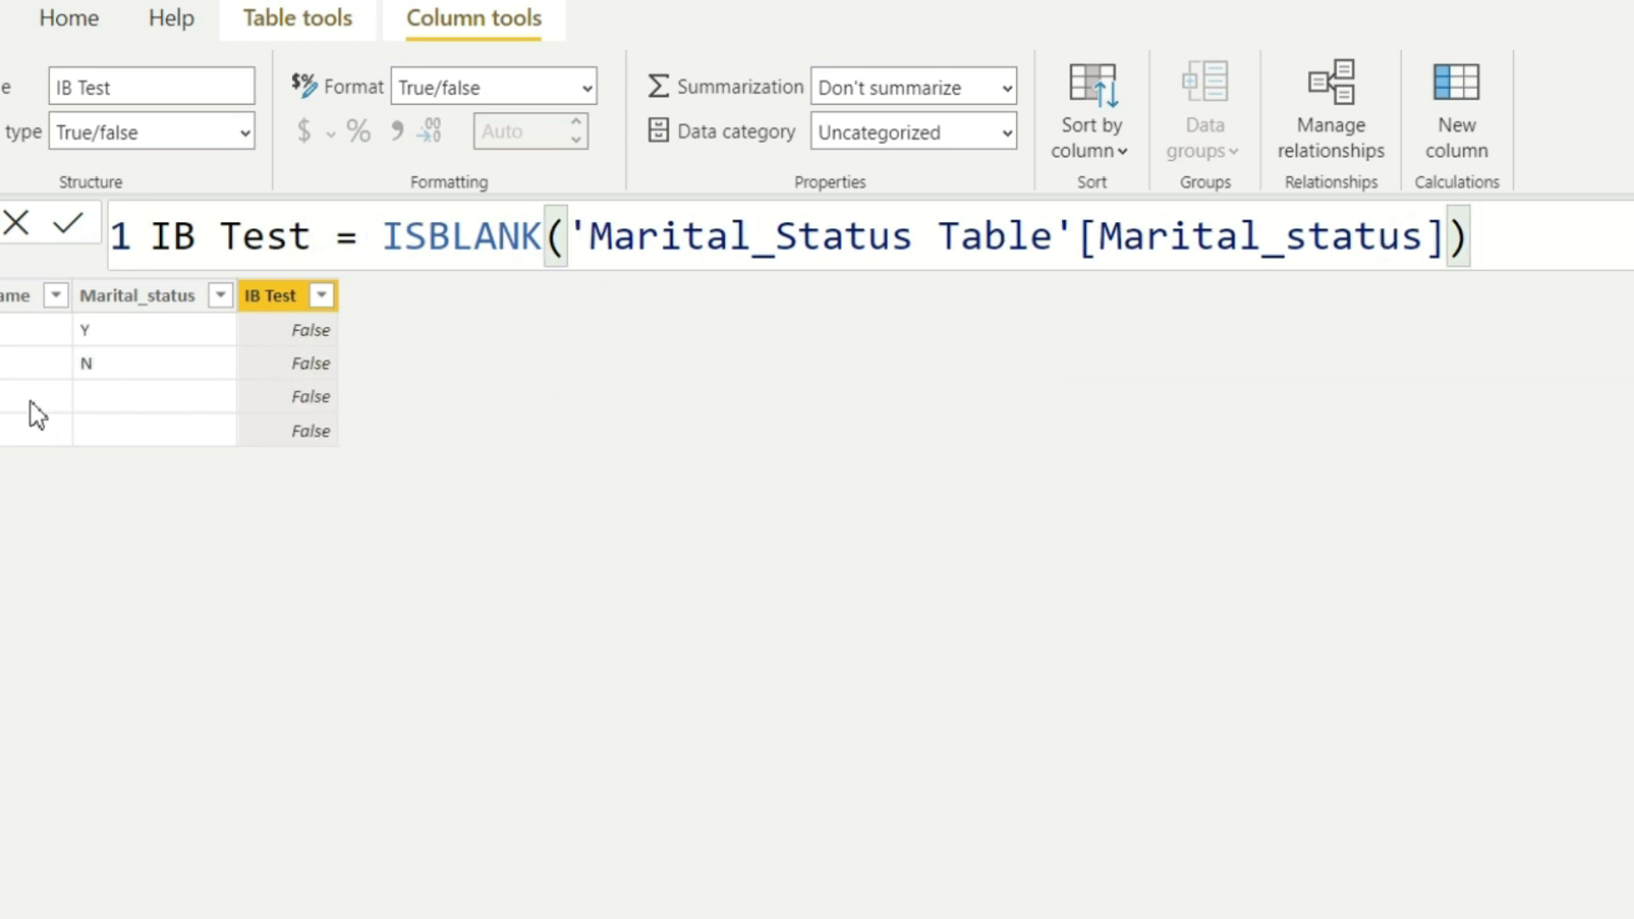
{"action": "mouse_move", "coordinate": [112, 446]}
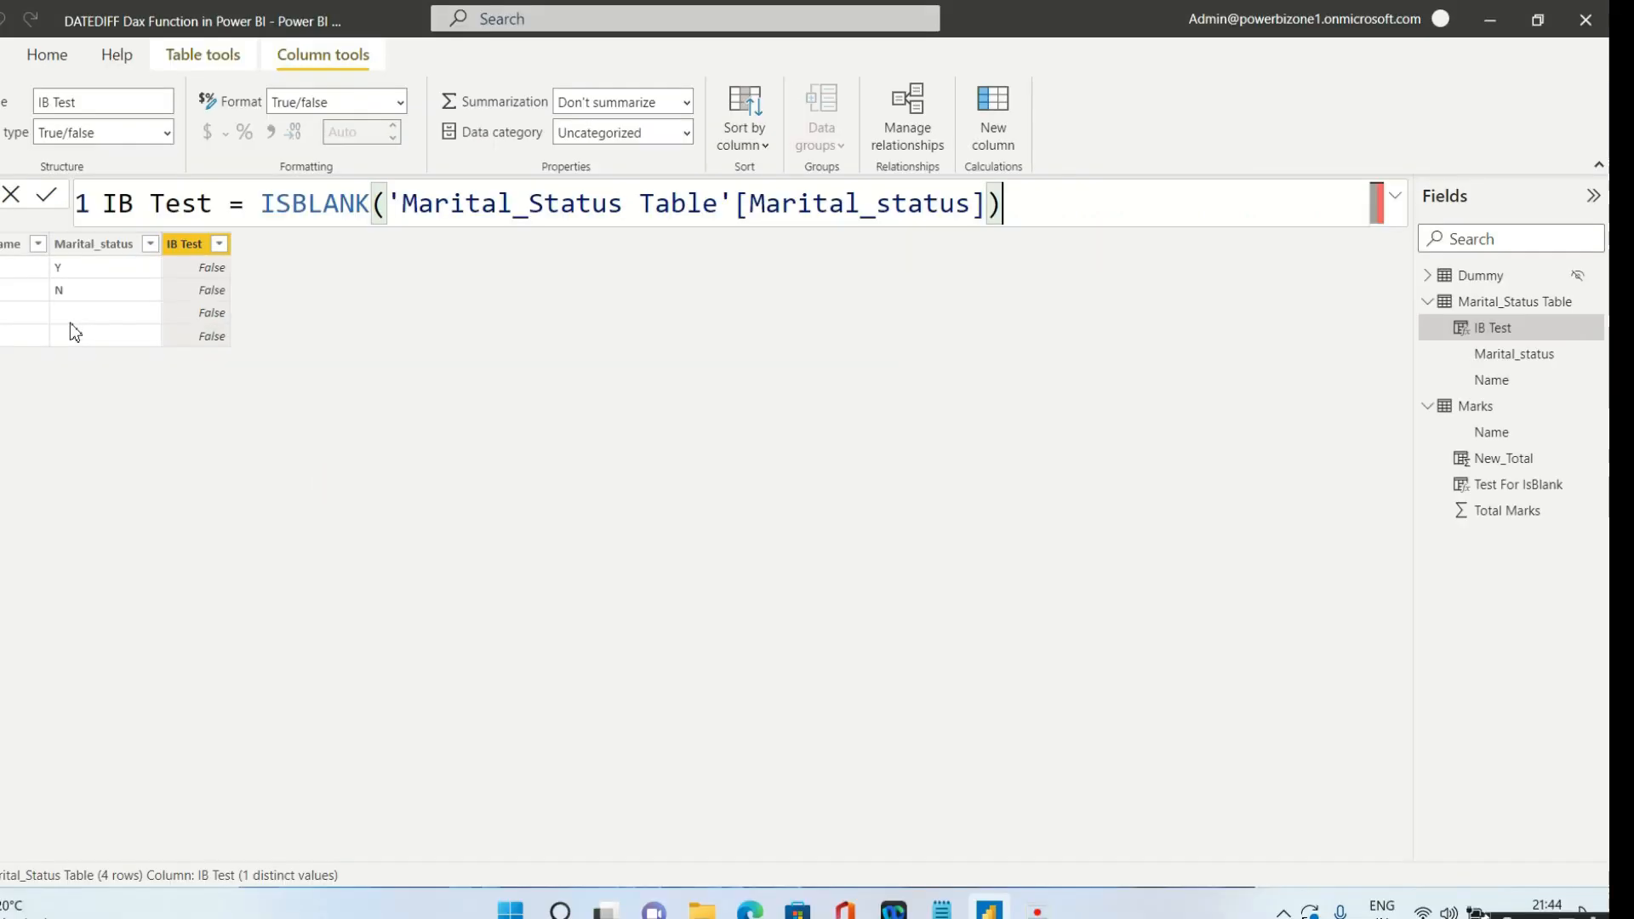
{"action": "mouse_move", "coordinate": [1599, 308]}
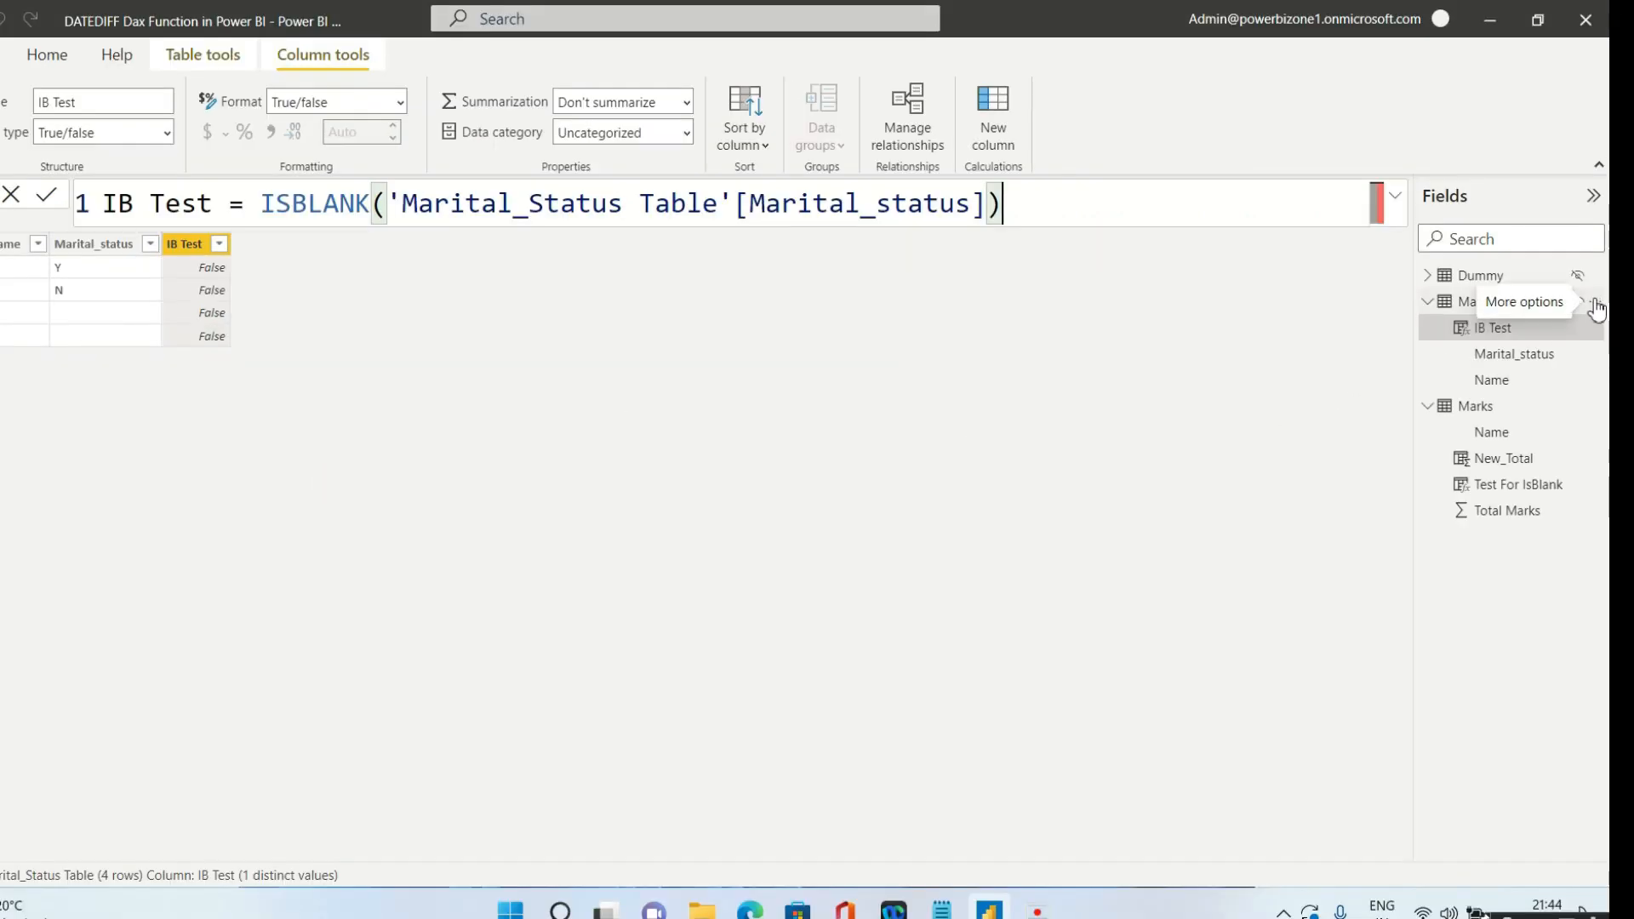
{"action": "left_click", "coordinate": [1593, 306]}
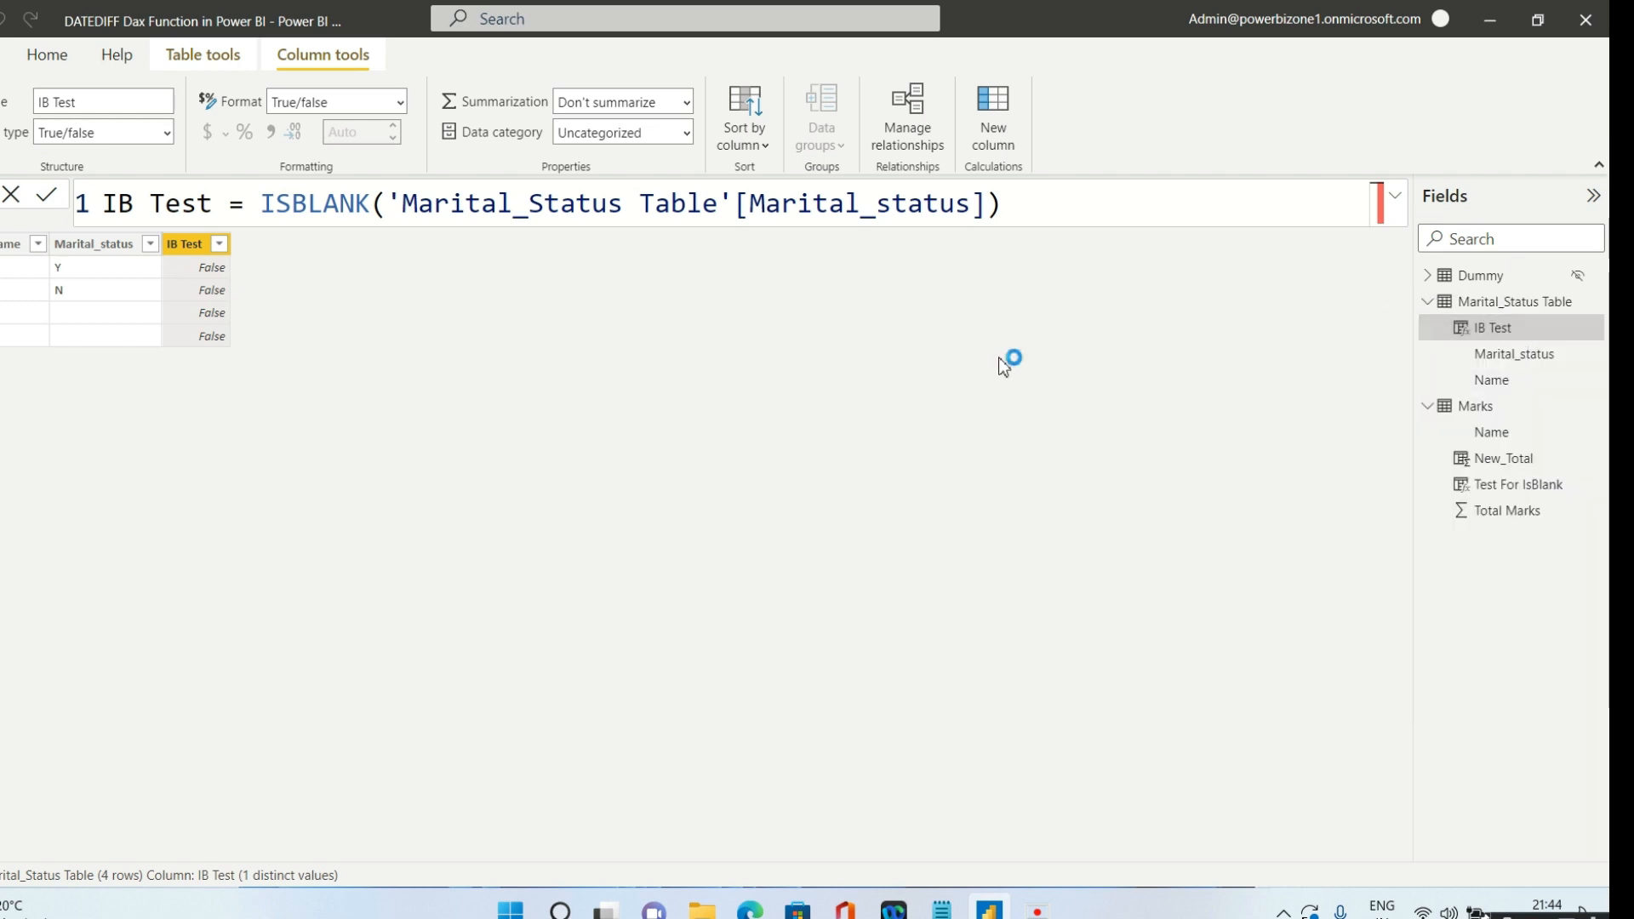
{"action": "left_click", "coordinate": [991, 118]}
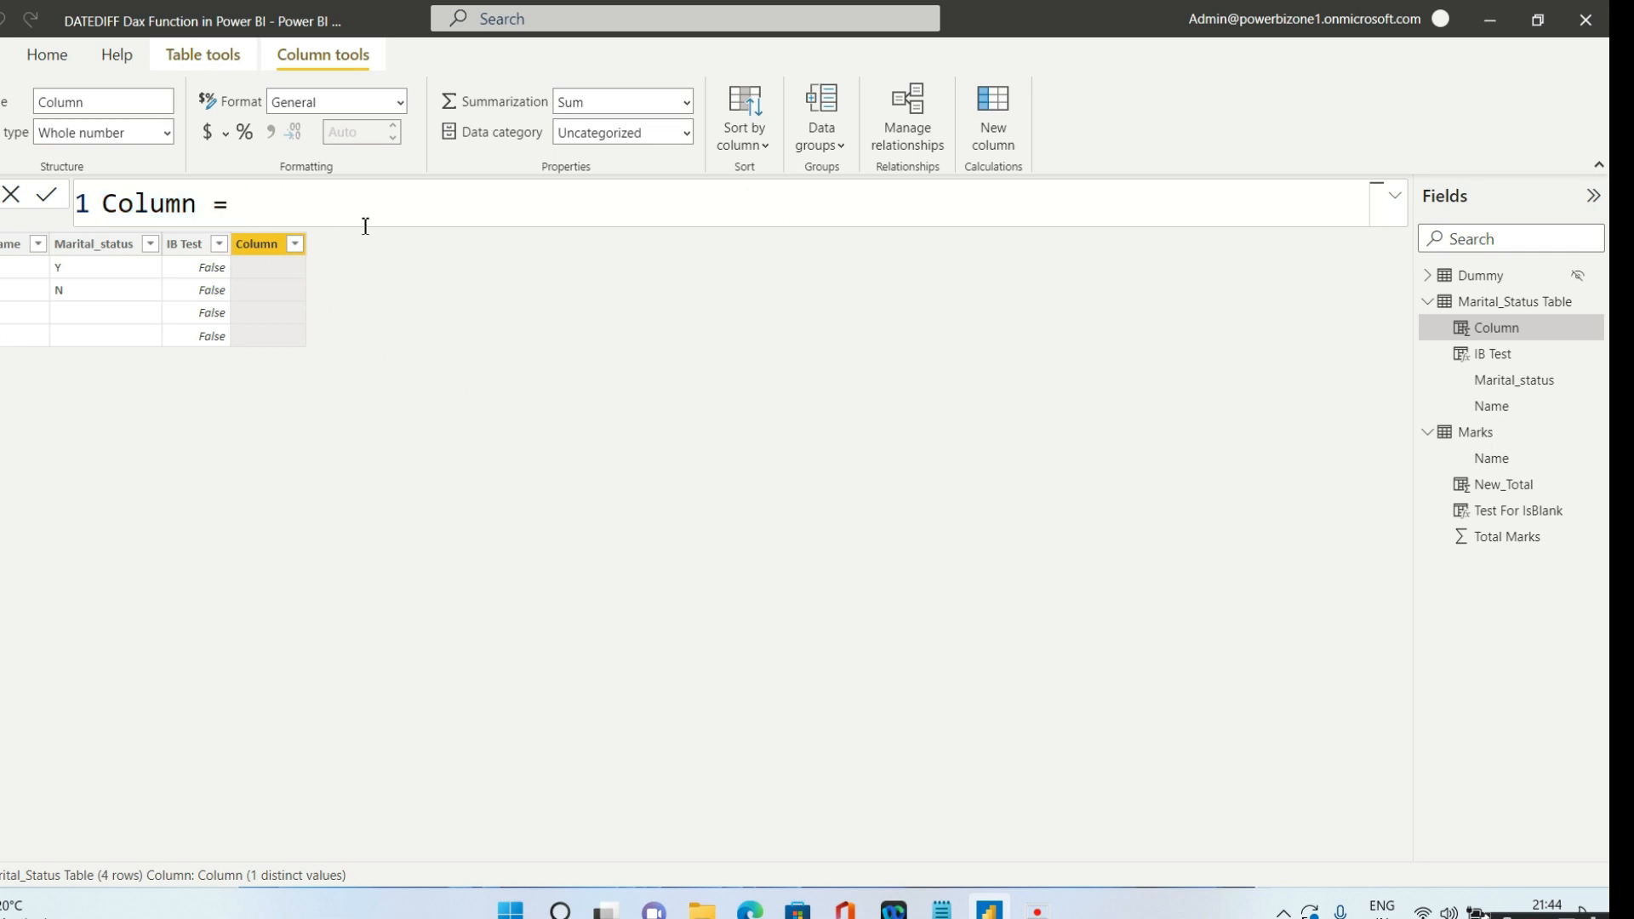
- Create Column = LEN(MAX('Marital_Status Table'[Marital_status])), returning 1 per row
{"action": "type", "text": "MAX"}
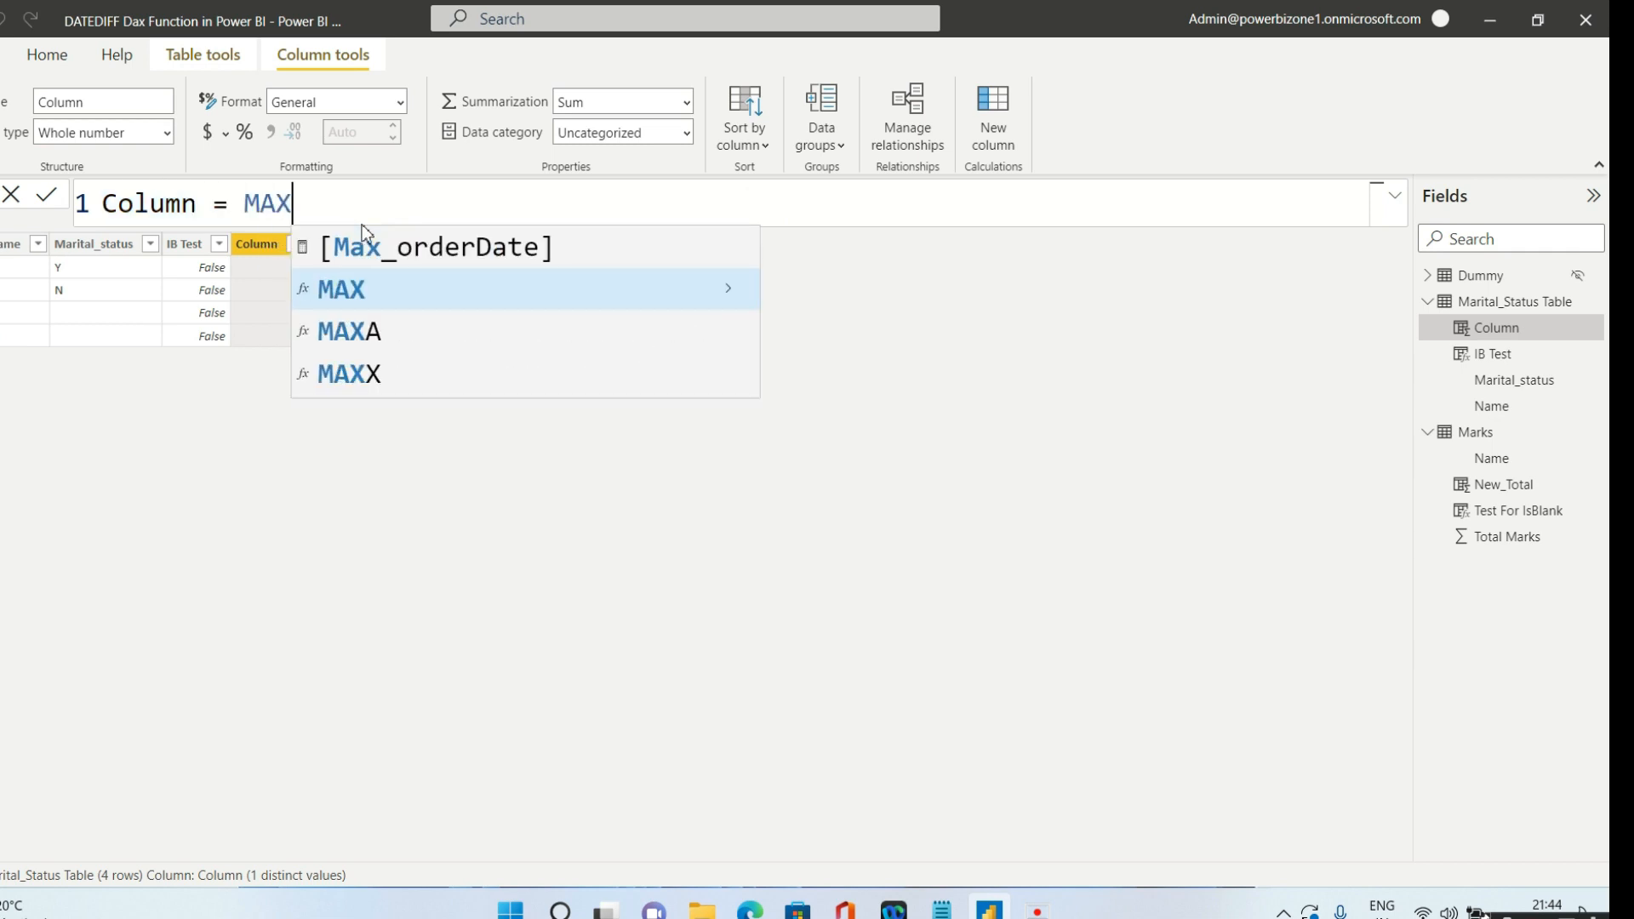
{"action": "type", "text": "(ma"}
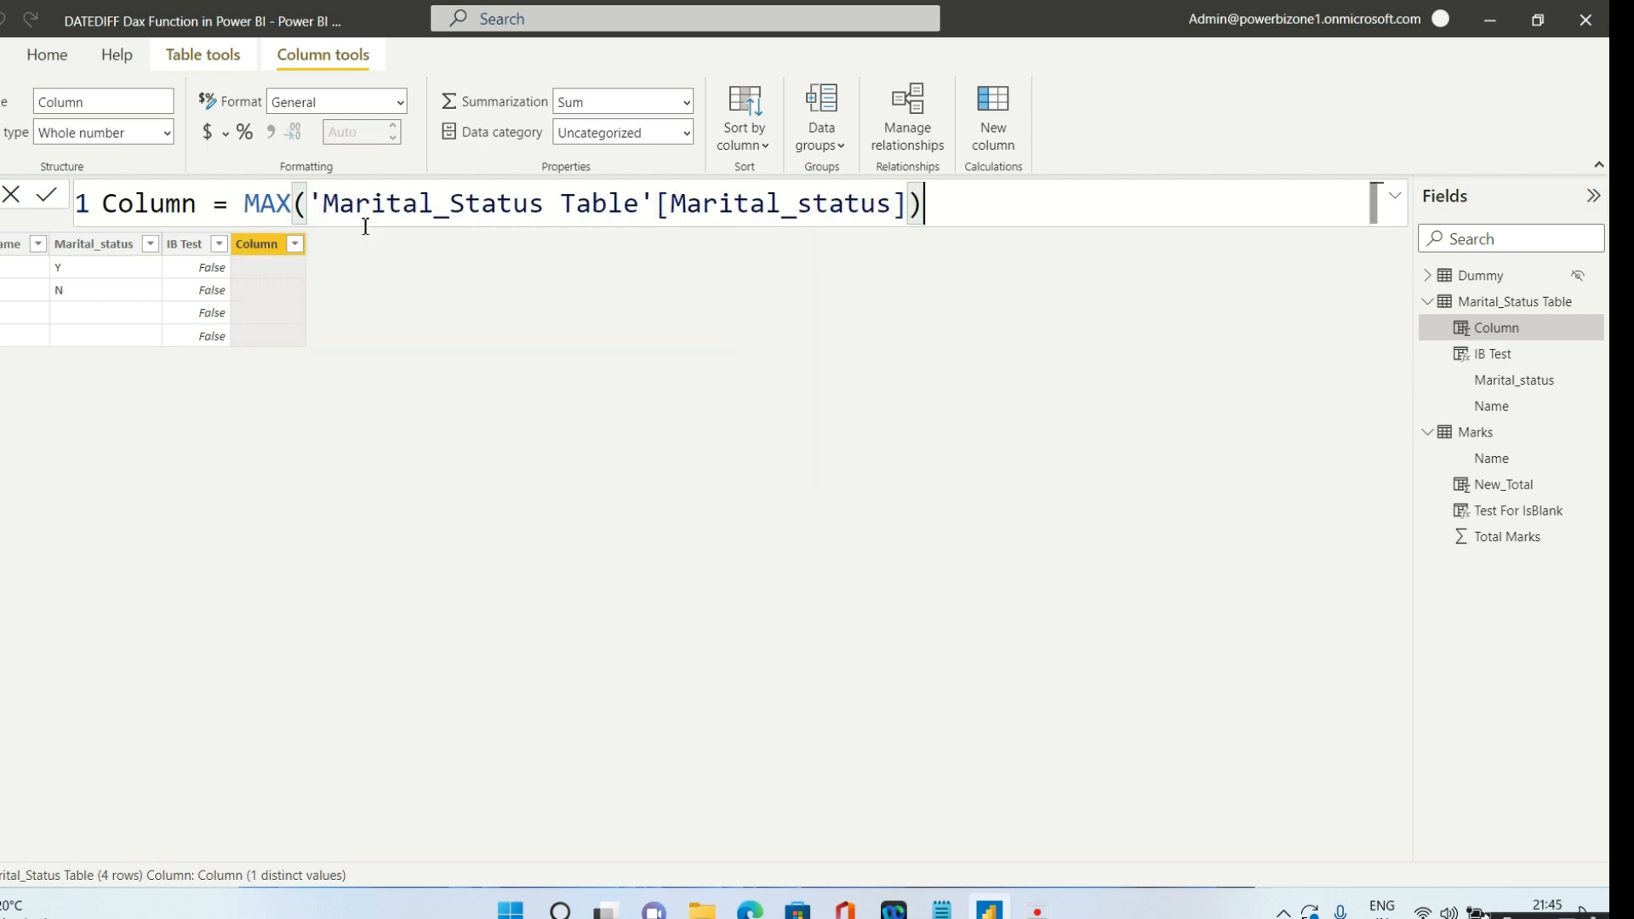
{"action": "left_click", "coordinate": [115, 204]}
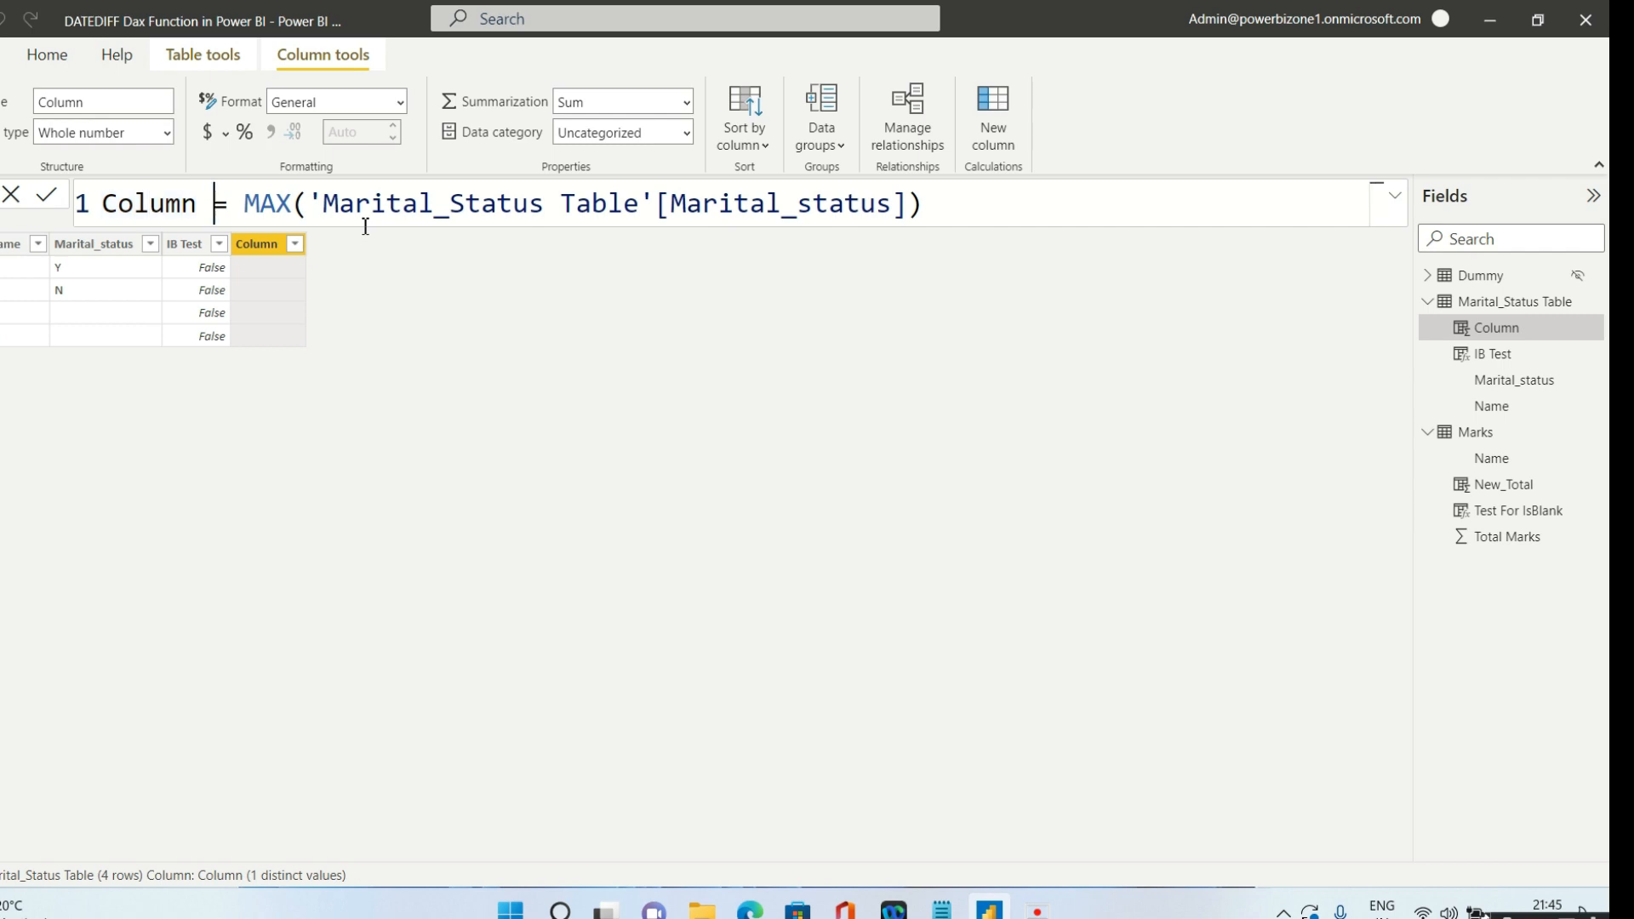
{"action": "type", "text": "l"}
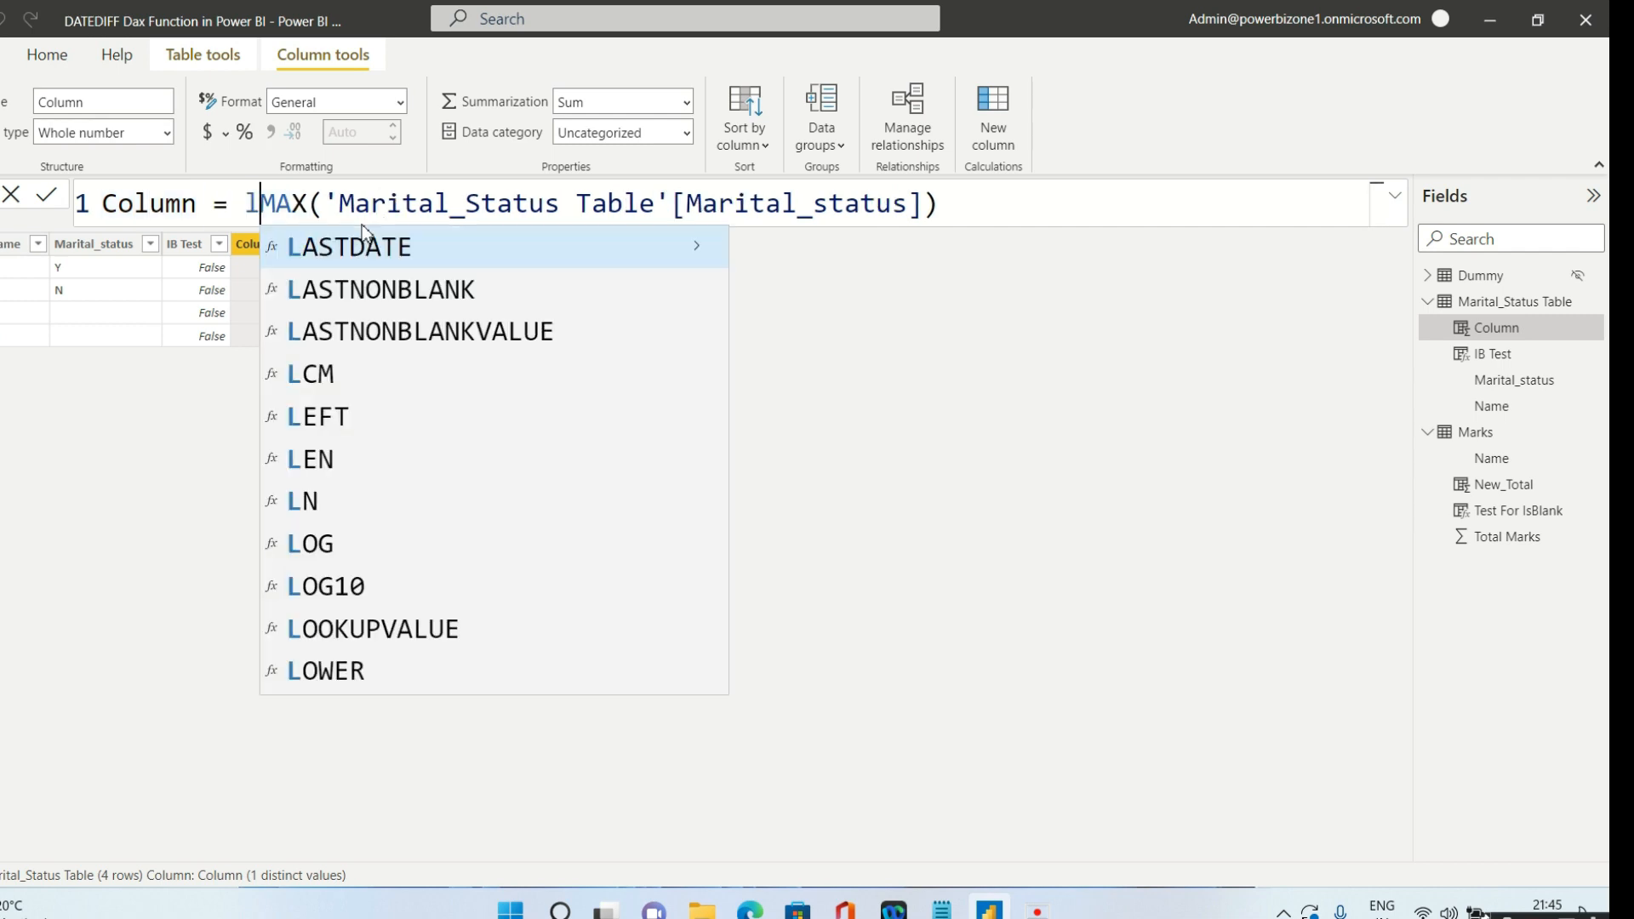
{"action": "type", "text": "en"}
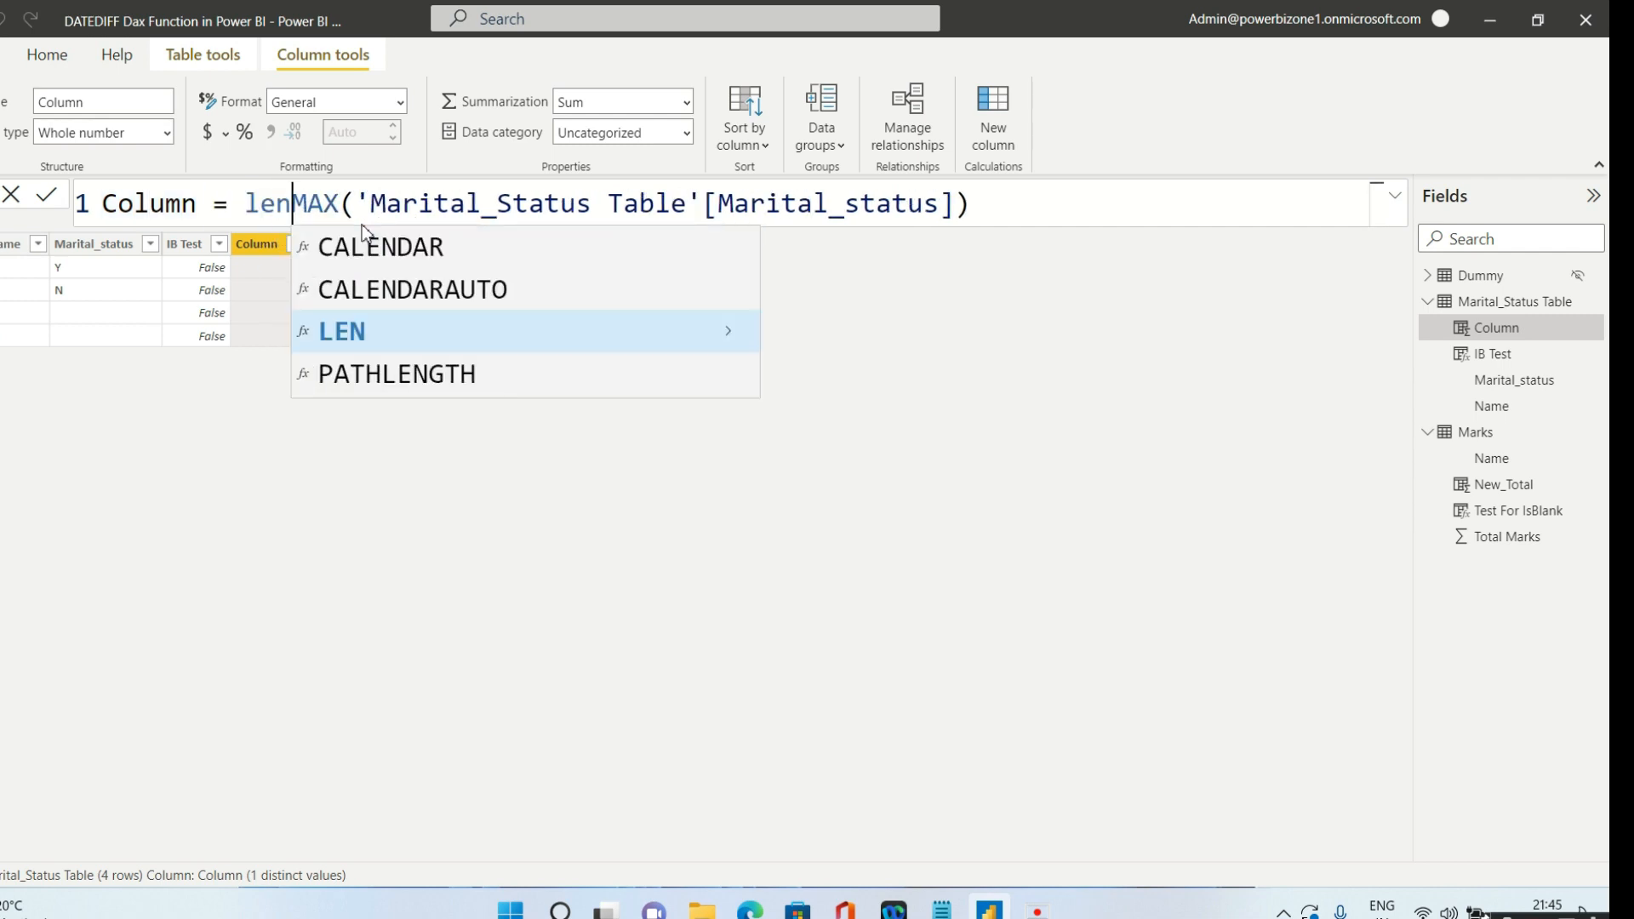
{"action": "left_click", "coordinate": [340, 330]}
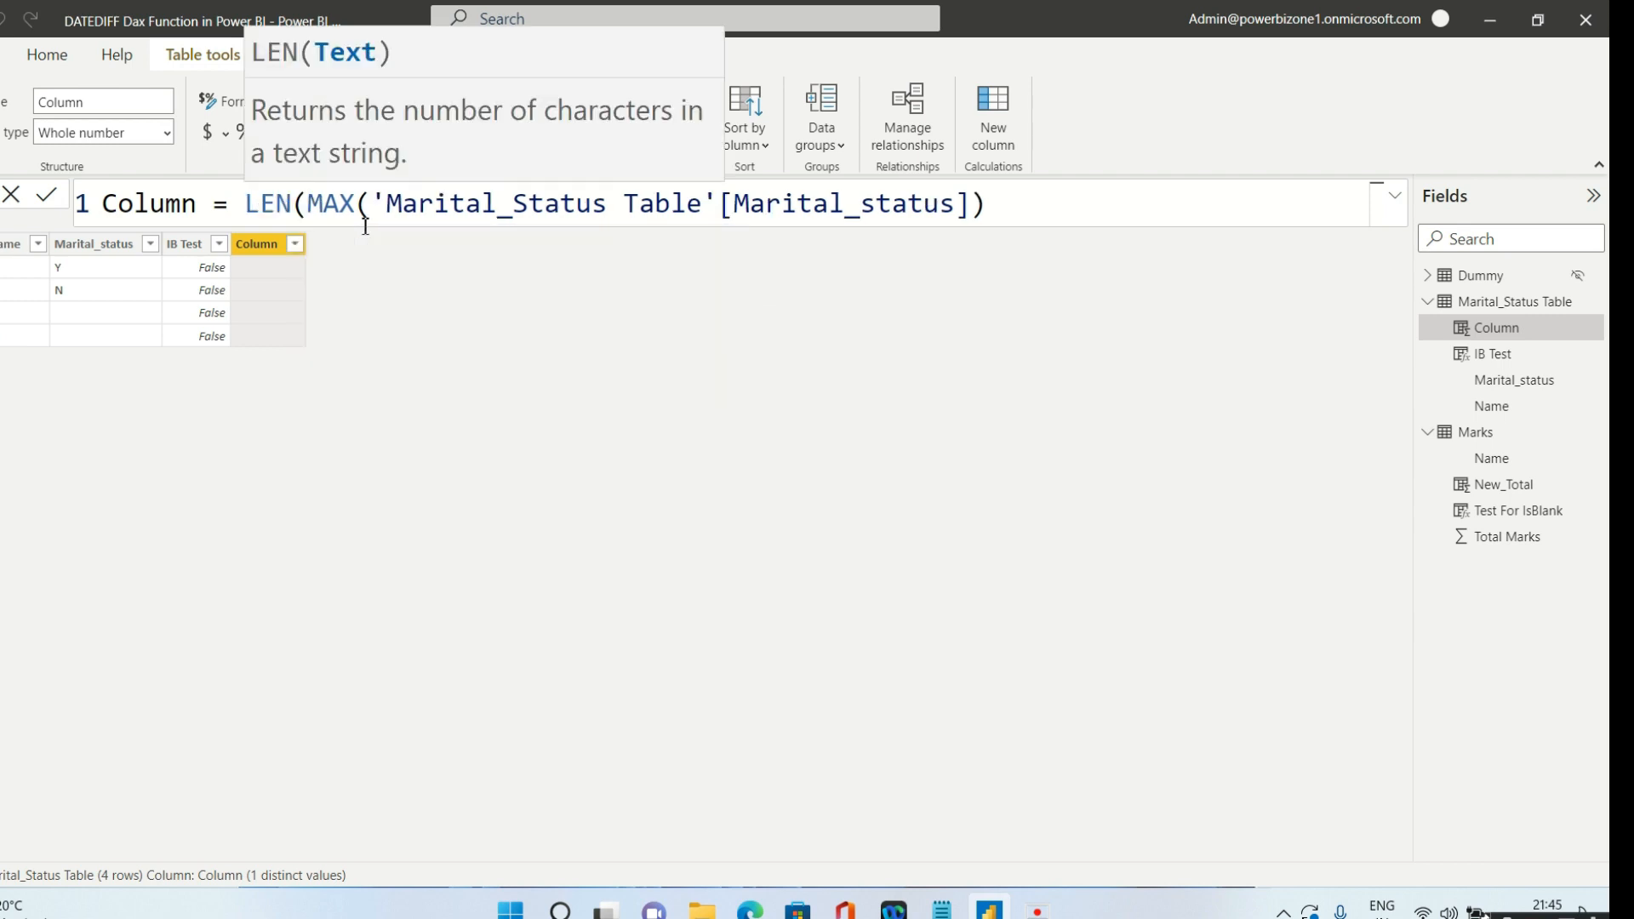
{"action": "mouse_move", "coordinate": [432, 163]}
{"action": "type", "text": ")"}
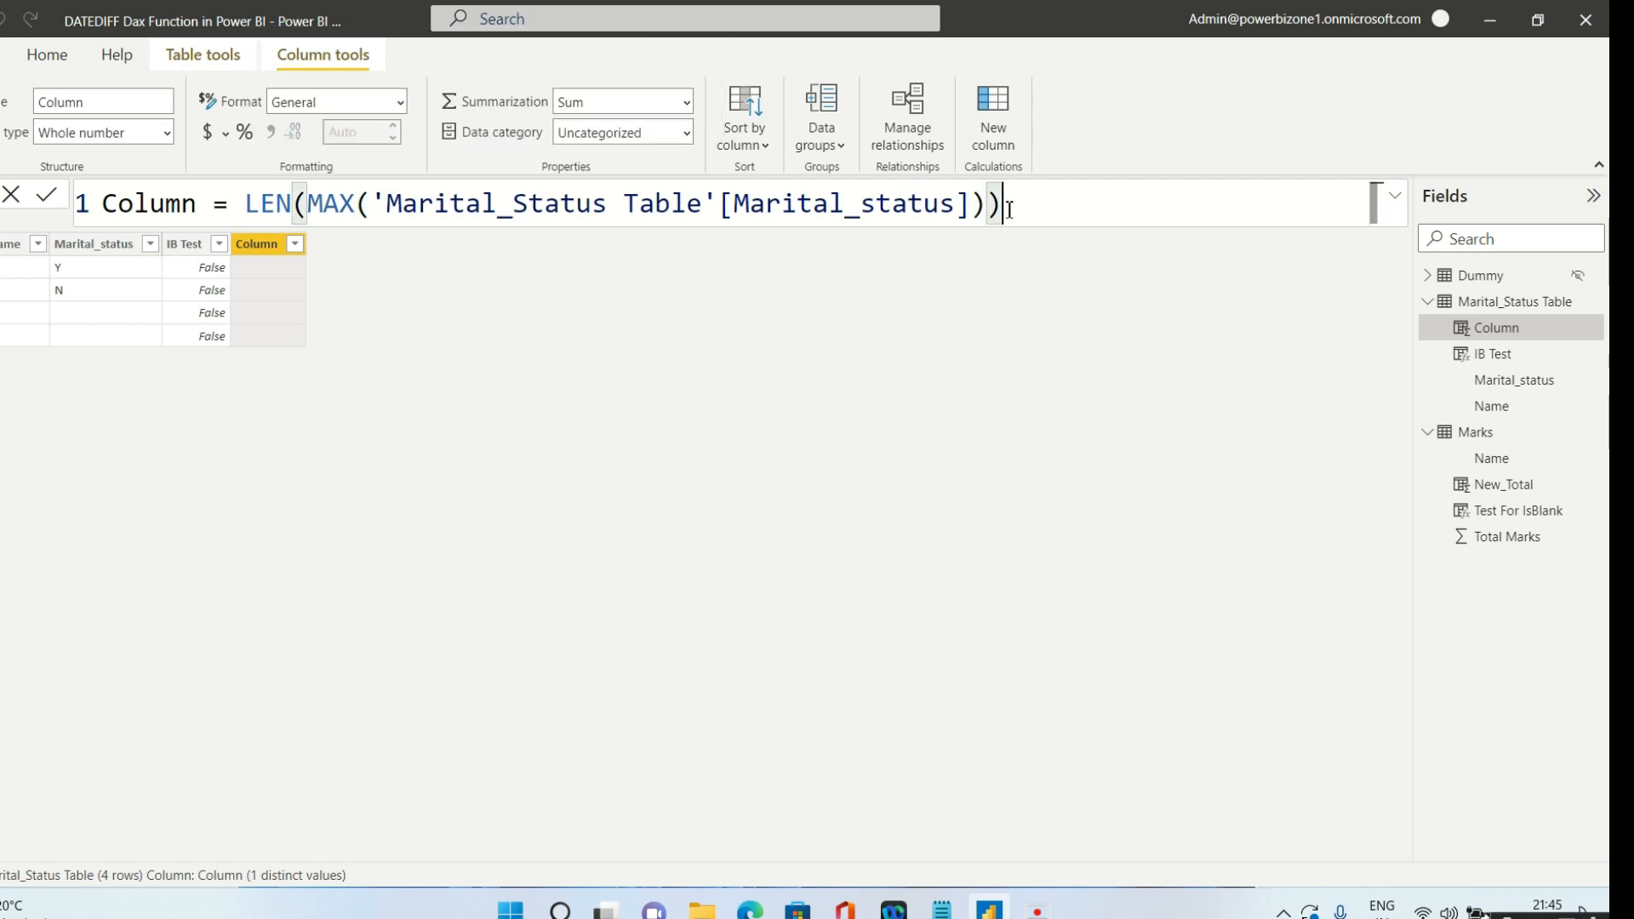
{"action": "mouse_move", "coordinate": [1053, 302]}
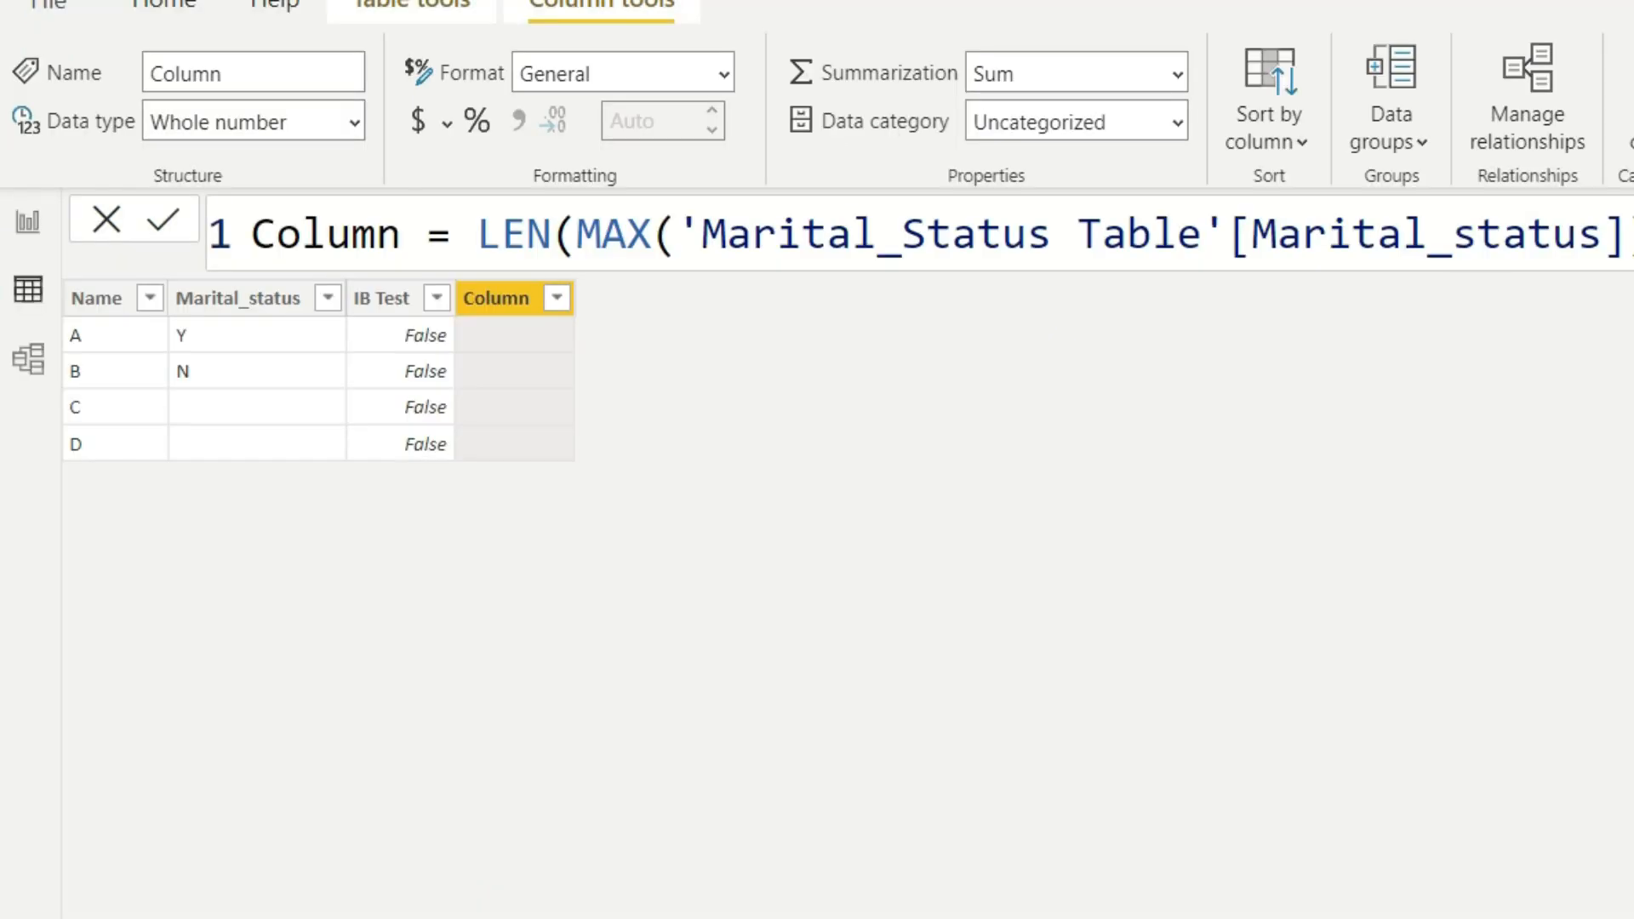
{"action": "left_click", "coordinate": [163, 219]}
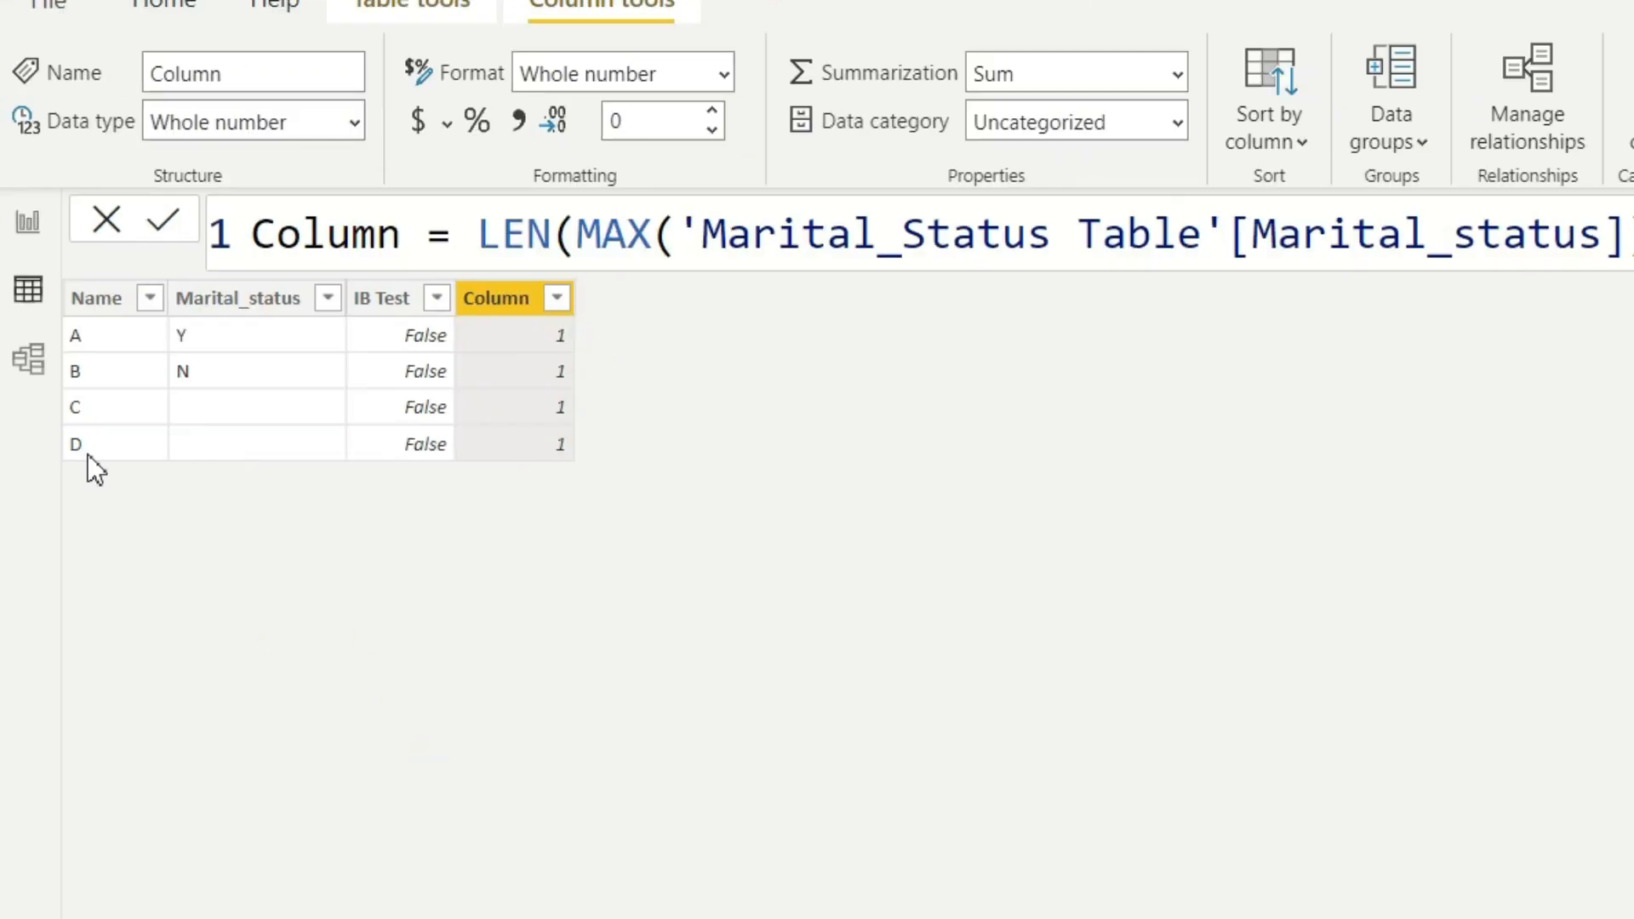
{"action": "mouse_move", "coordinate": [433, 628]}
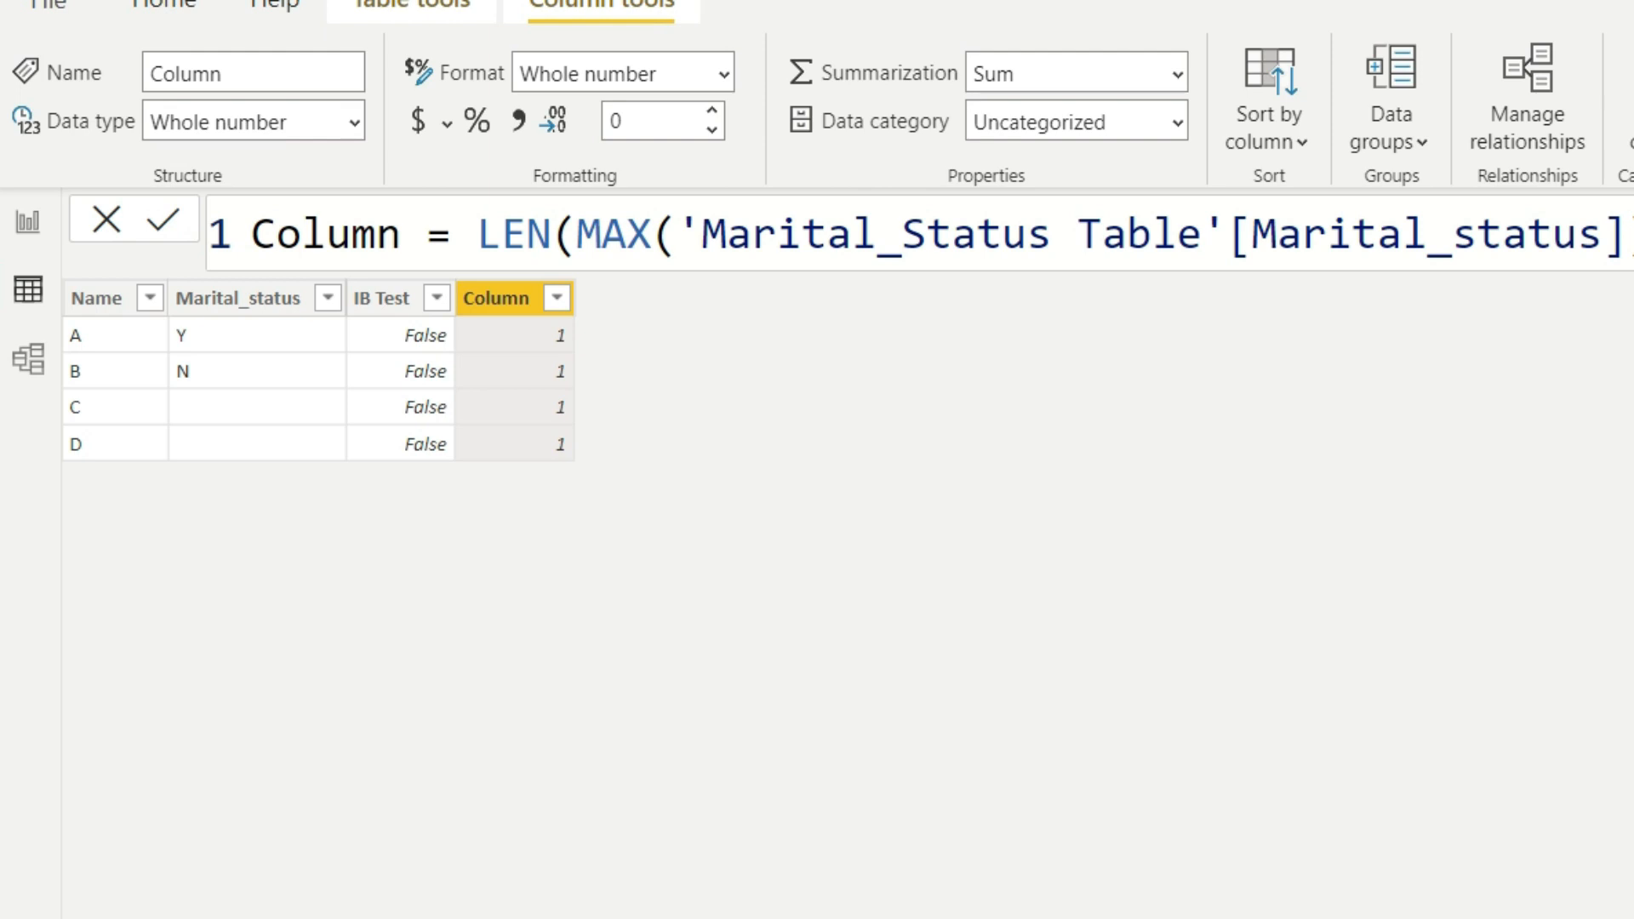
{"action": "mouse_move", "coordinate": [174, 548]}
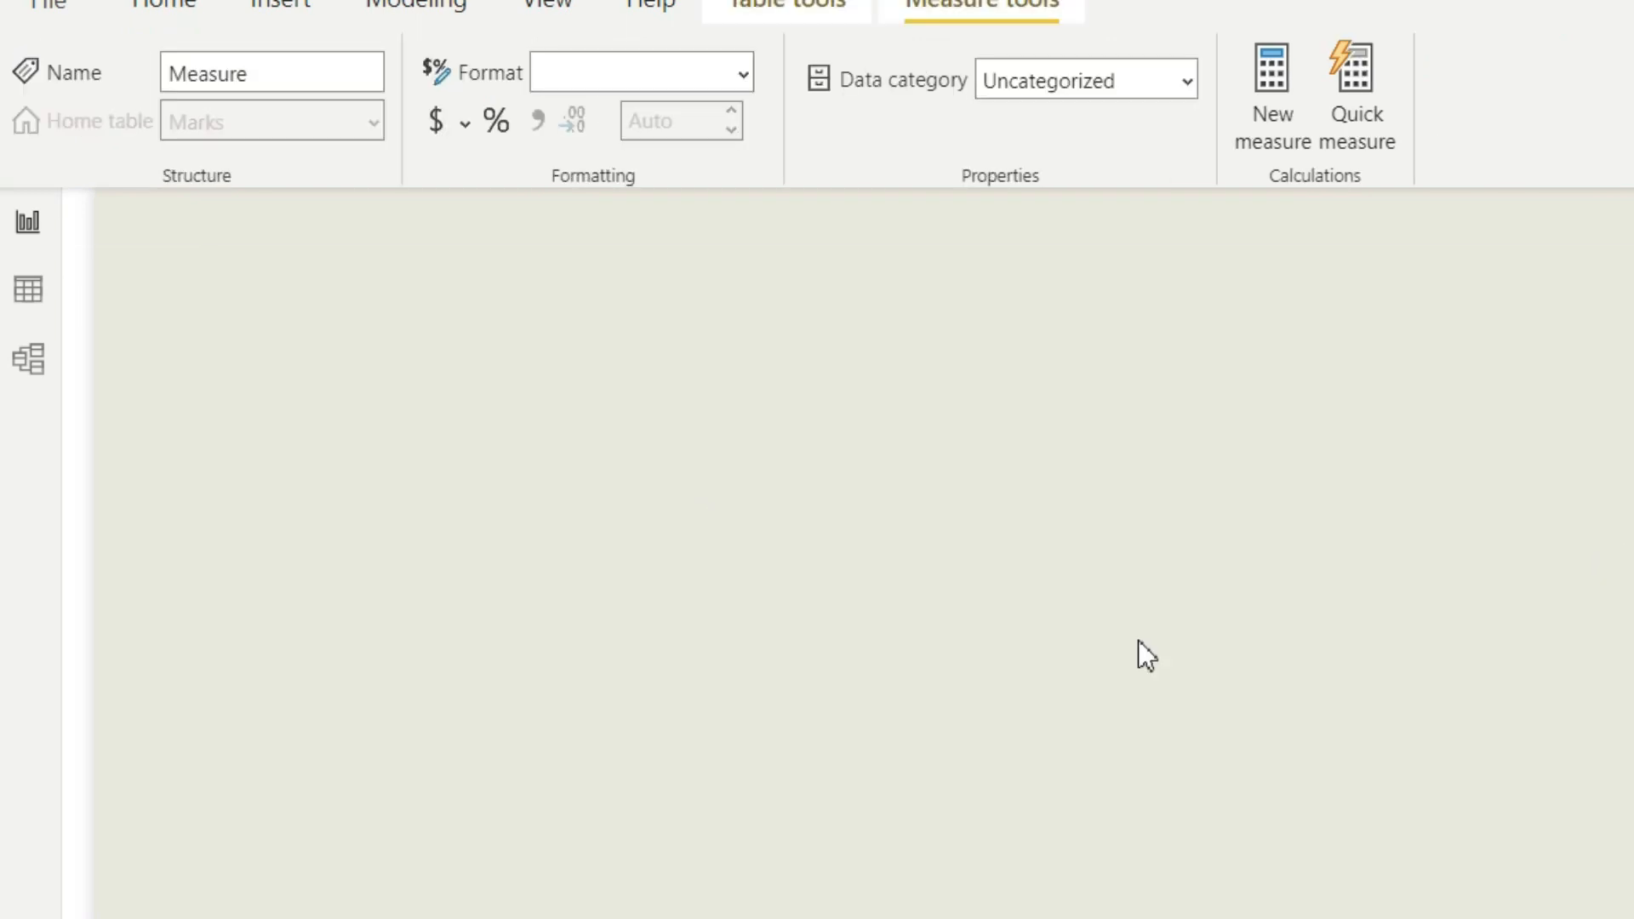
- Create the measure Test for IE = ISEMPTY(Marks), then view the Marks table rows
{"action": "left_click", "coordinate": [1269, 93]}
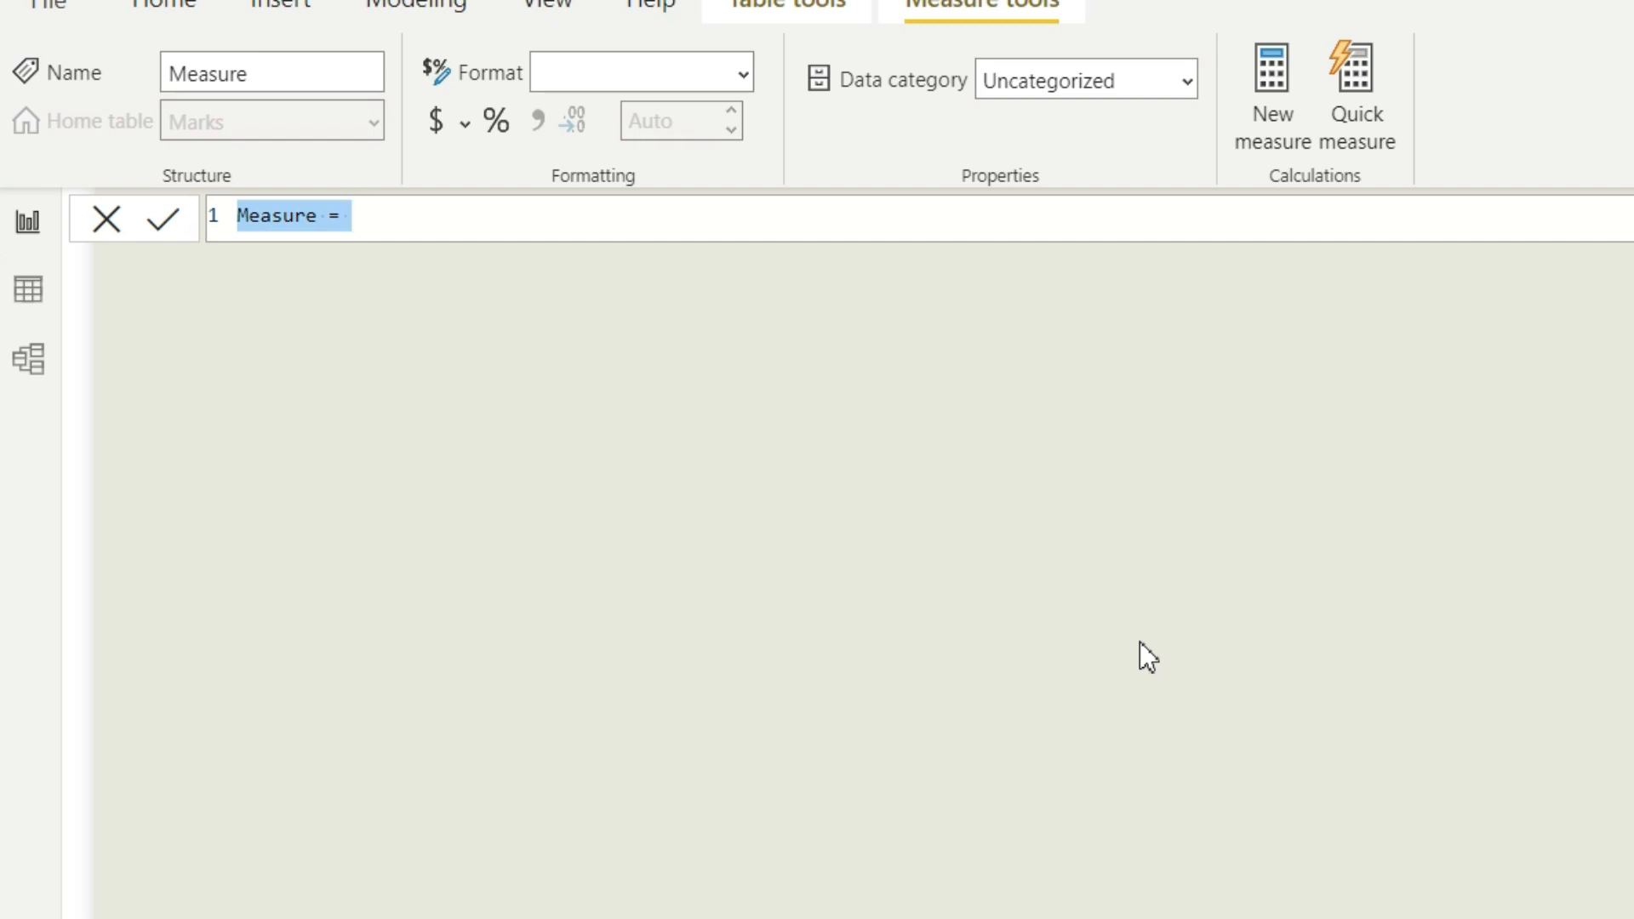
{"action": "type", "text": "Test for IE="}
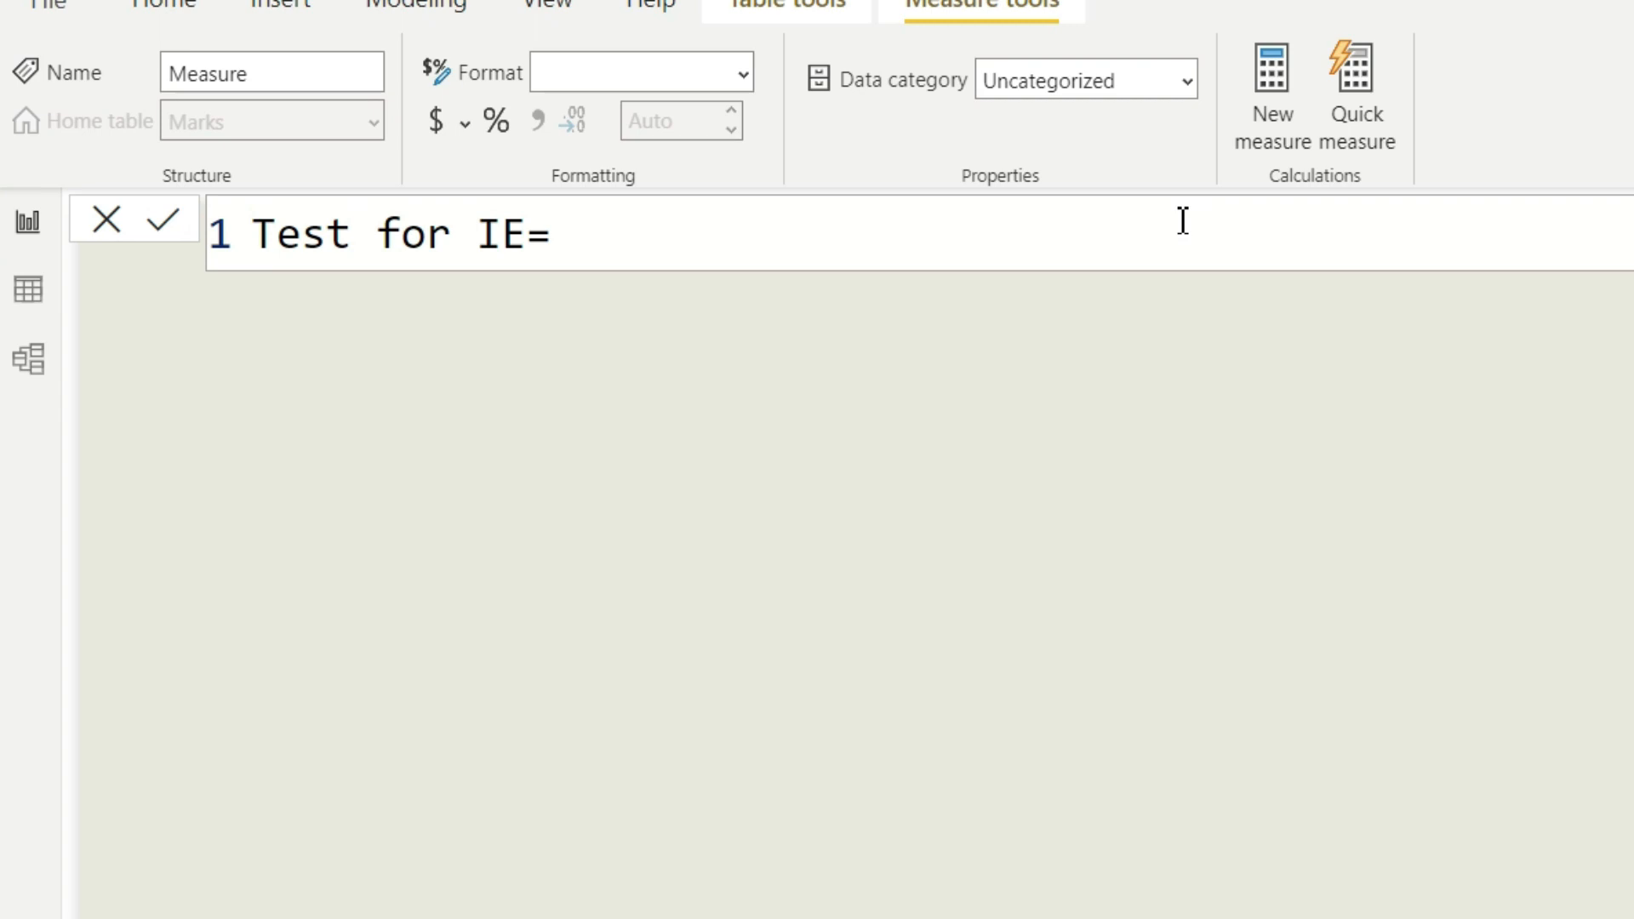
{"action": "type", "text": "I"}
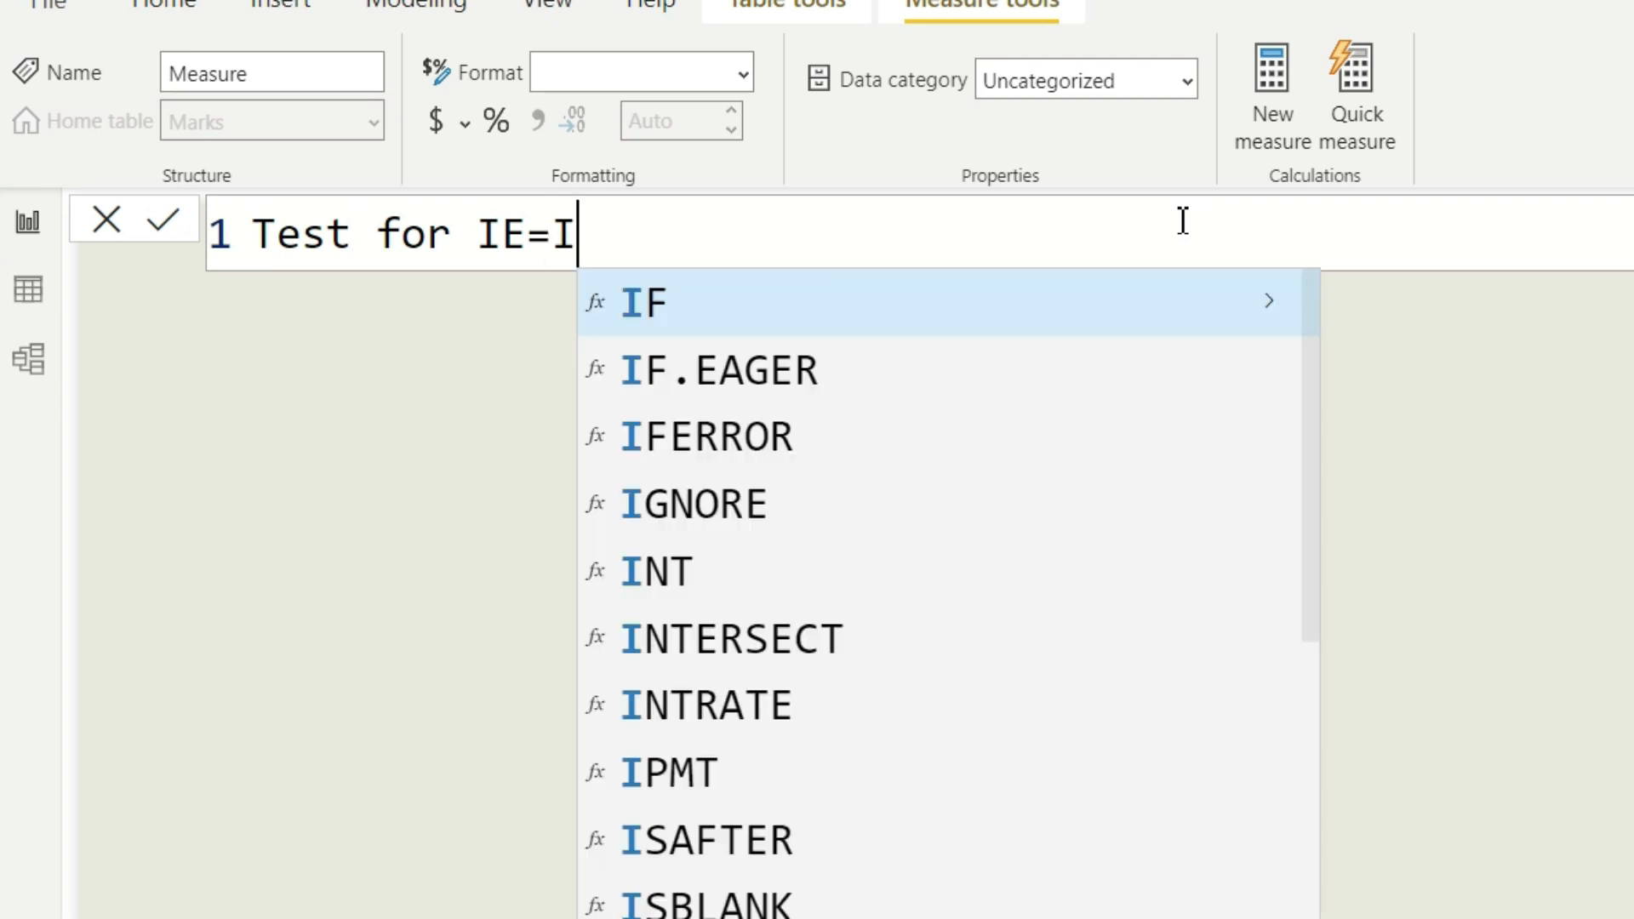
{"action": "type", "text": "SEMPTY("}
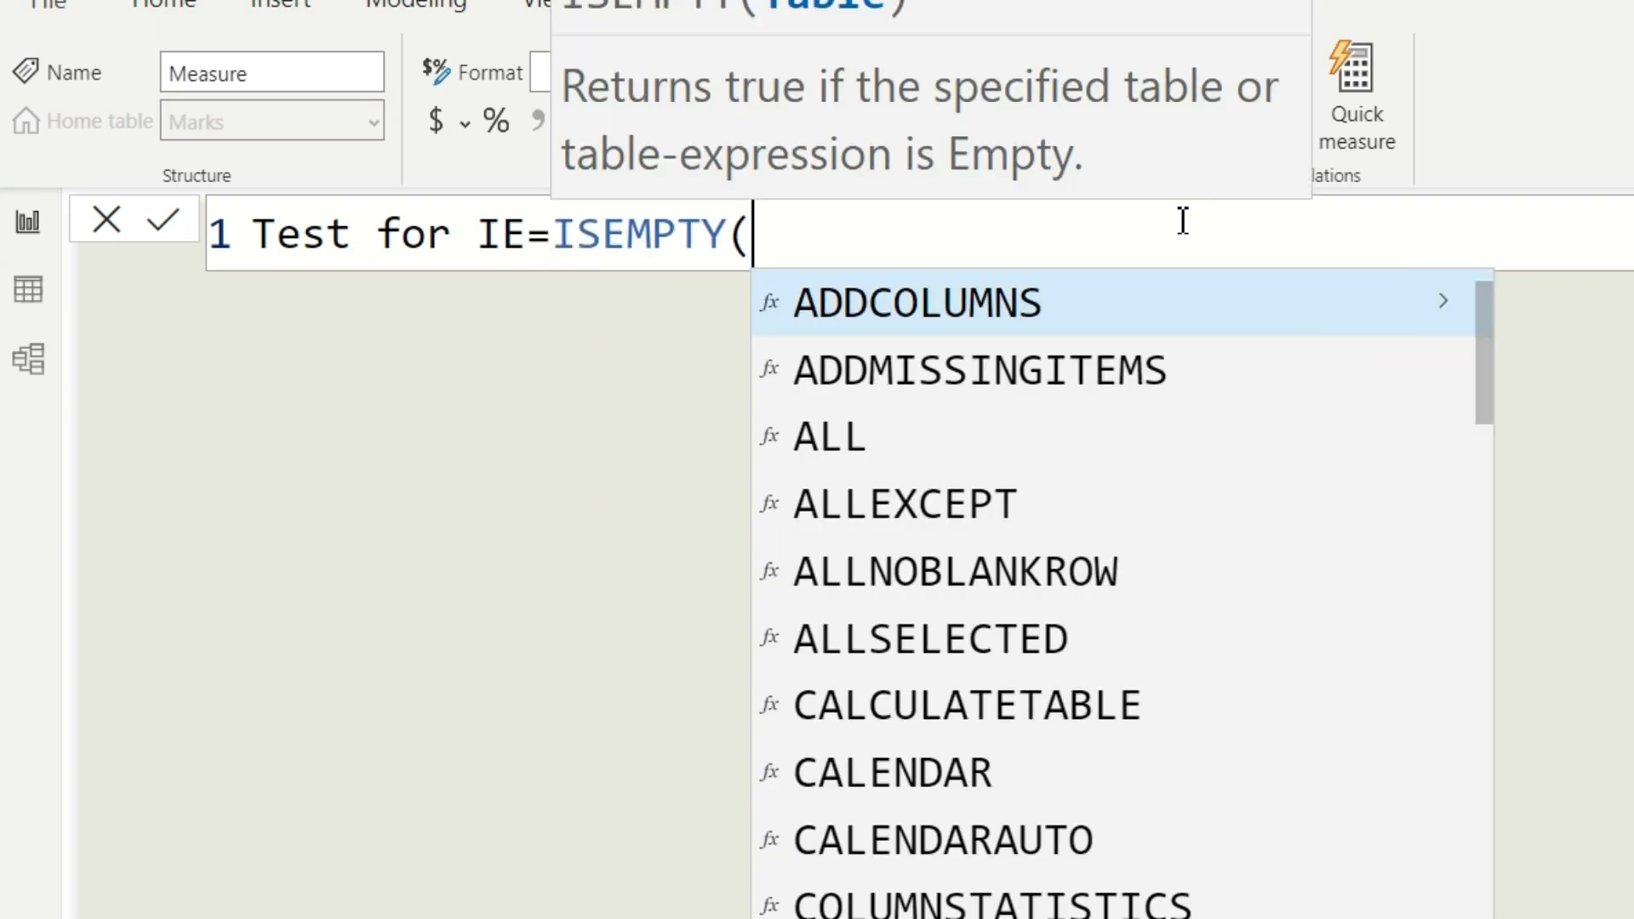
{"action": "mouse_move", "coordinate": [709, 115]}
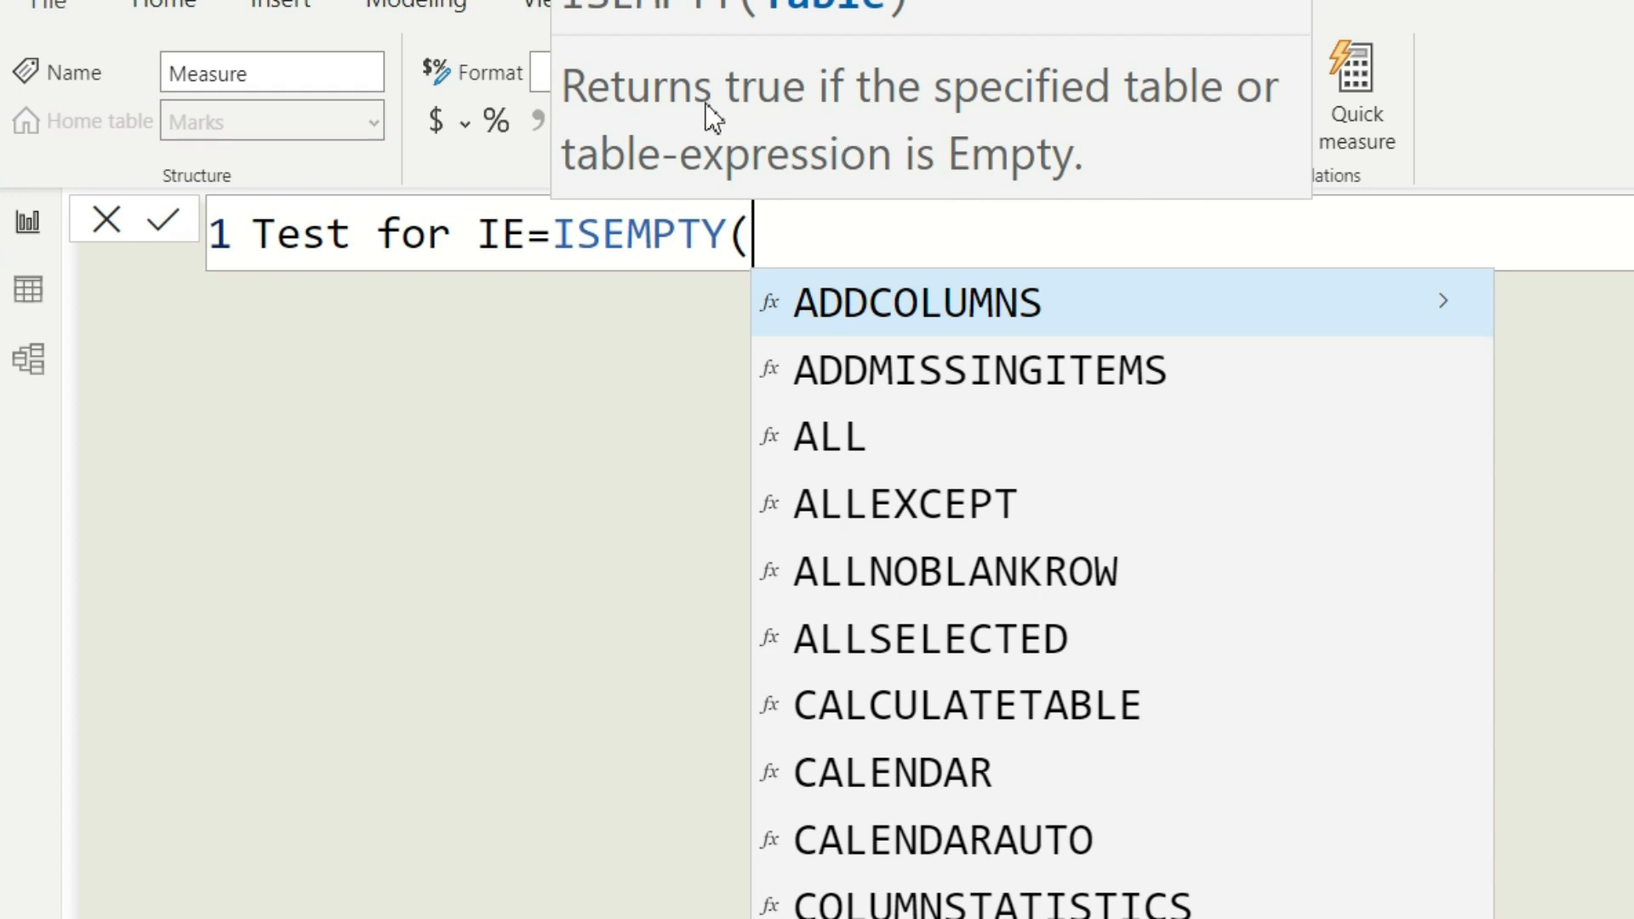
{"action": "mouse_move", "coordinate": [1173, 115]}
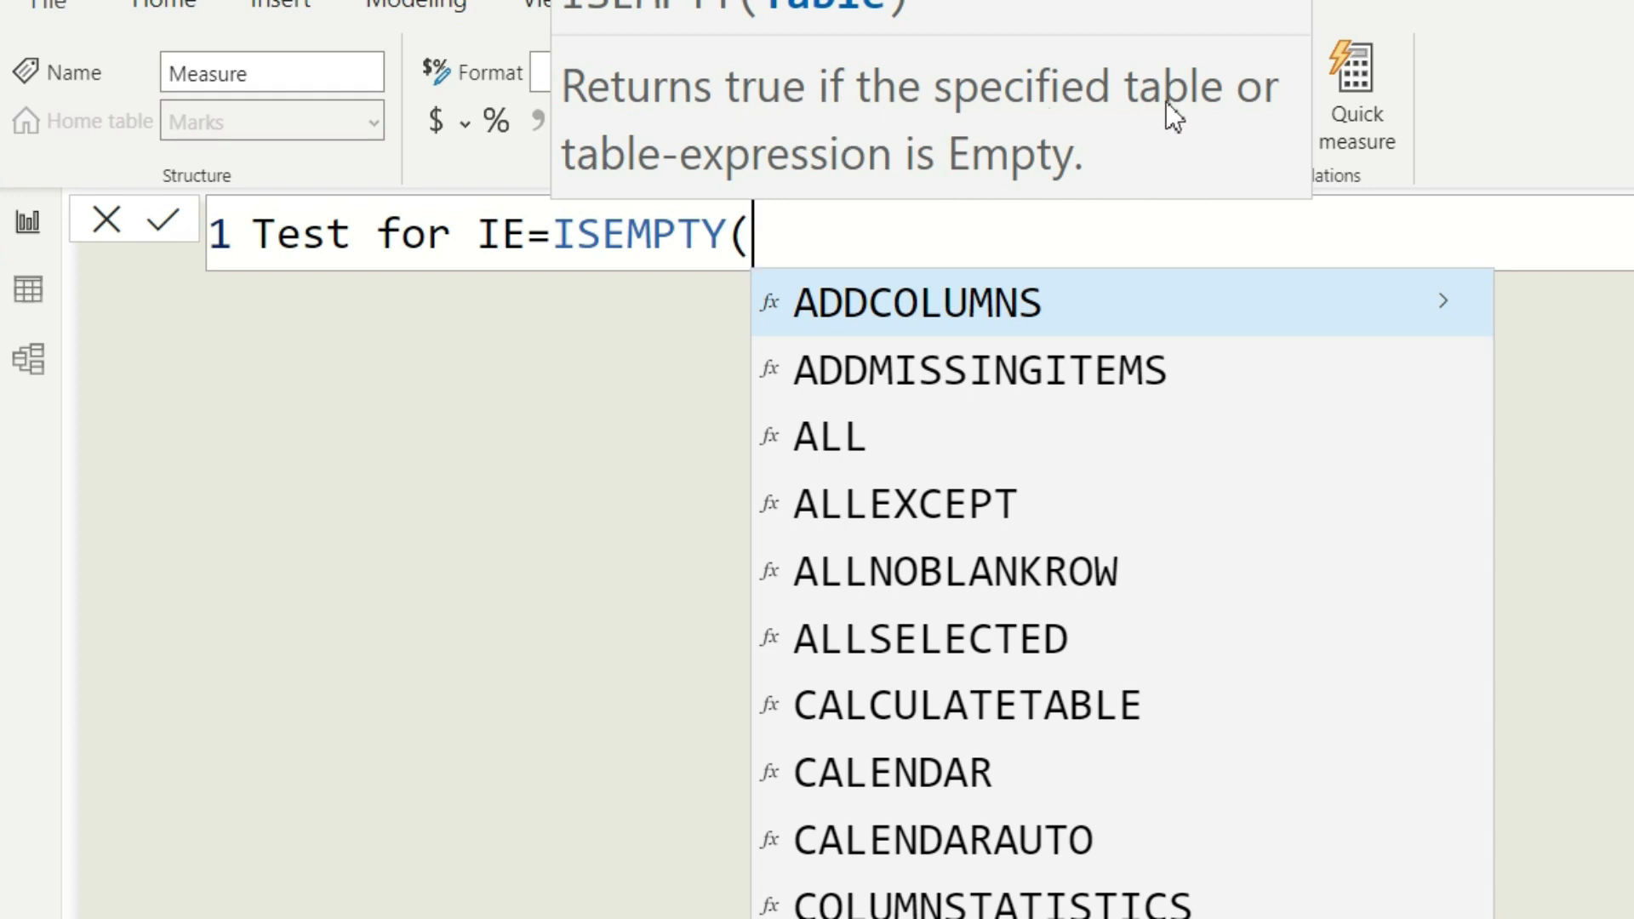
{"action": "mouse_move", "coordinate": [933, 198]}
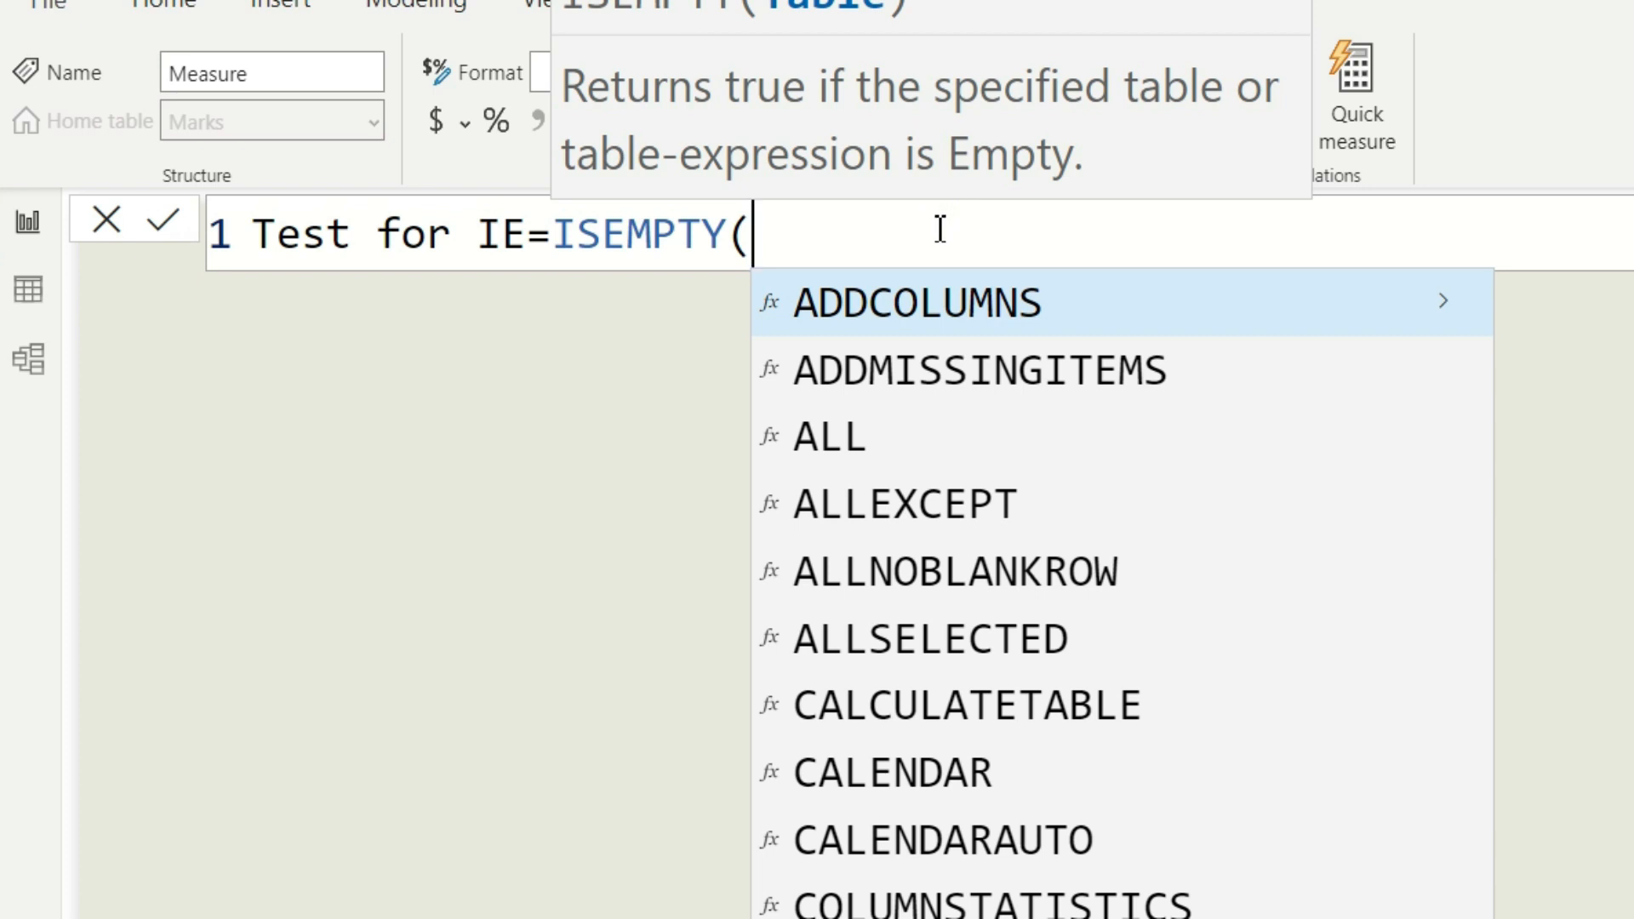
{"action": "type", "text": "m"}
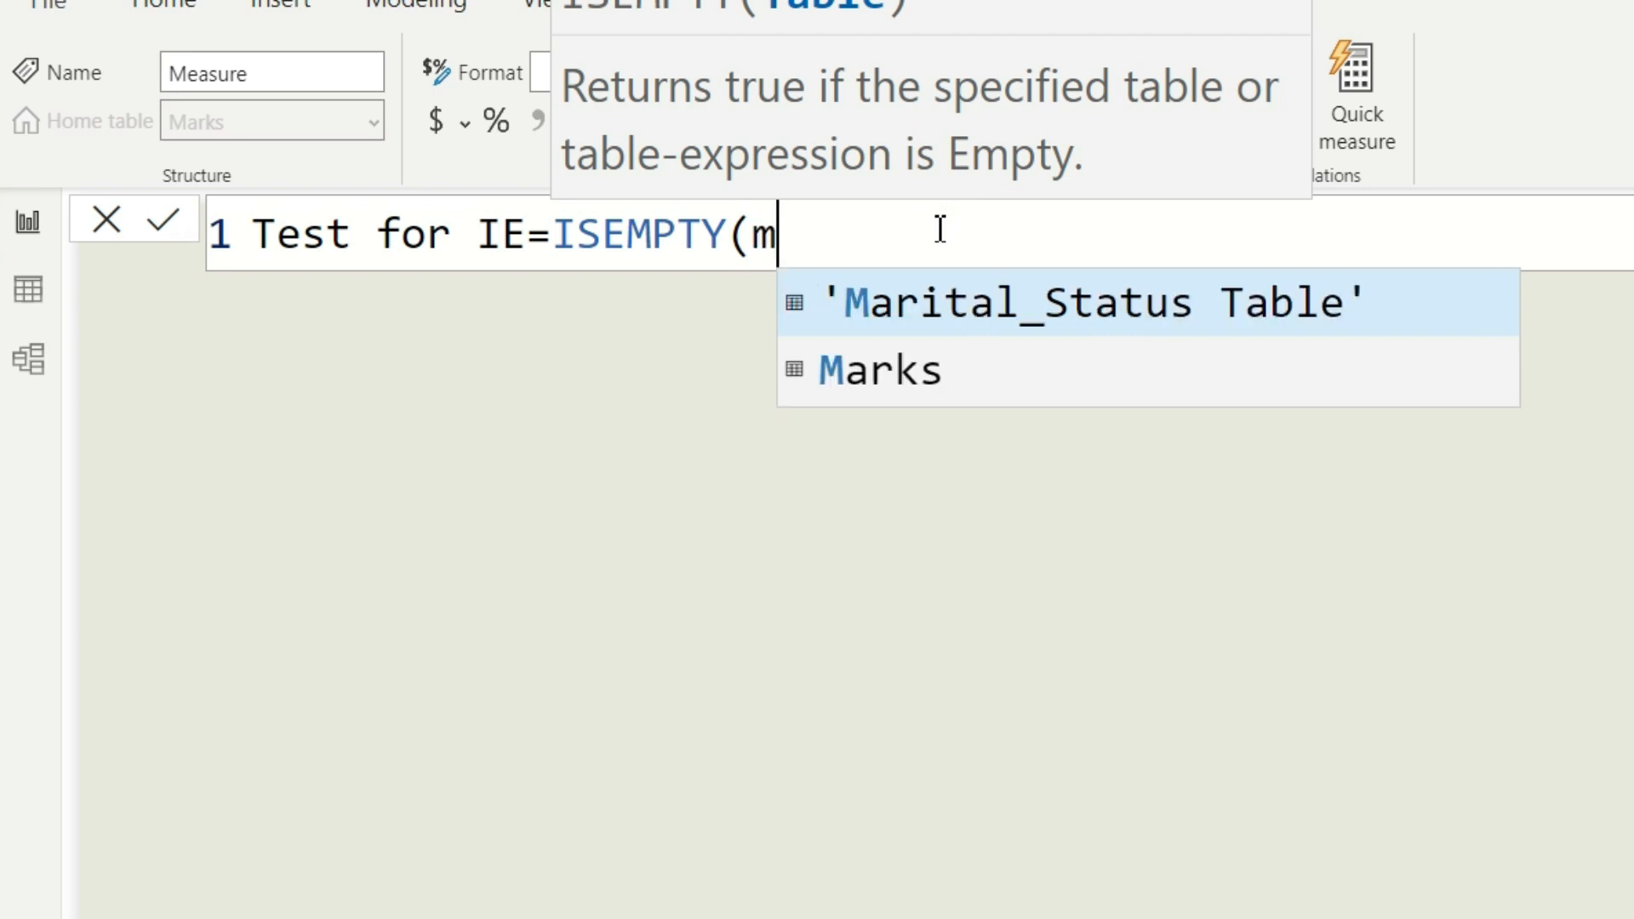
{"action": "type", "text": "ar"}
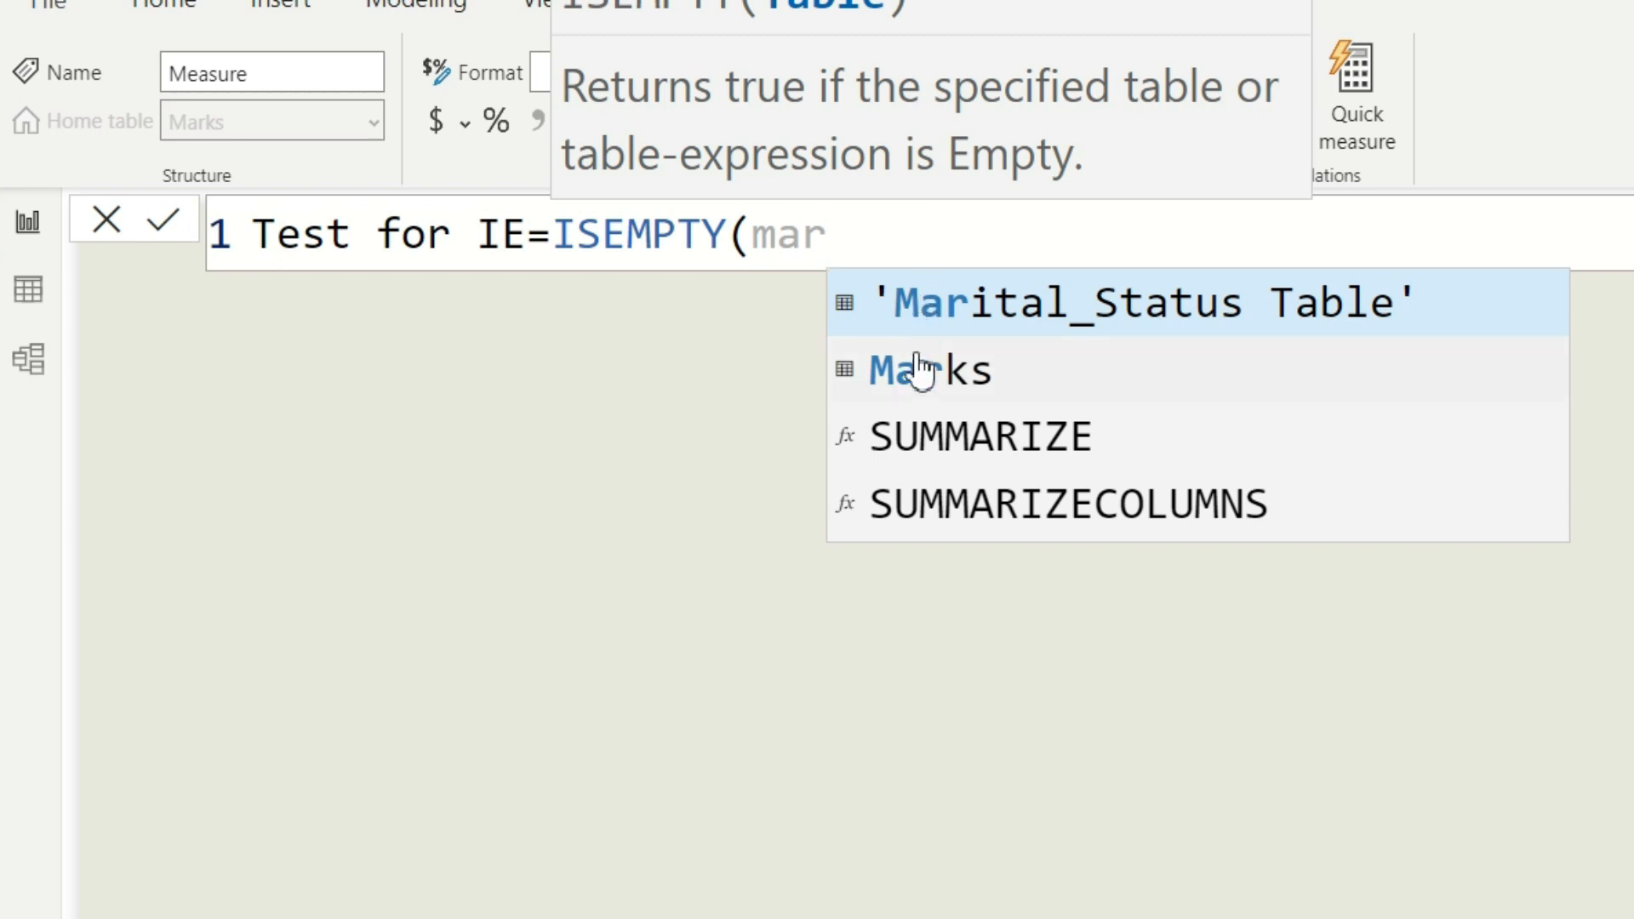
{"action": "left_click", "coordinate": [926, 370]}
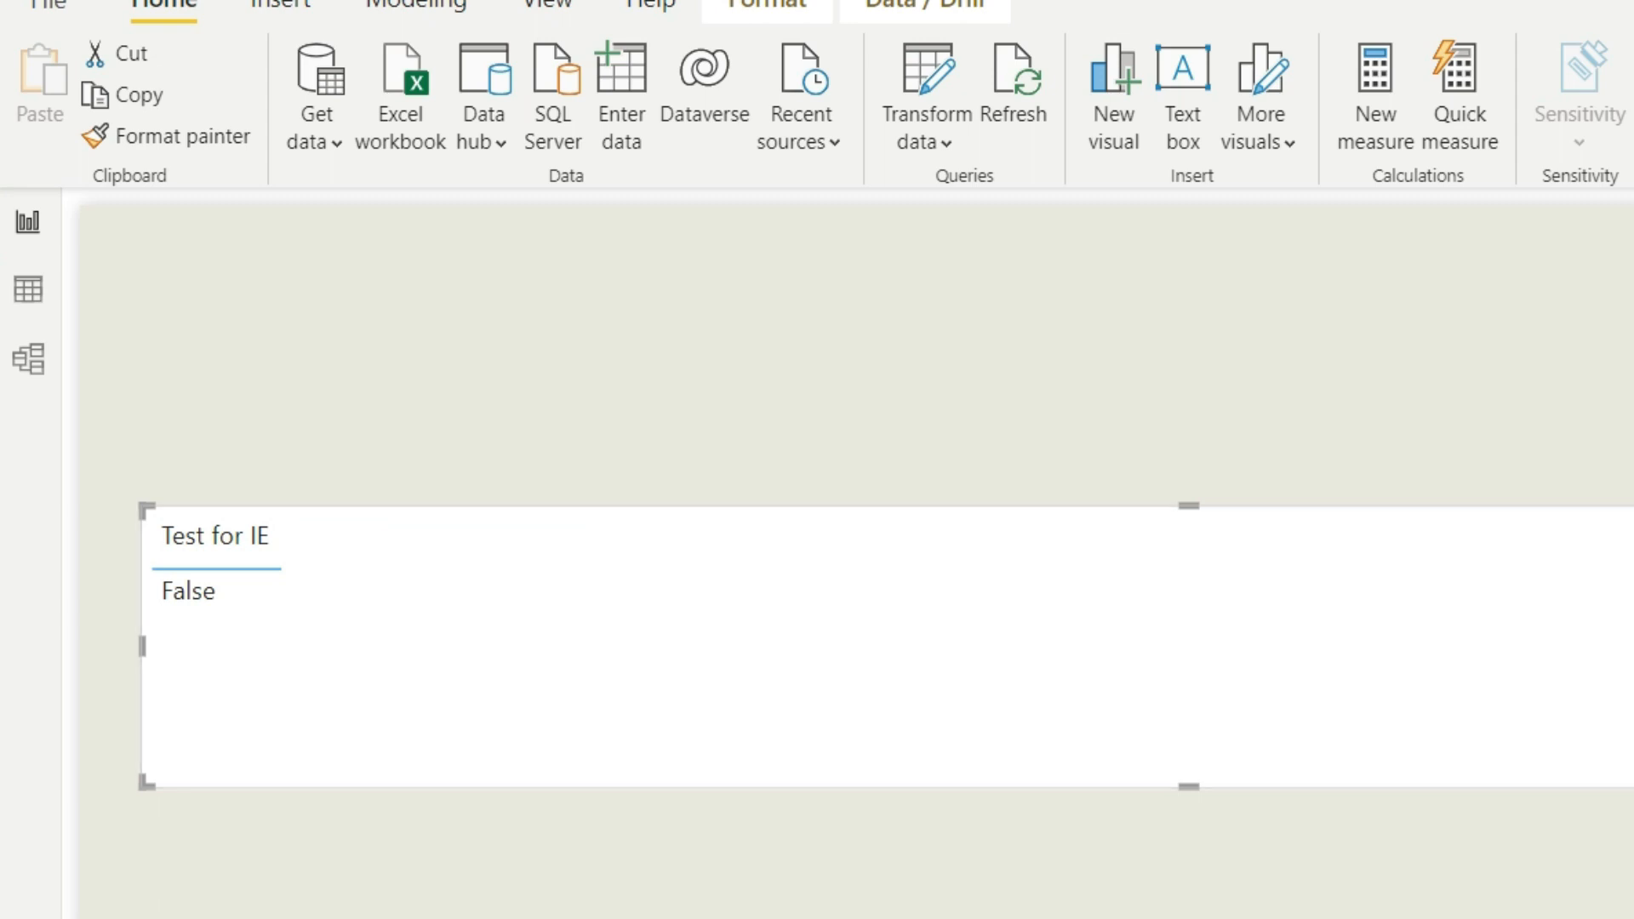
{"action": "mouse_move", "coordinate": [69, 338]}
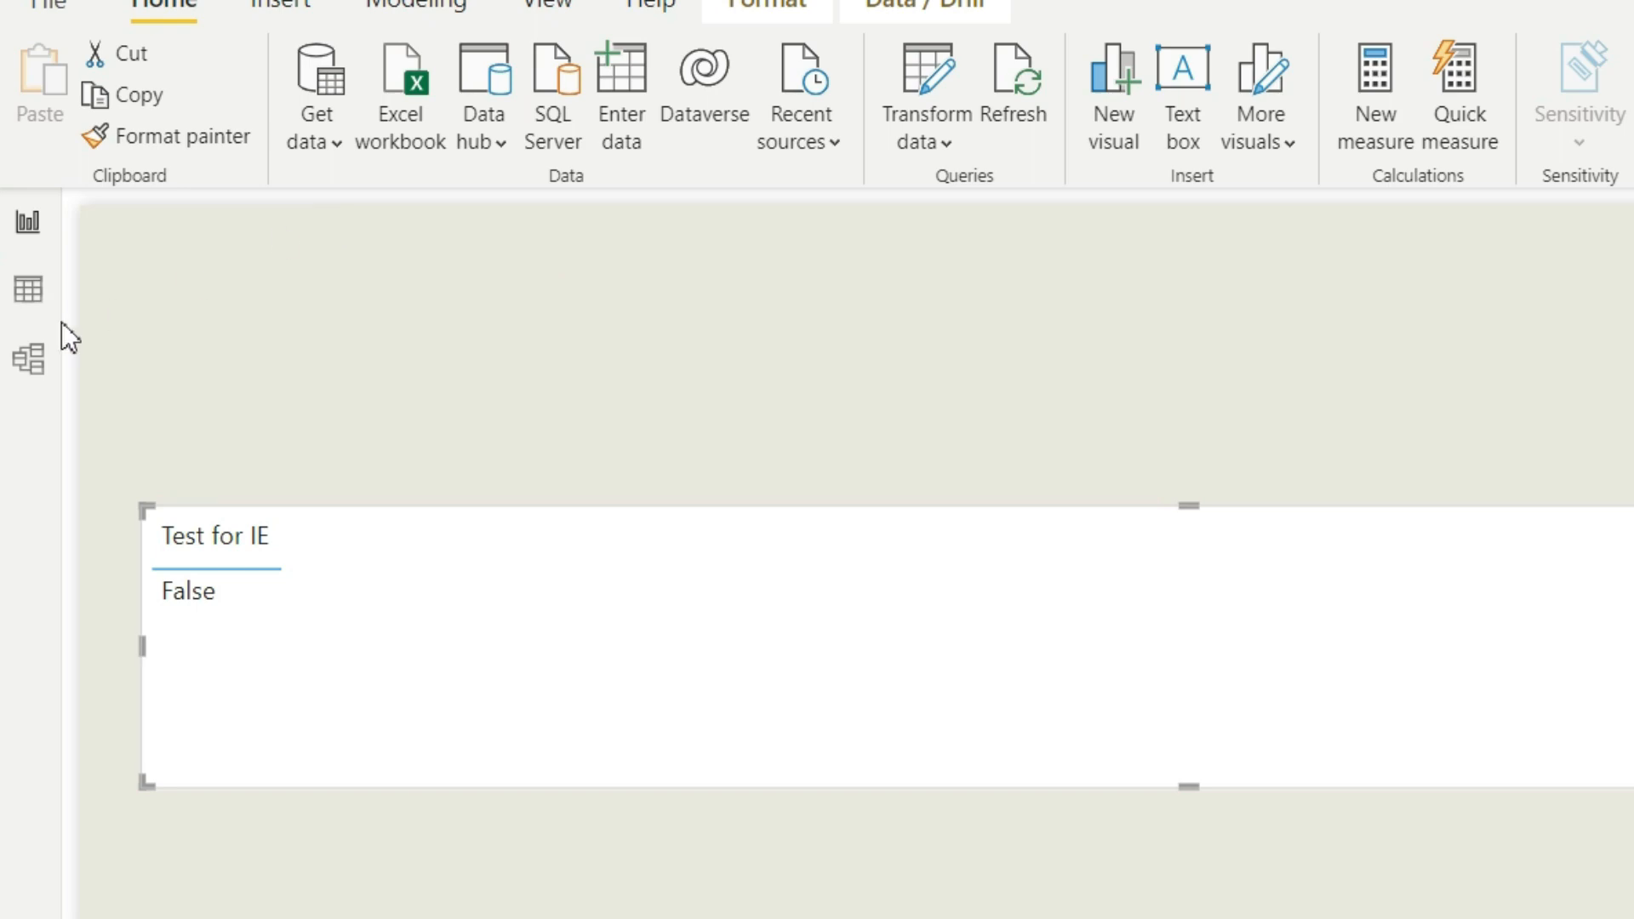
{"action": "left_click", "coordinate": [28, 289]}
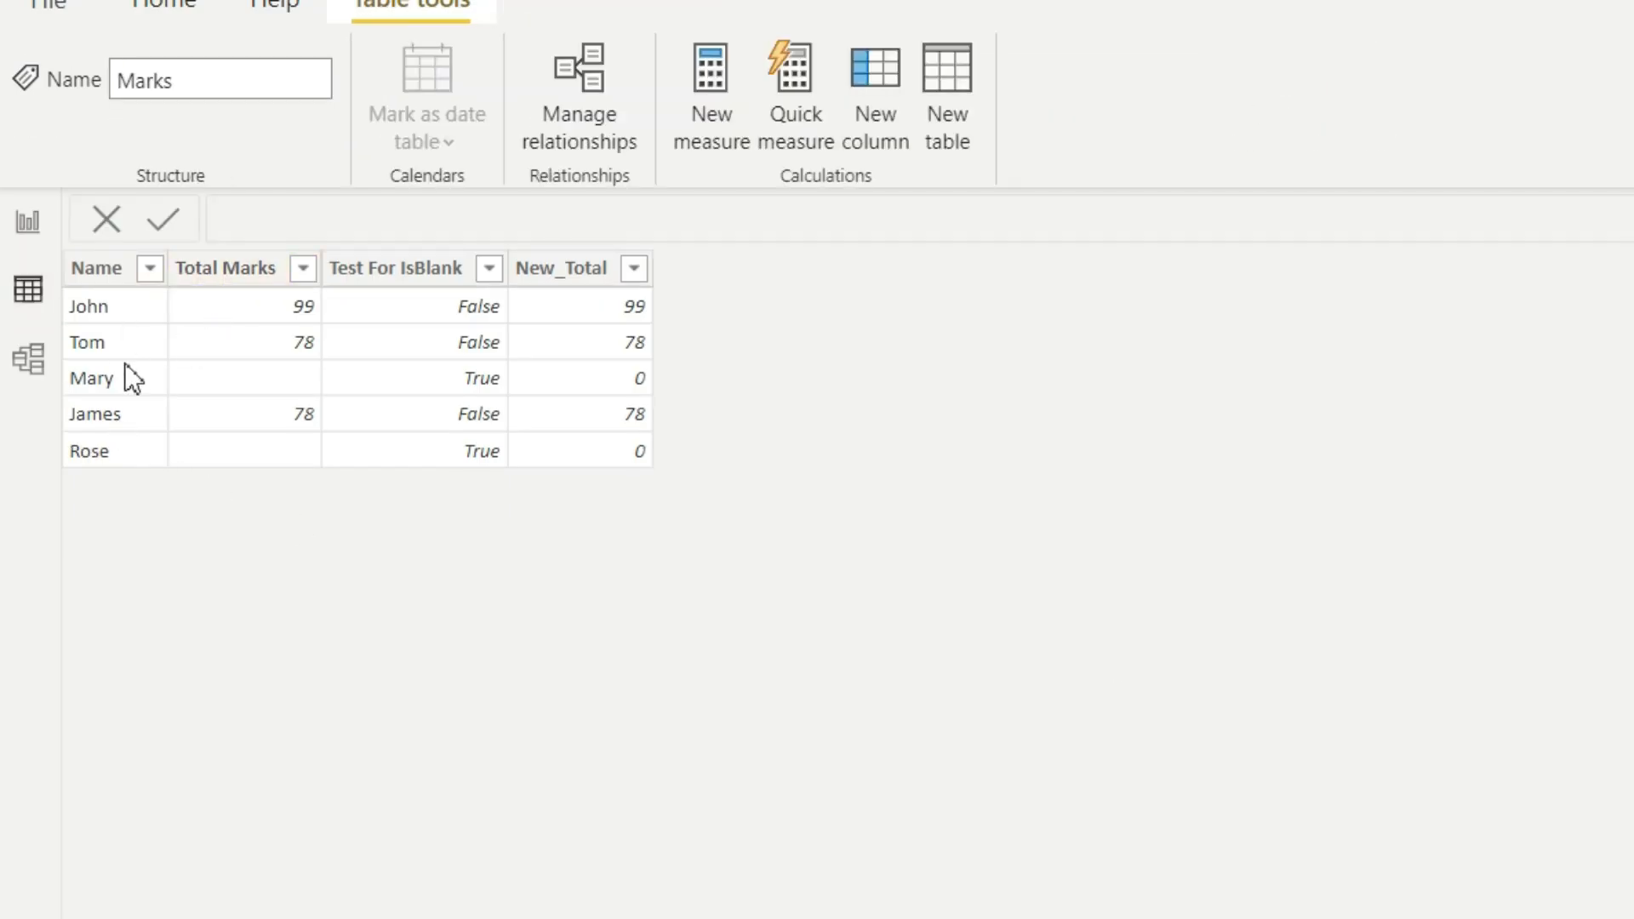
{"action": "mouse_move", "coordinate": [94, 459]}
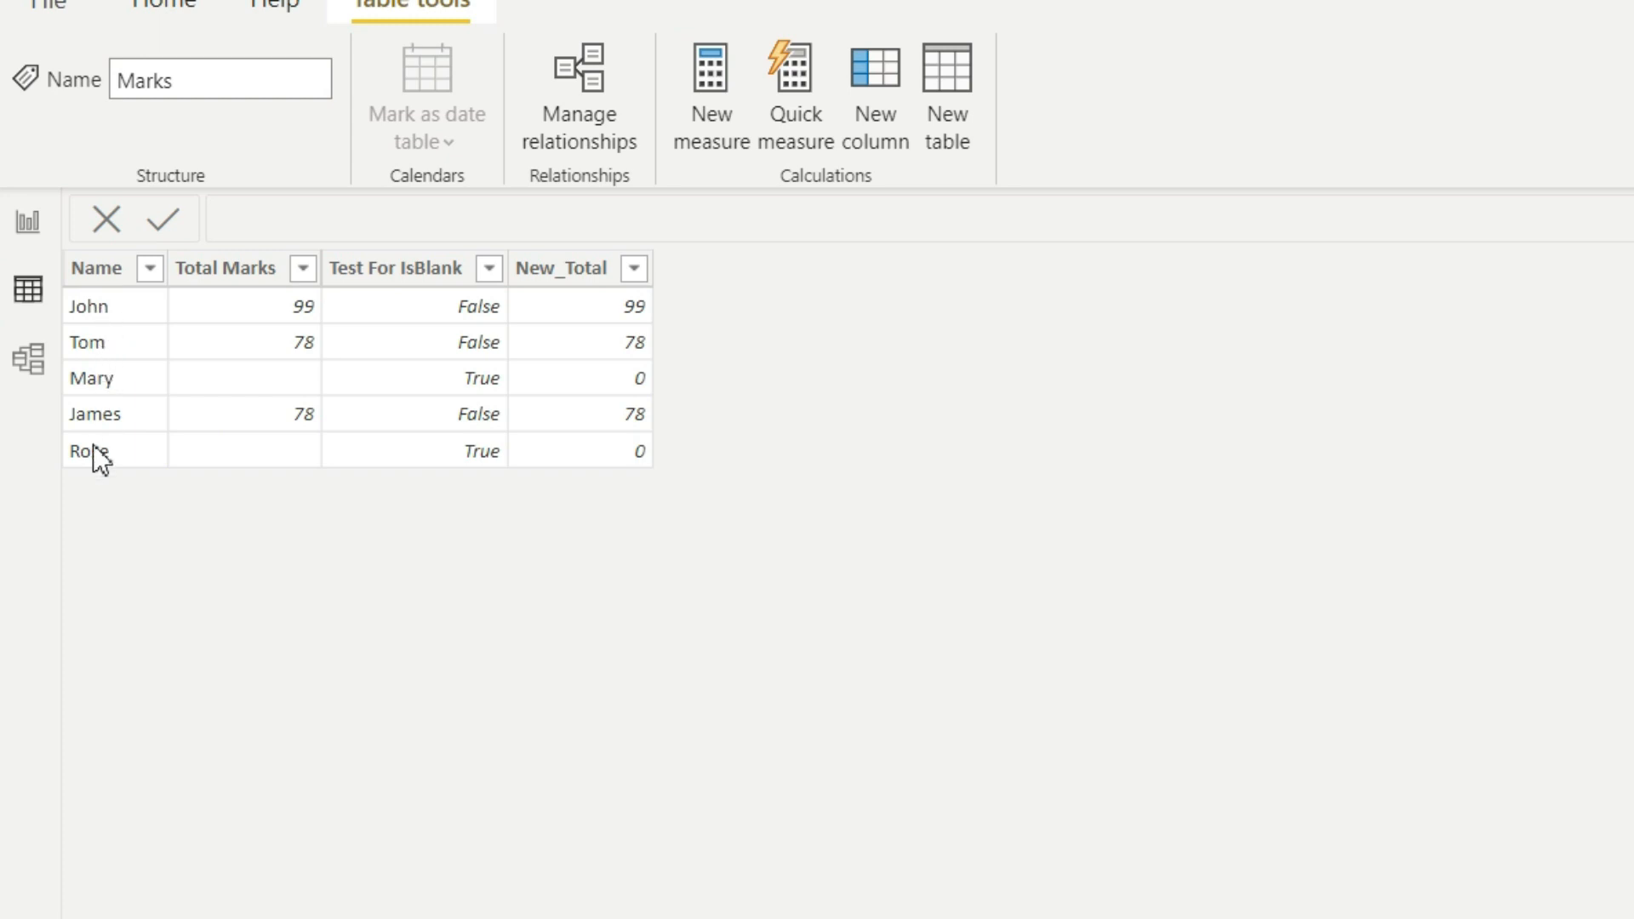
{"action": "mouse_move", "coordinate": [28, 222]}
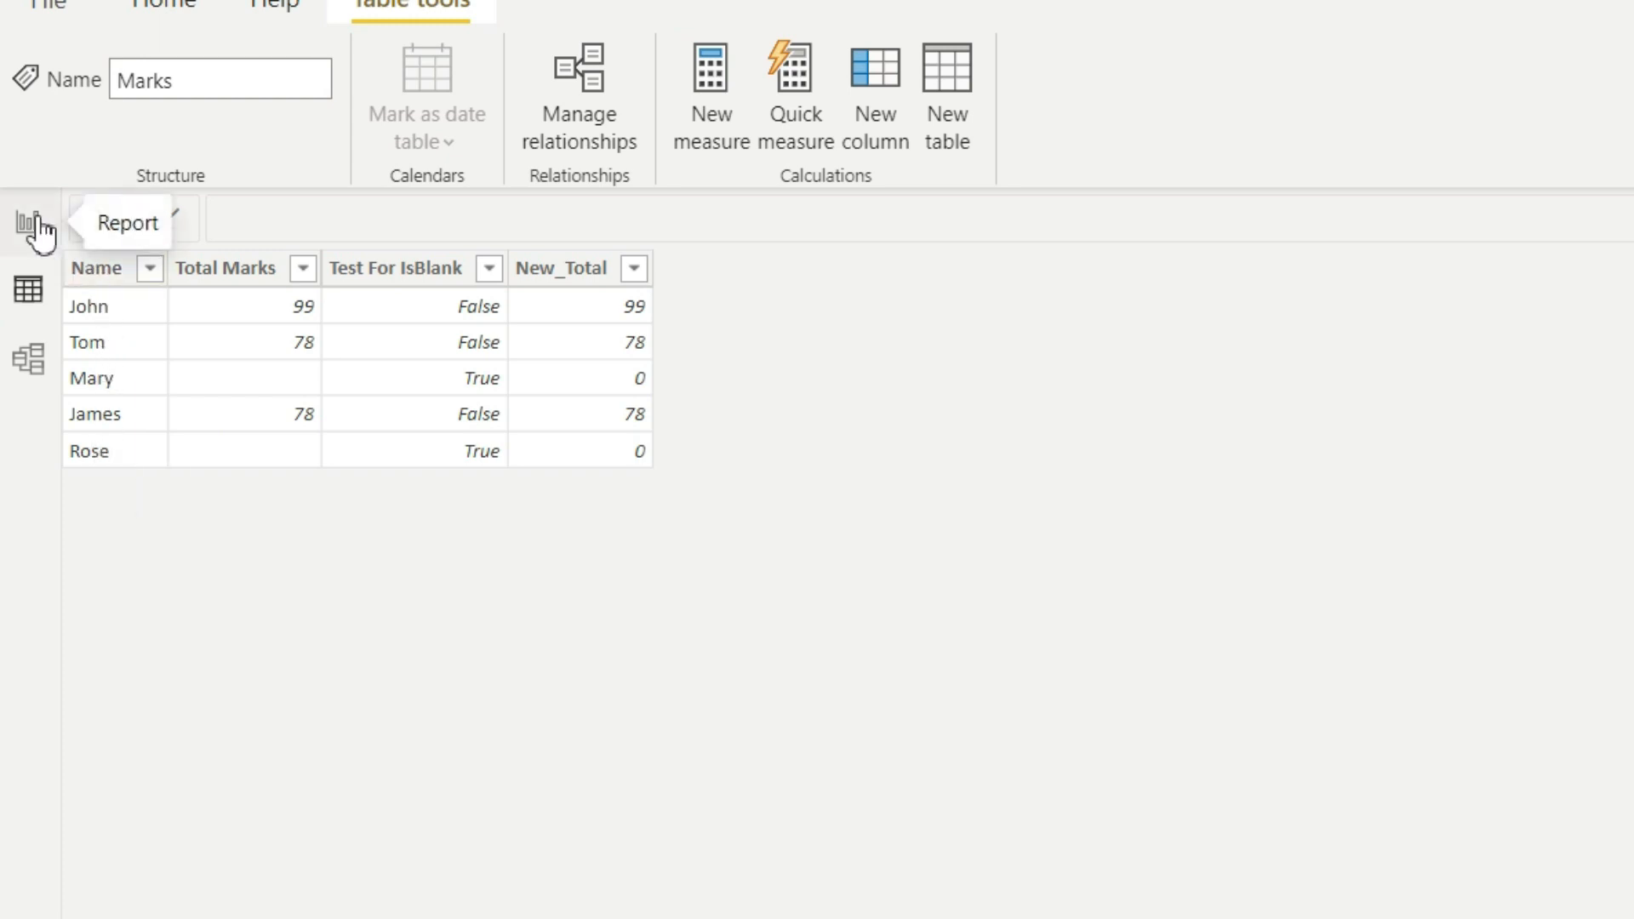
- Return to the report page and start a new measure
{"action": "left_click", "coordinate": [31, 222]}
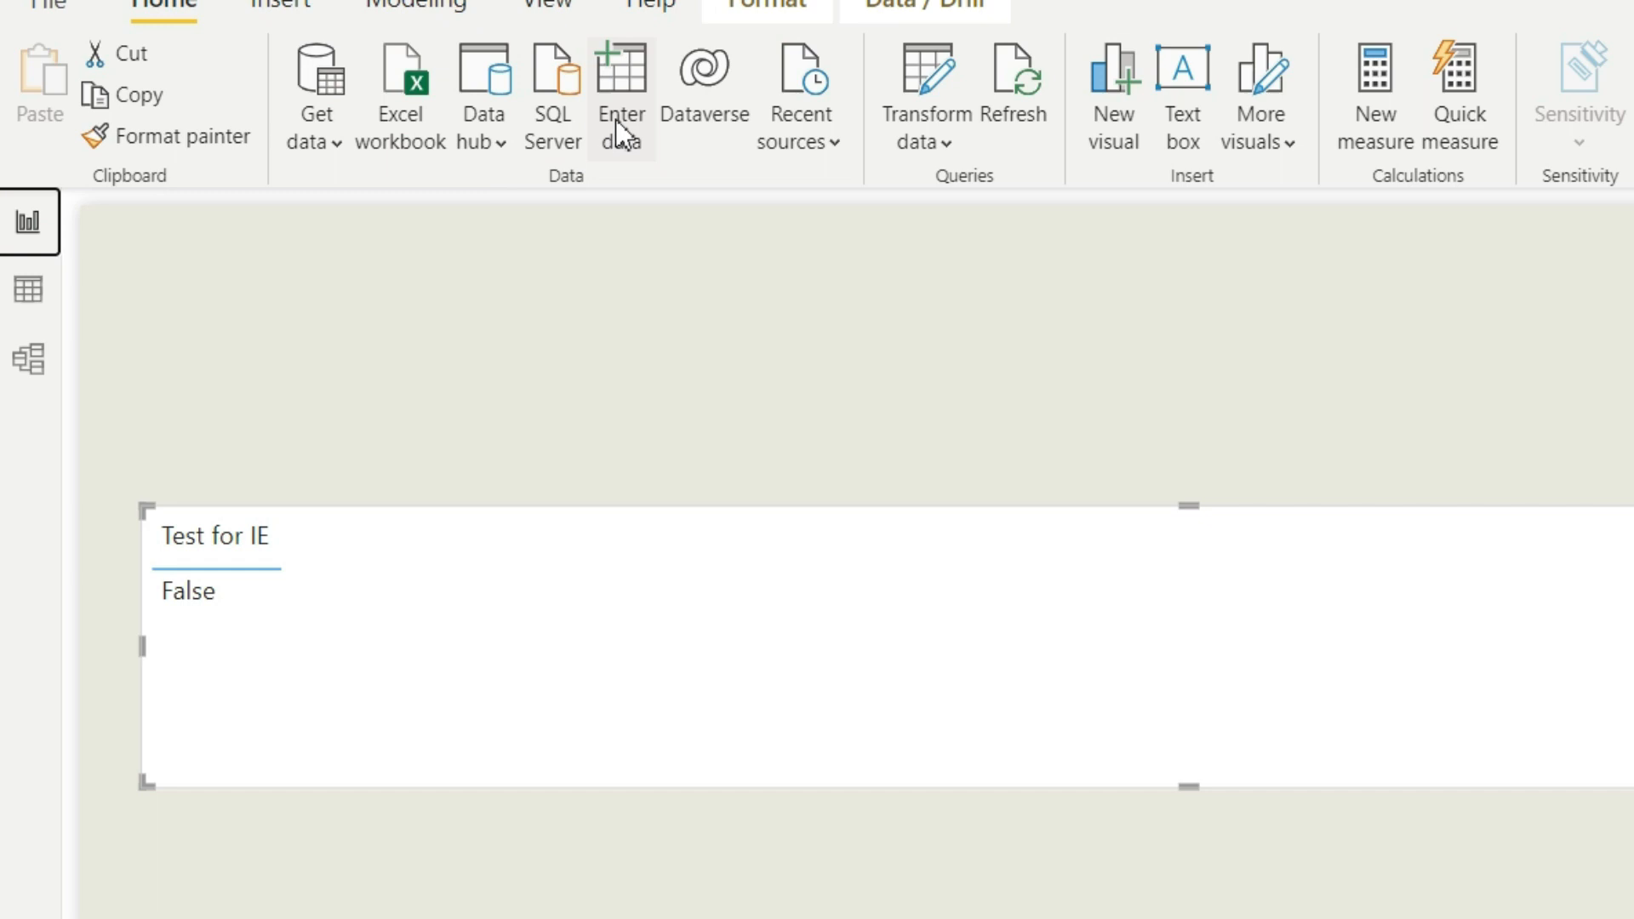
{"action": "mouse_move", "coordinate": [723, 331]}
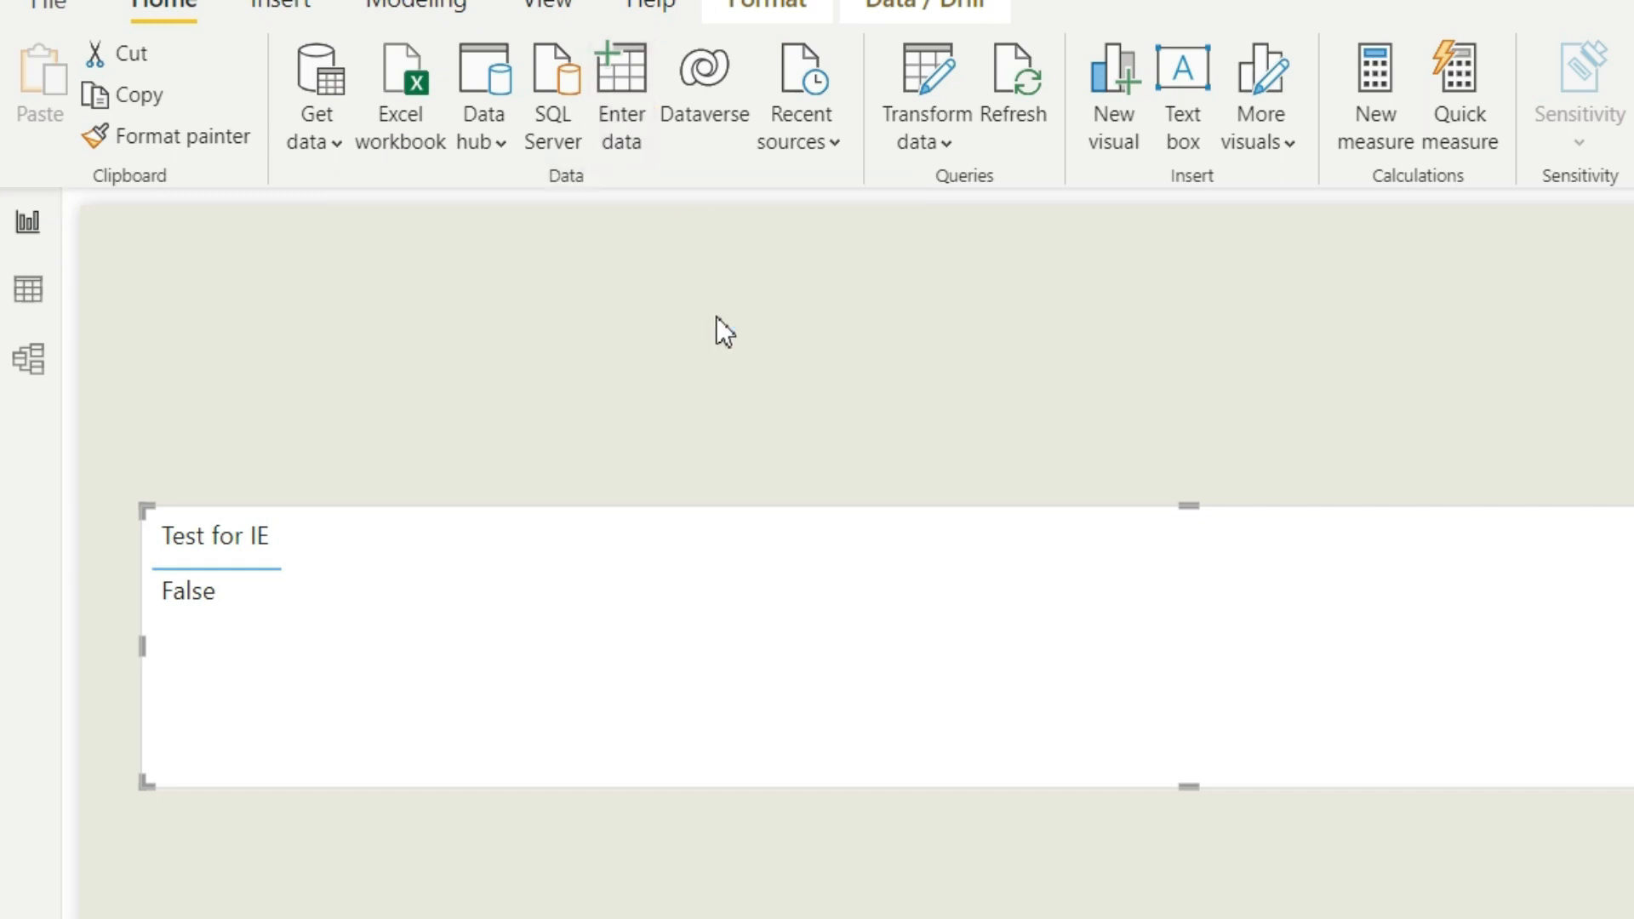
{"action": "left_click", "coordinate": [620, 93]}
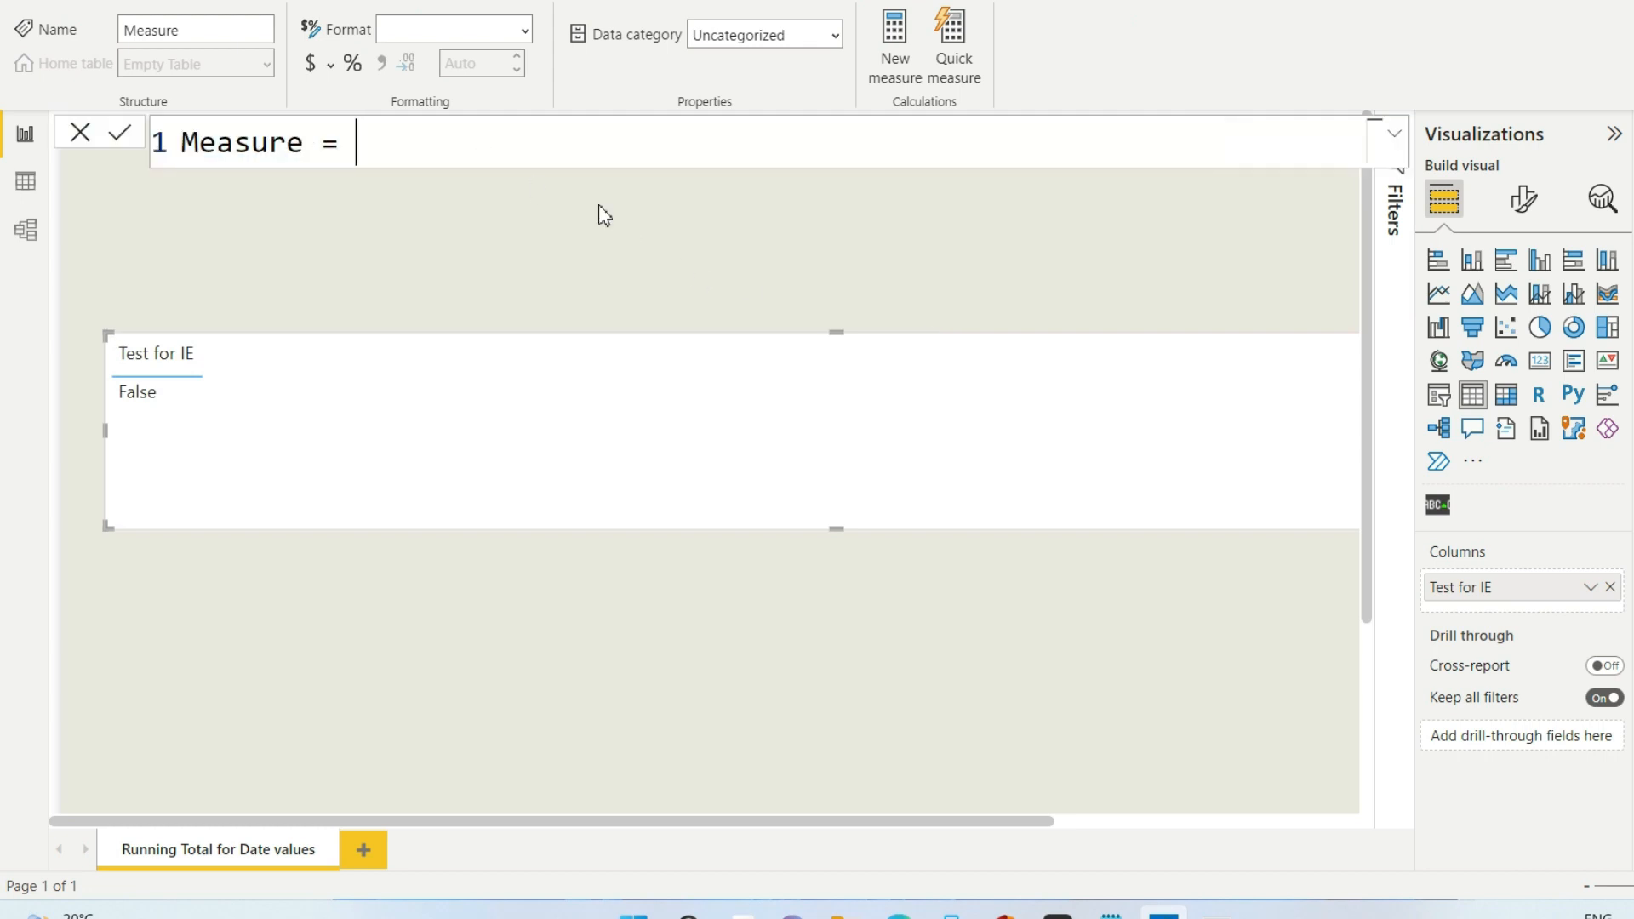
- Write the new measure's formula as ISEMPTY('Empty Table')
{"action": "type", "text": "is"}
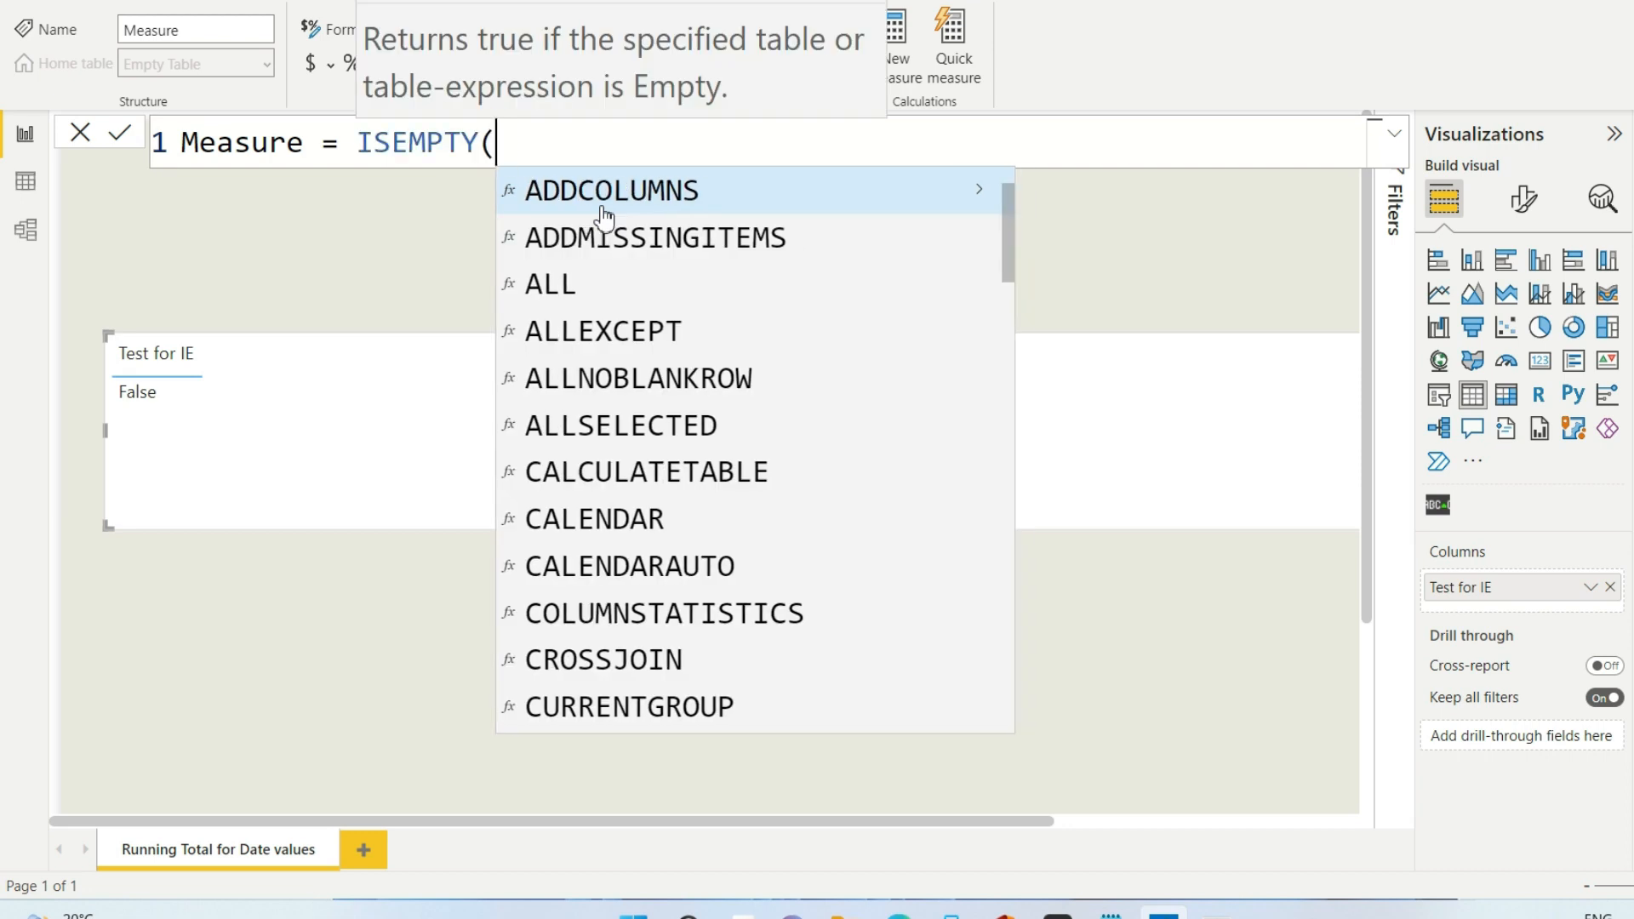
{"action": "type", "text": "emp"}
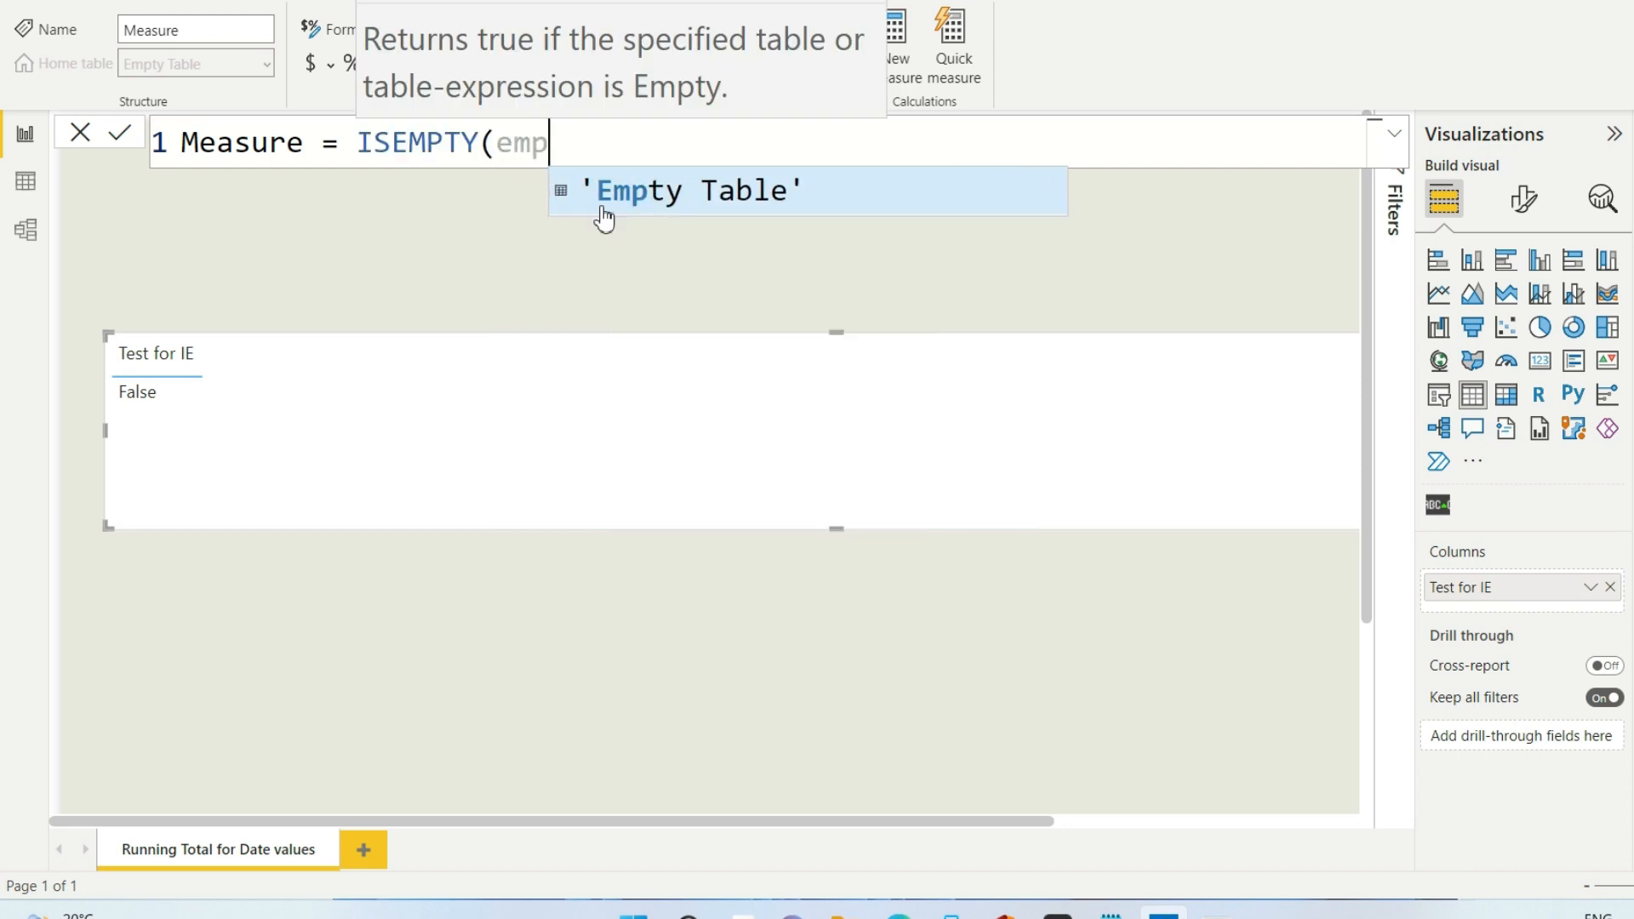
{"action": "left_click", "coordinate": [693, 191]}
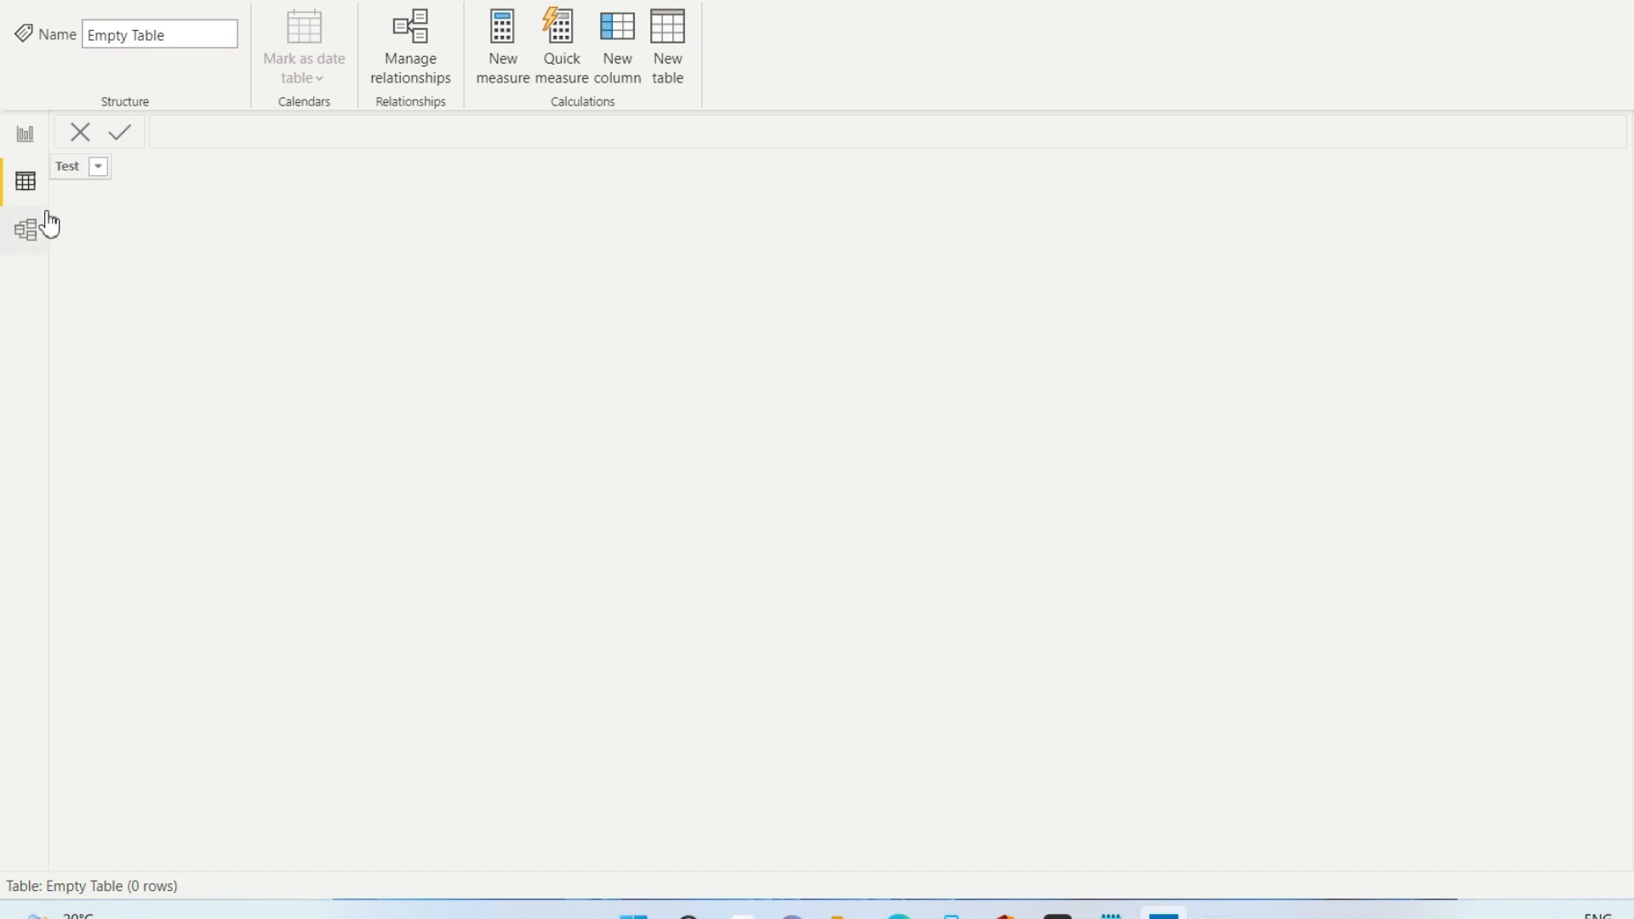
- Switch to Report view to see Test for IE False and Test for Empty True
{"action": "left_click", "coordinate": [23, 134]}
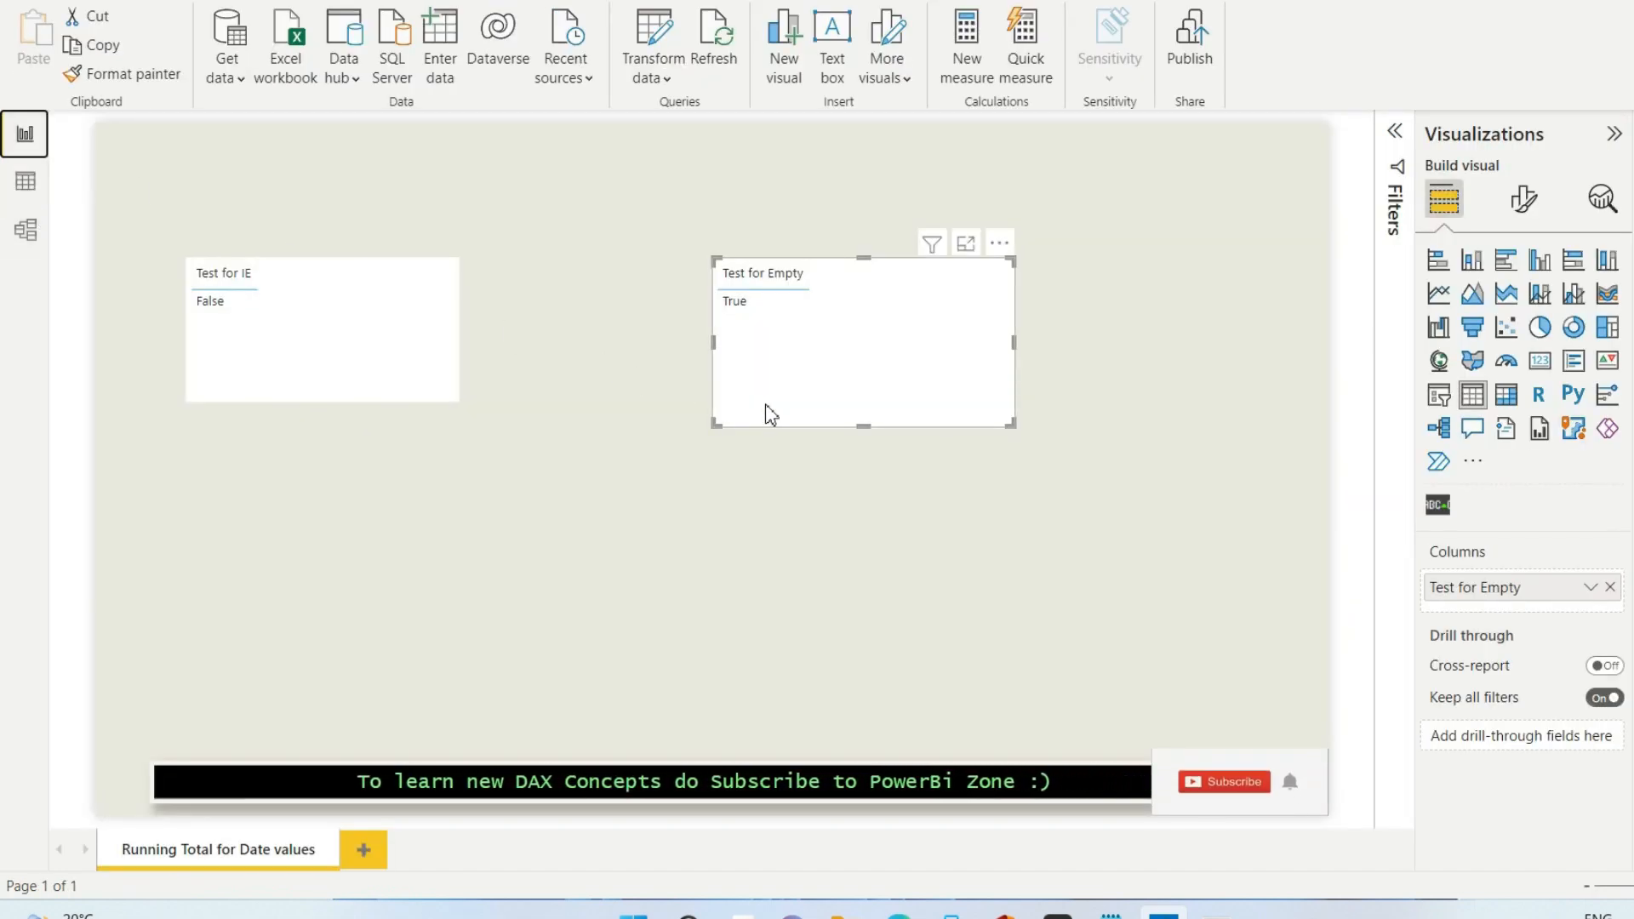
{"action": "mouse_move", "coordinate": [862, 305]}
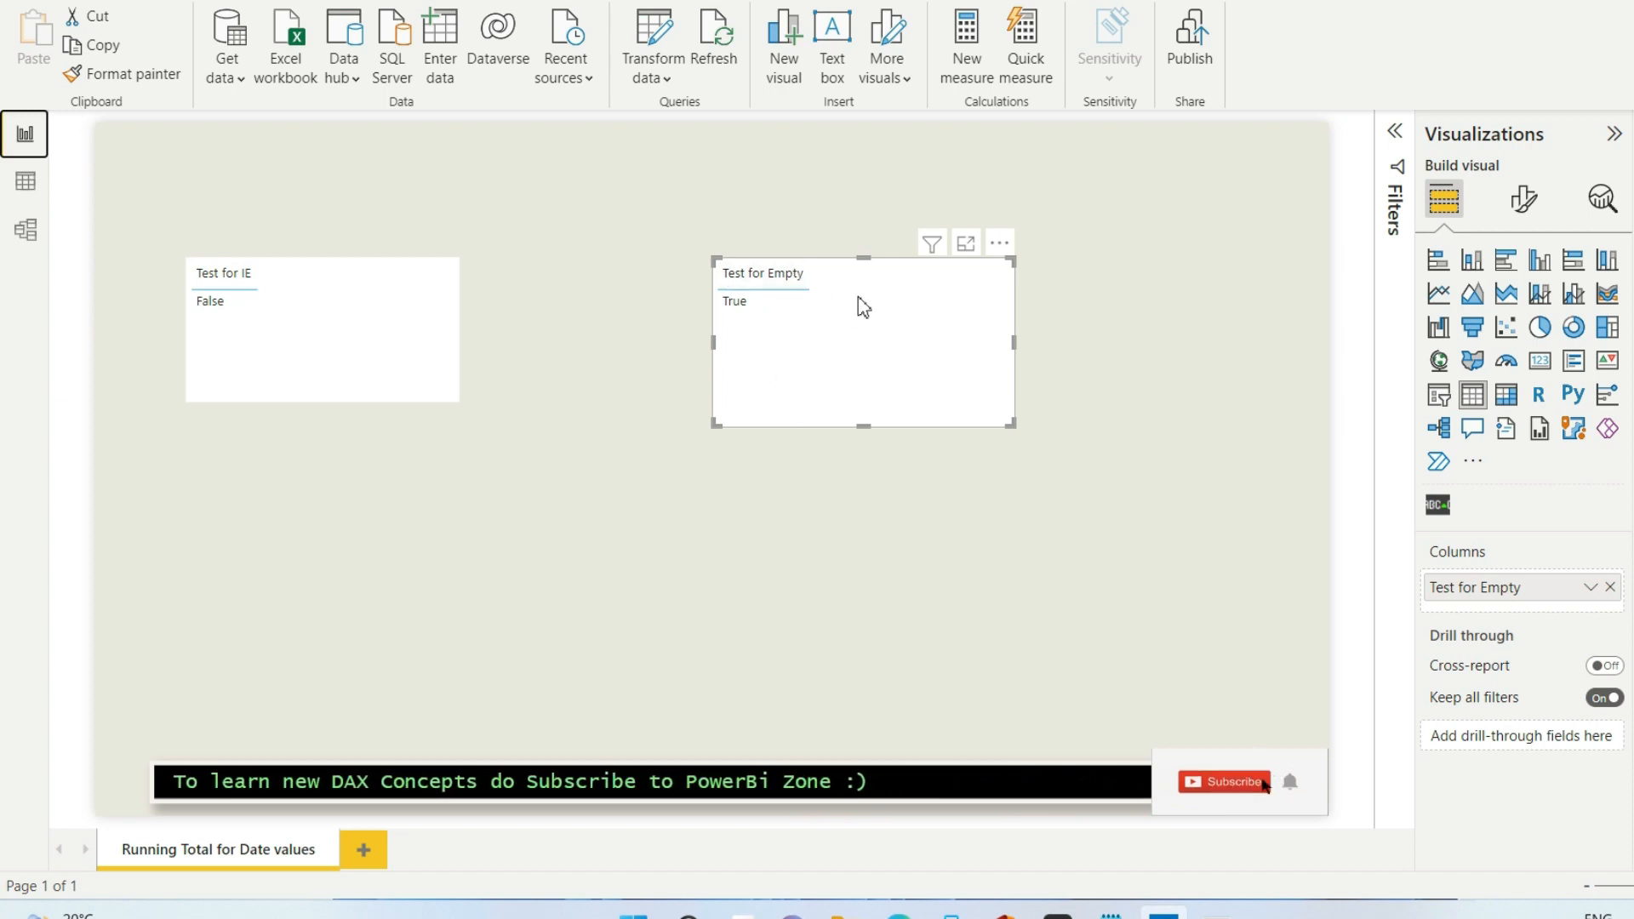